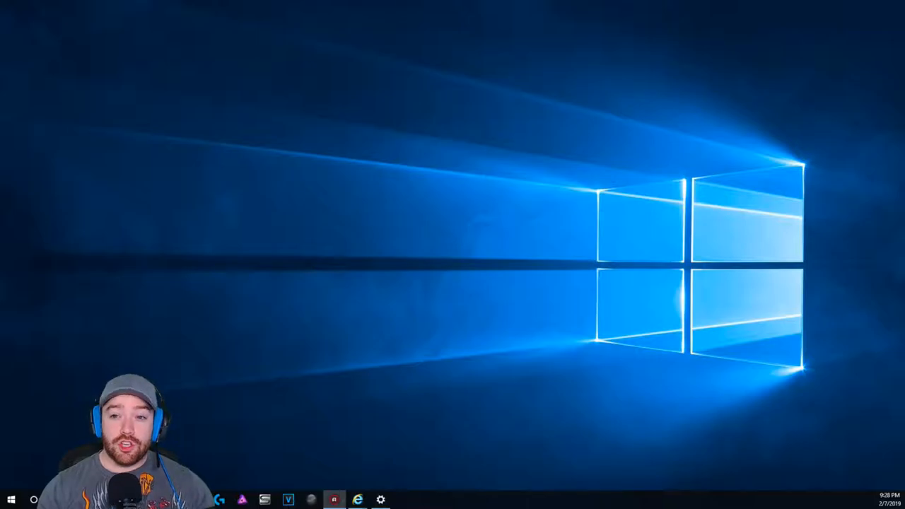
Launch VSTHost, open the ReaComp compressor editor, and move the window into place.
{"action": "left_click", "coordinate": [334, 501]}
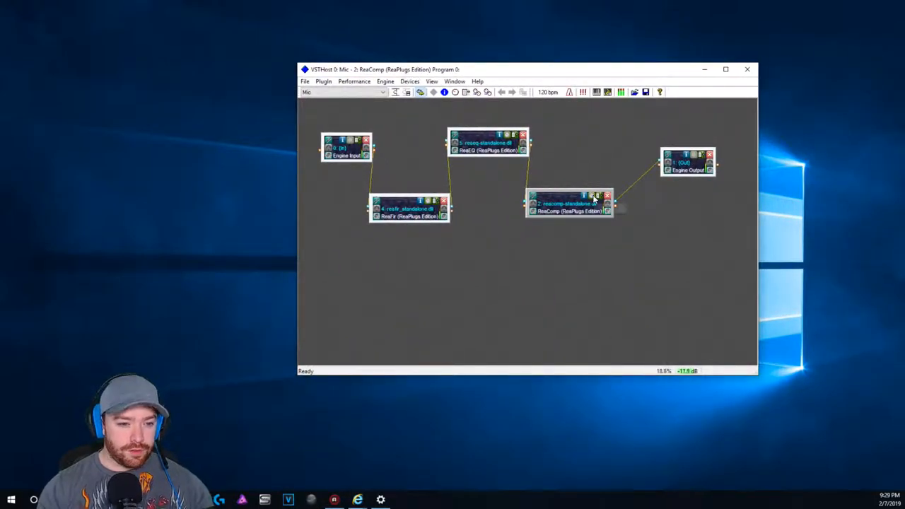
{"action": "double_click", "coordinate": [569, 205]}
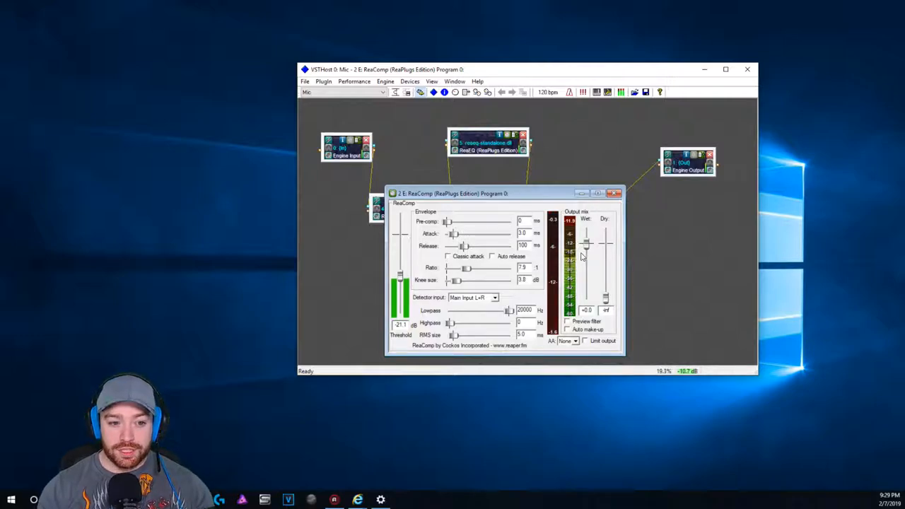
{"action": "left_click_drag", "start_coordinate": [453, 69], "coordinate": [460, 59]}
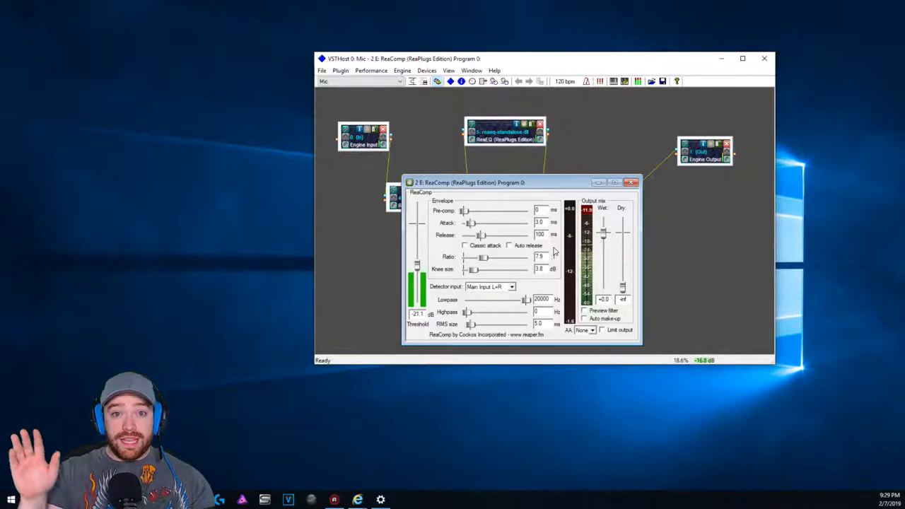
{"action": "mouse_move", "coordinate": [561, 114]}
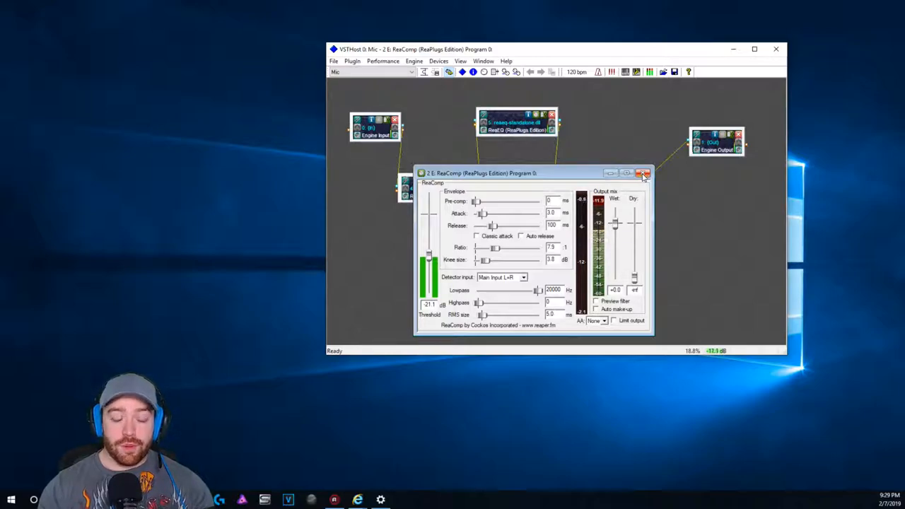
Close the ReaComp editor, leaving the ReaFir, ReaEQ and ReaComp chain visible.
{"action": "left_click", "coordinate": [643, 174]}
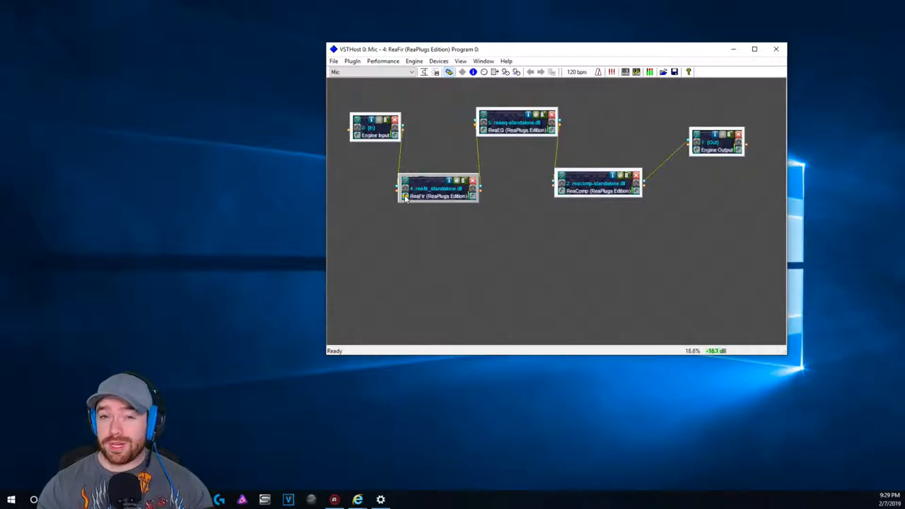
{"action": "mouse_move", "coordinate": [497, 202]}
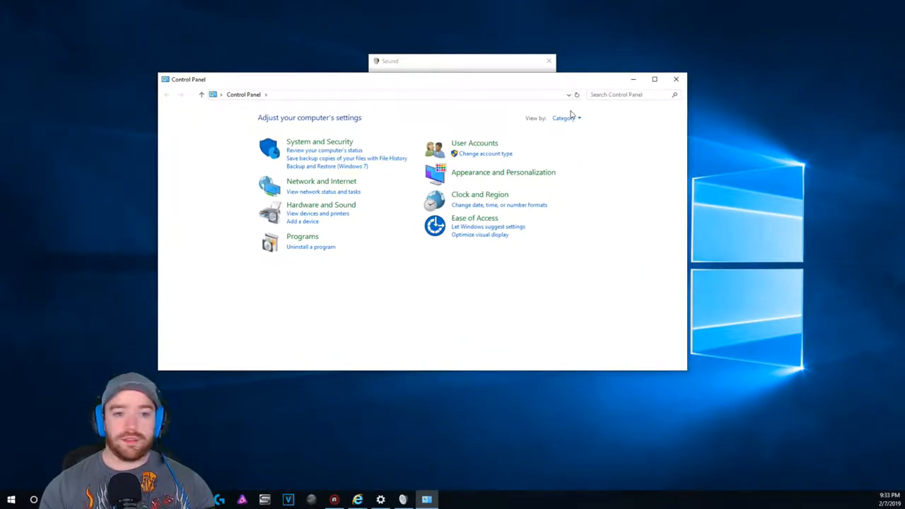
List Control Panel items as small icons, open Sound, then the Settings Sound page.
{"action": "left_click", "coordinate": [566, 118]}
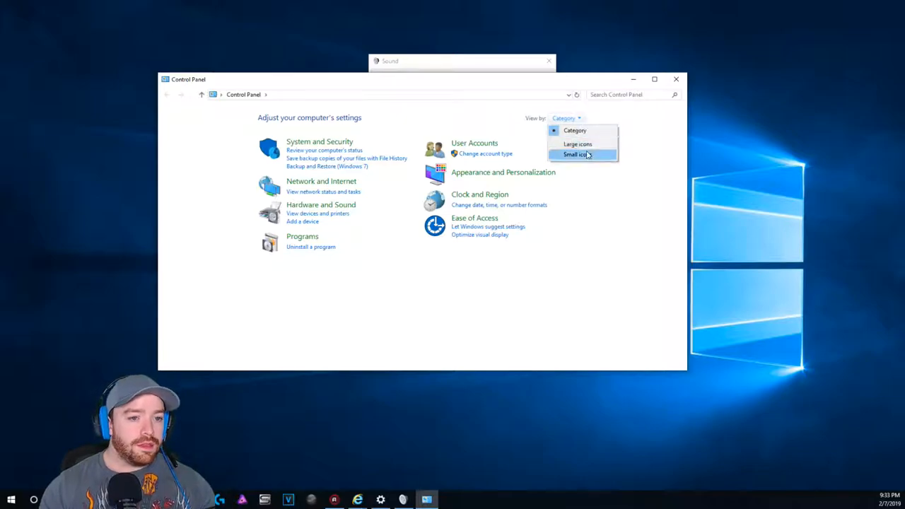
{"action": "left_click", "coordinate": [577, 154]}
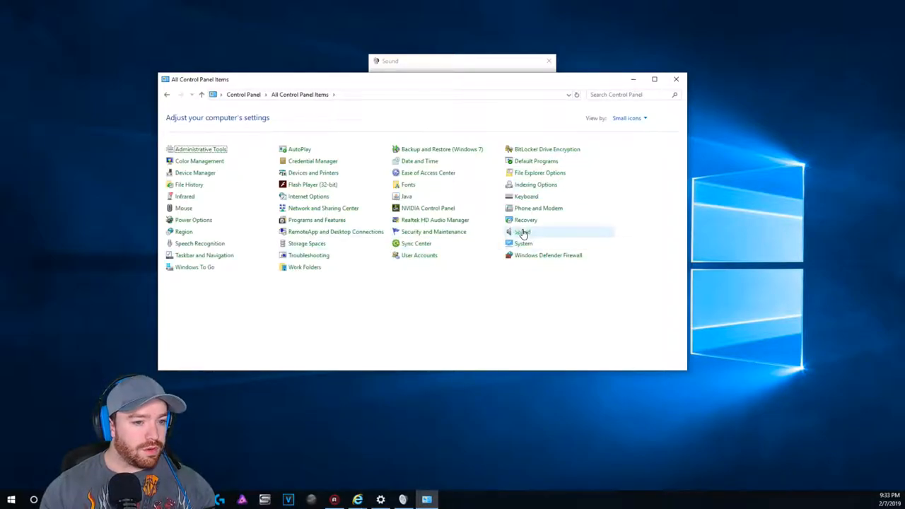
{"action": "left_click", "coordinate": [523, 232]}
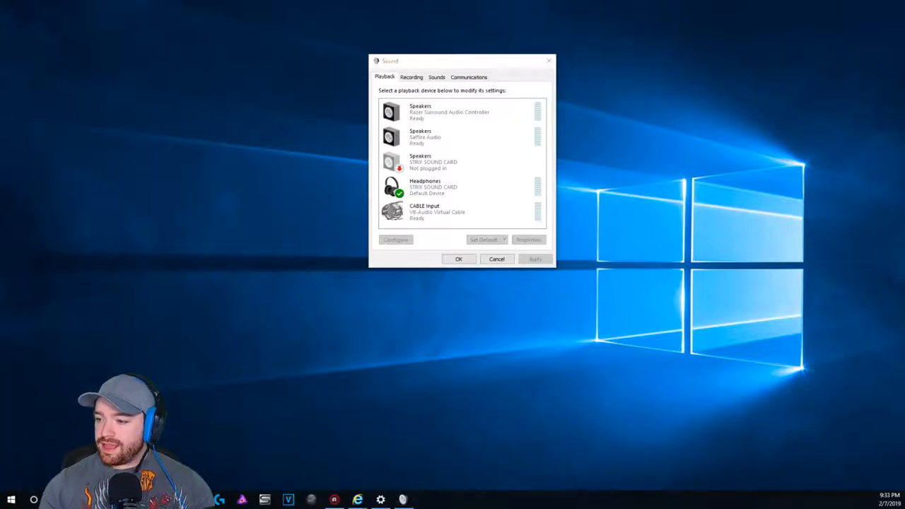
{"action": "left_click", "coordinate": [381, 500]}
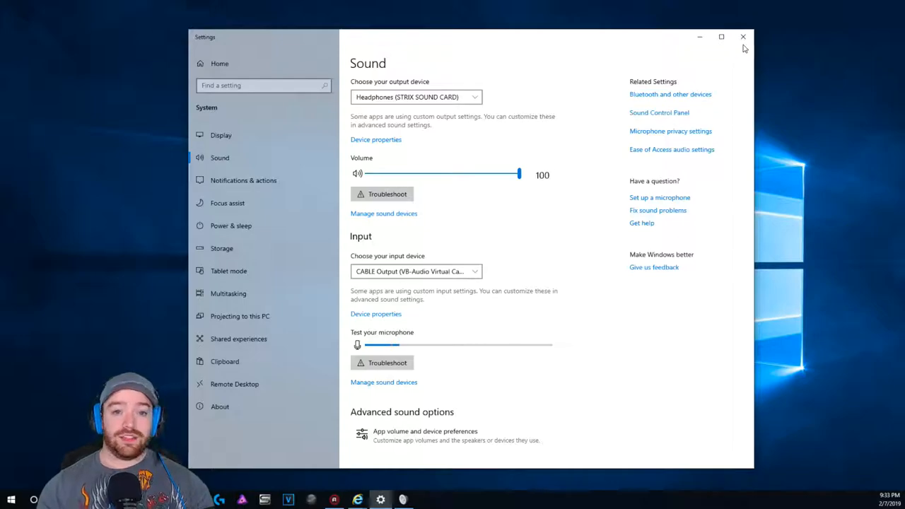
Close the Sound settings page and select the STRIX headphones in the Playback list.
{"action": "left_click", "coordinate": [659, 112]}
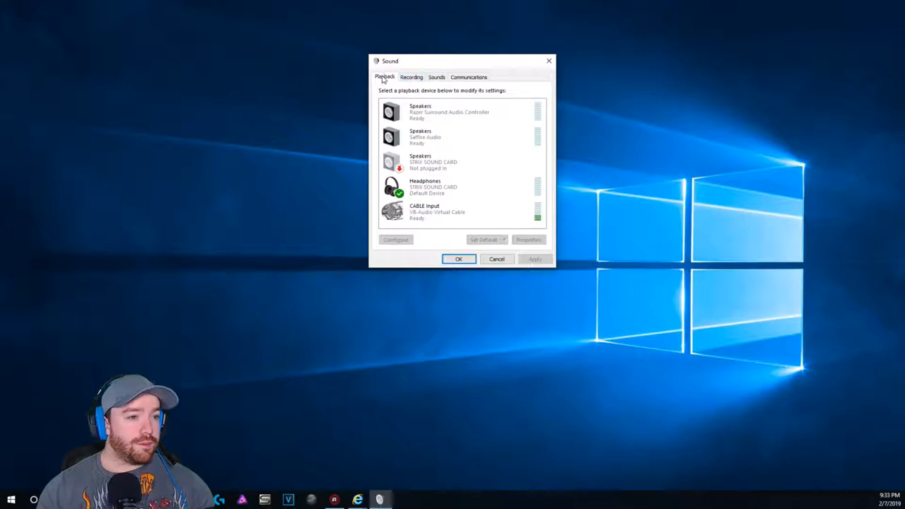
{"action": "left_click", "coordinate": [468, 77]}
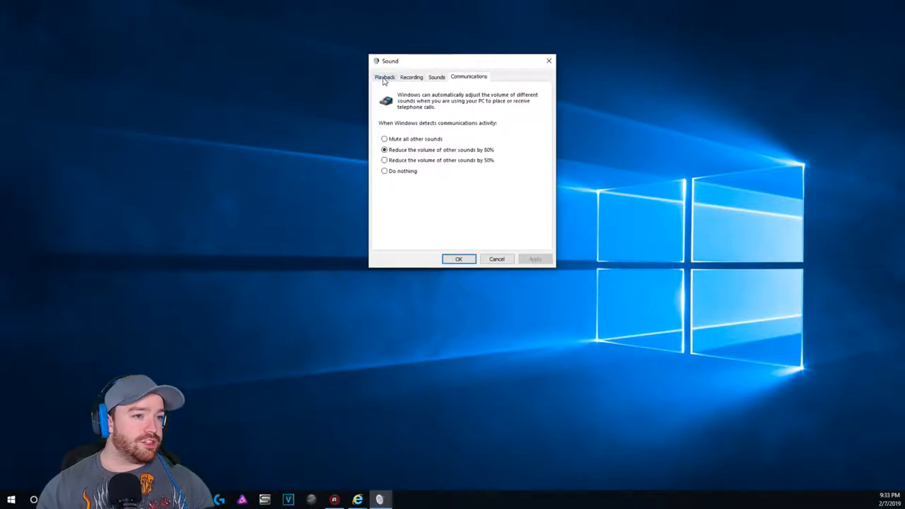
{"action": "left_click", "coordinate": [384, 77]}
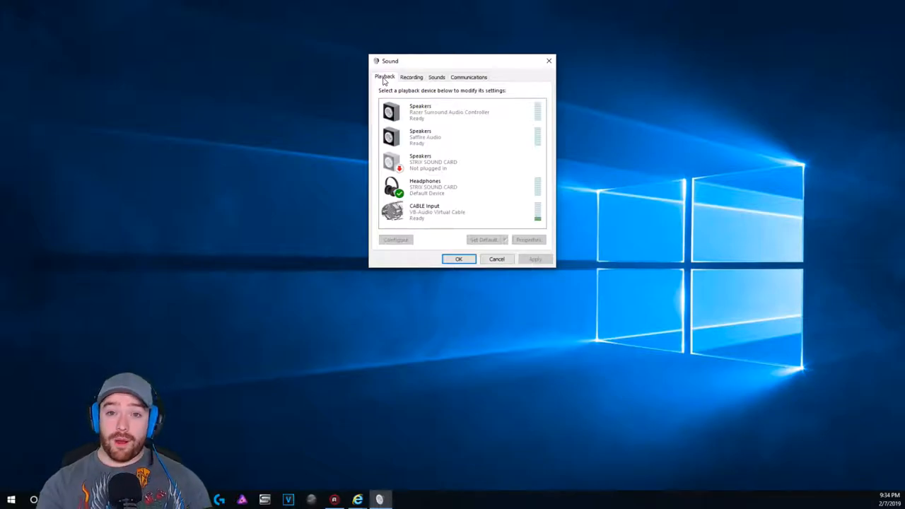
{"action": "left_click", "coordinate": [446, 111]}
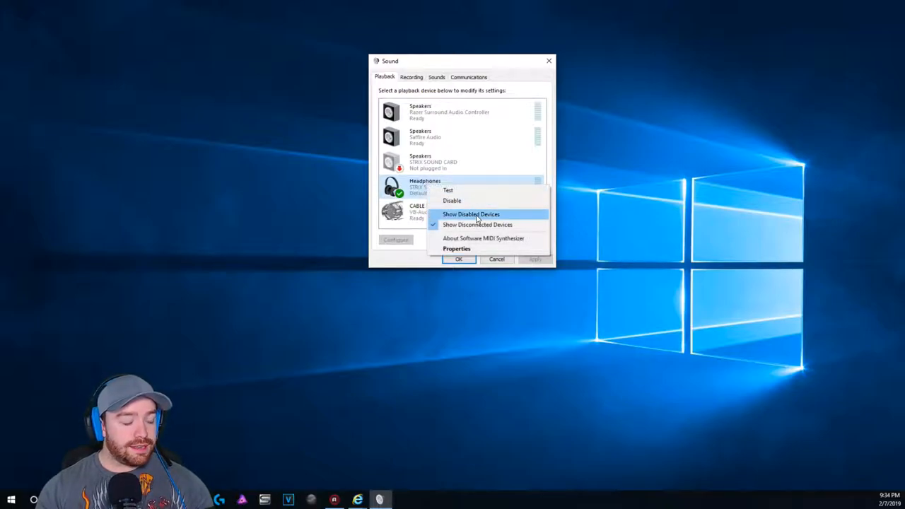
Inspect the context menus of the Saffire Audio speakers and other playback devices.
{"action": "left_click", "coordinate": [457, 248]}
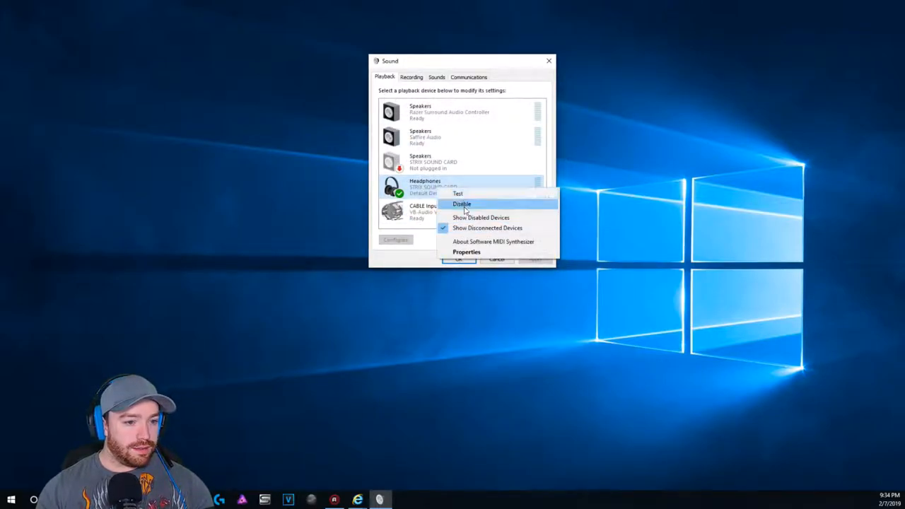
{"action": "right_click", "coordinate": [420, 162]}
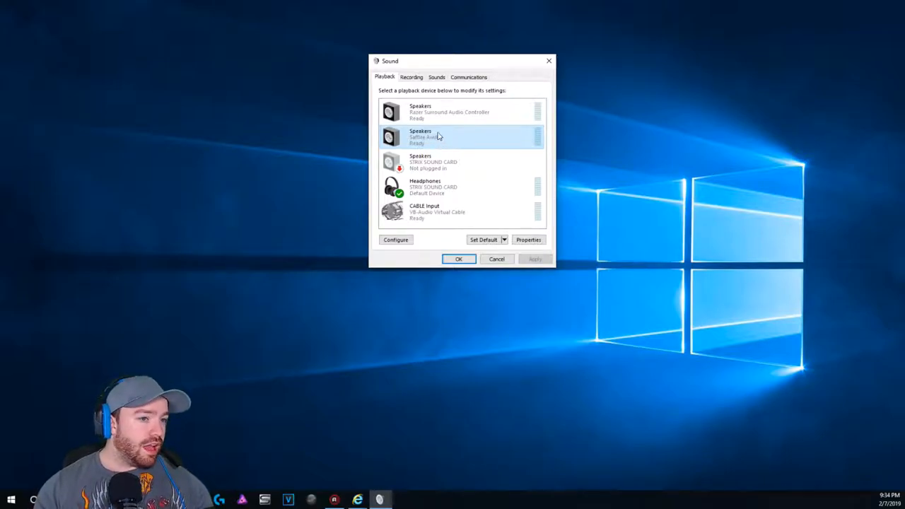
{"action": "right_click", "coordinate": [438, 137]}
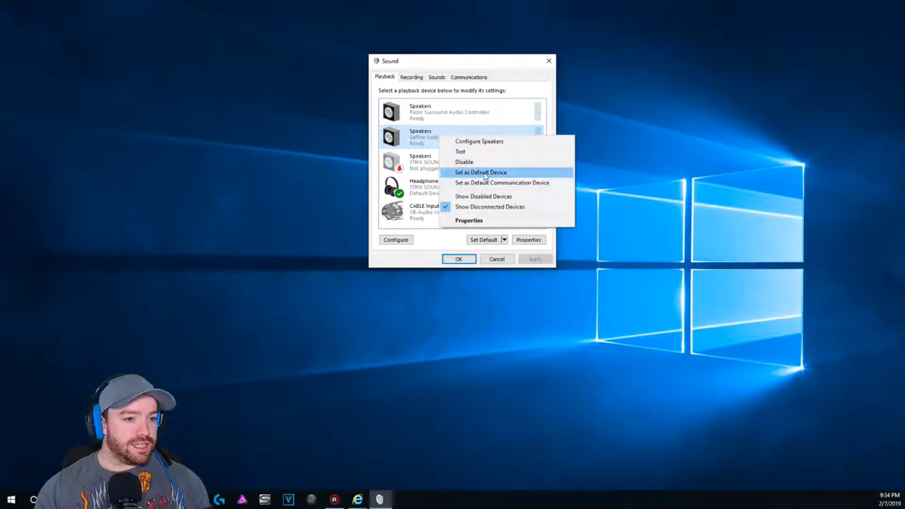
{"action": "mouse_move", "coordinate": [435, 172]}
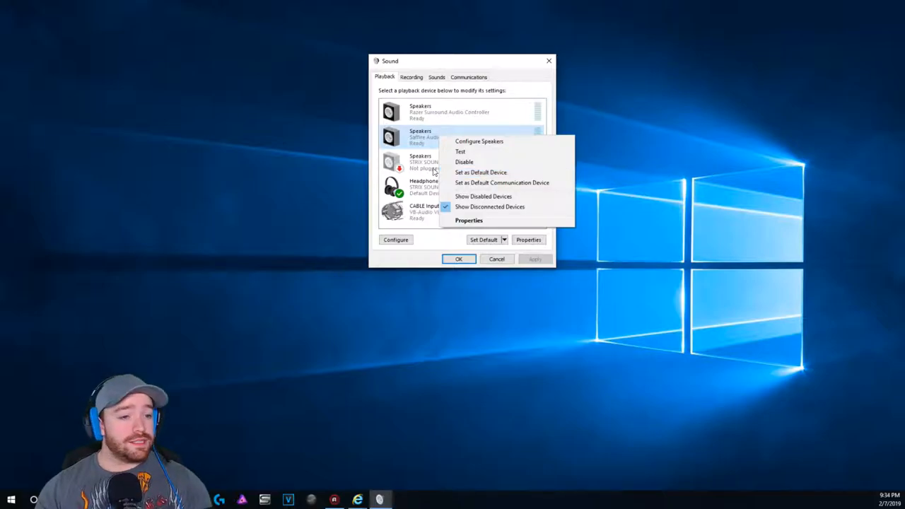
{"action": "right_click", "coordinate": [421, 188]}
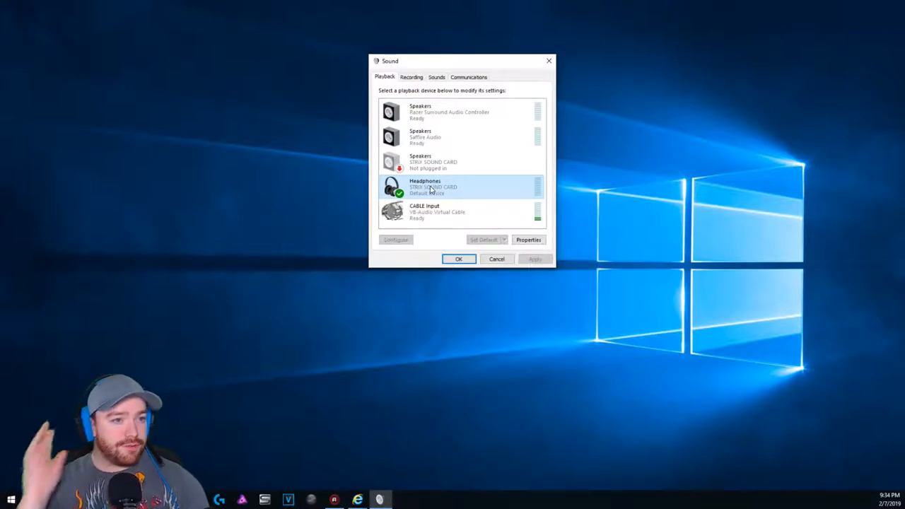
Show the Recording devices list and select the STRIX microphone.
{"action": "left_click", "coordinate": [411, 77]}
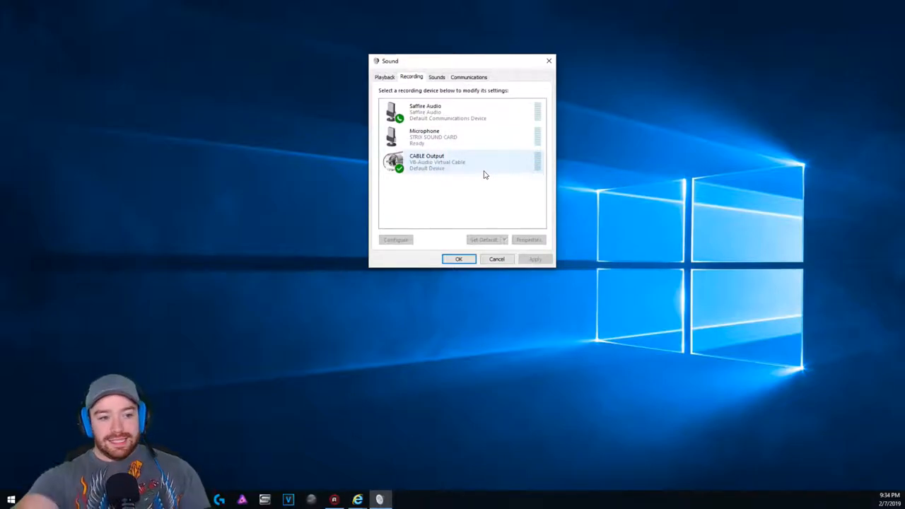
{"action": "left_click", "coordinate": [453, 136]}
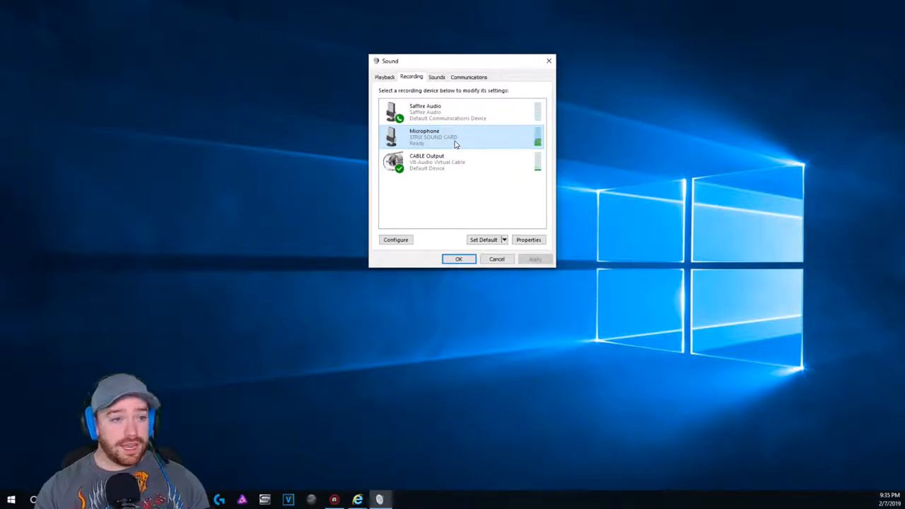
Enable 'Listen to this device' for the STRIX microphone, then apply and confirm.
{"action": "left_click", "coordinate": [529, 239]}
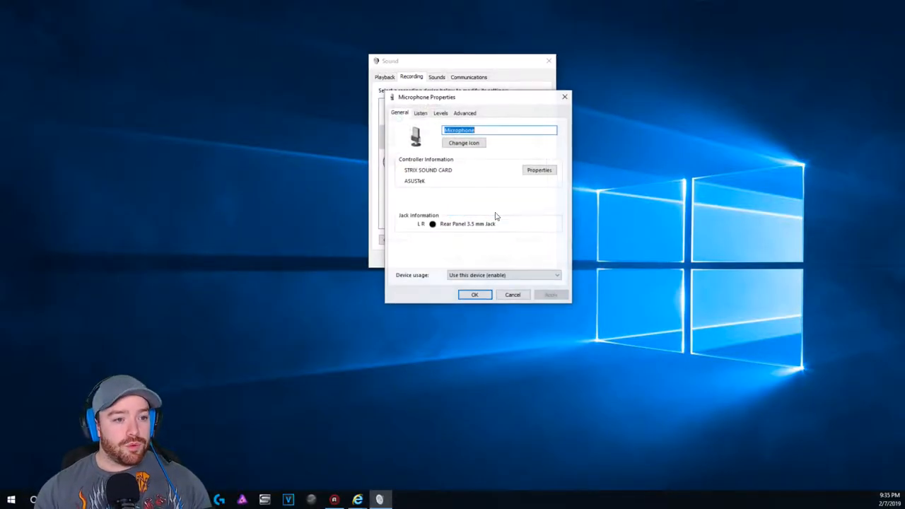
{"action": "left_click", "coordinate": [421, 113]}
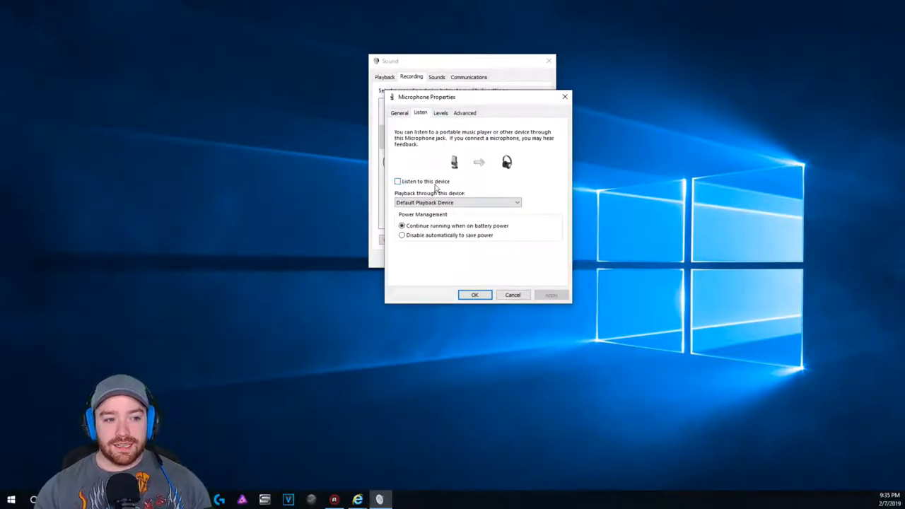
{"action": "left_click", "coordinate": [397, 181]}
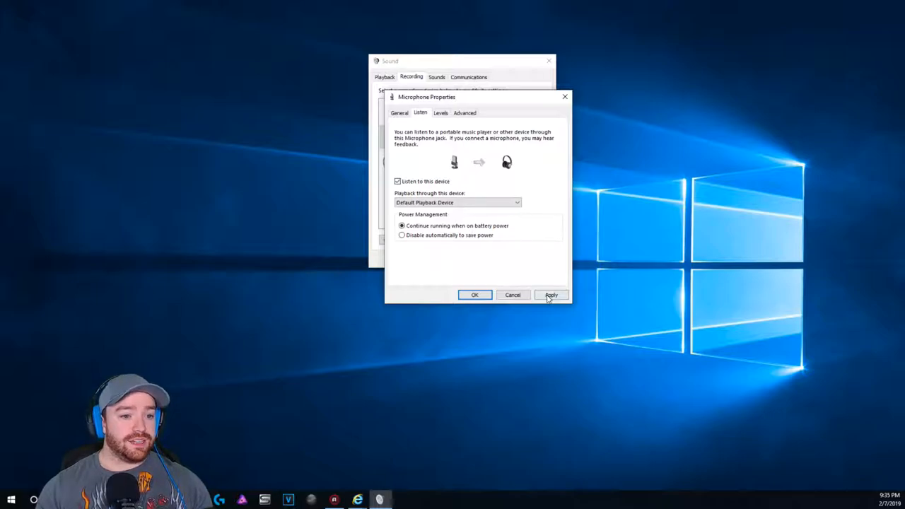
{"action": "left_click", "coordinate": [551, 295]}
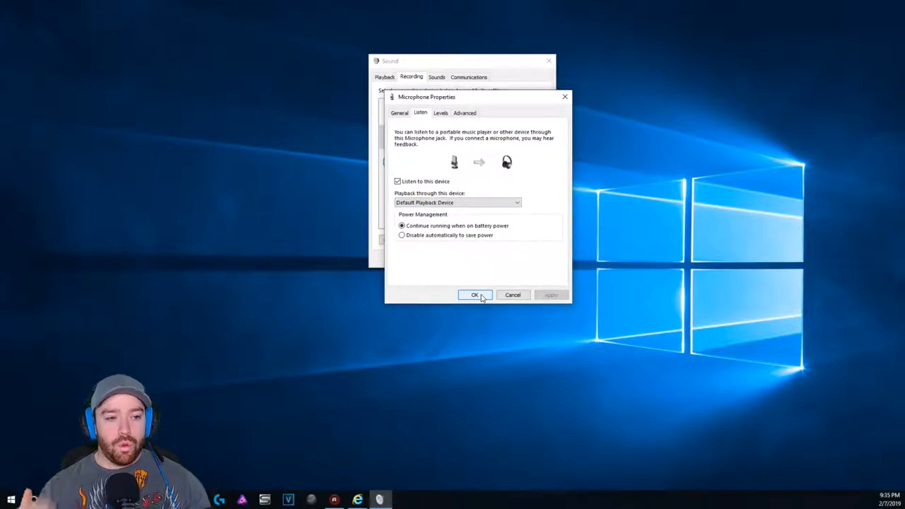
{"action": "left_click", "coordinate": [464, 113]}
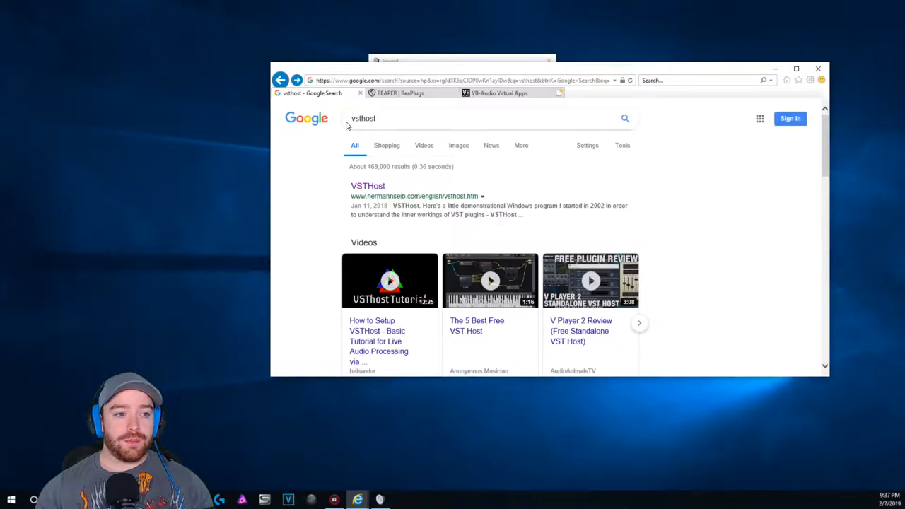
{"action": "mouse_move", "coordinate": [375, 206]}
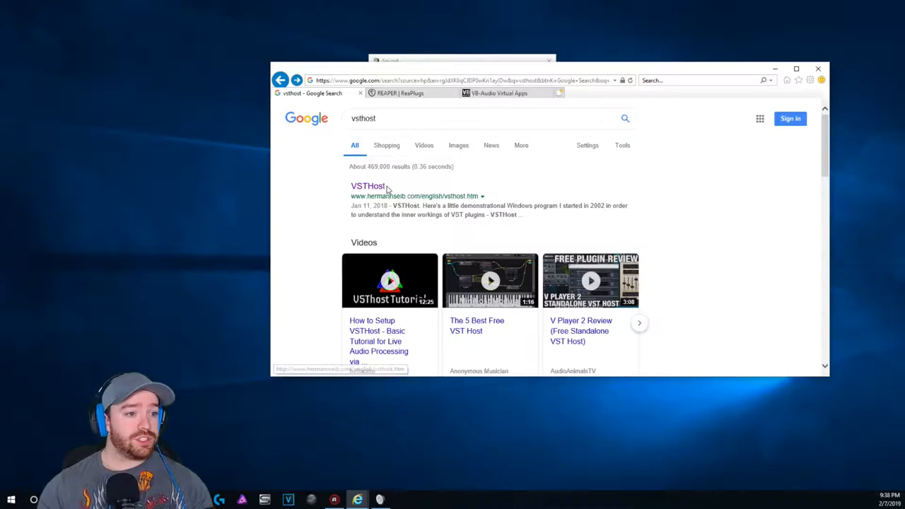
Open the VSTHost homepage from the search results and download vsthostx86.zip.
{"action": "left_click", "coordinate": [367, 187]}
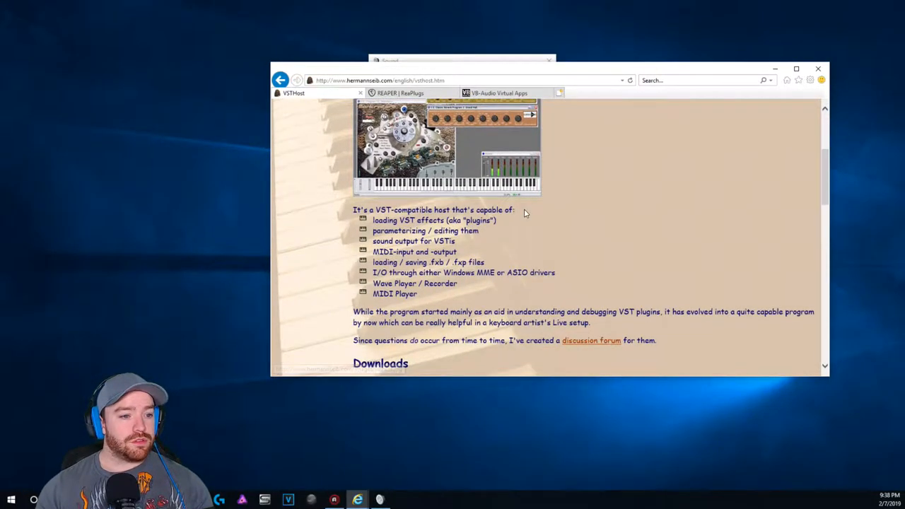
{"action": "scroll", "scroll_direction": "down", "scroll_amount": 3}
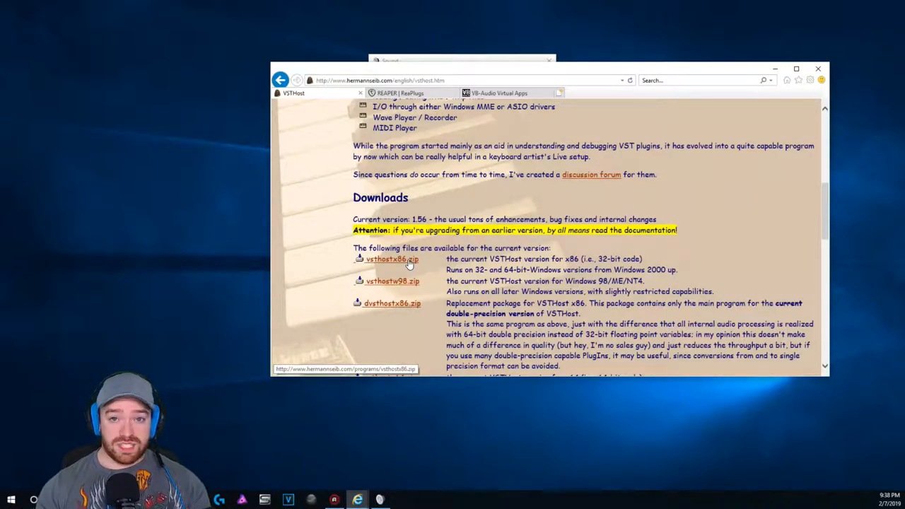
{"action": "mouse_move", "coordinate": [739, 104]}
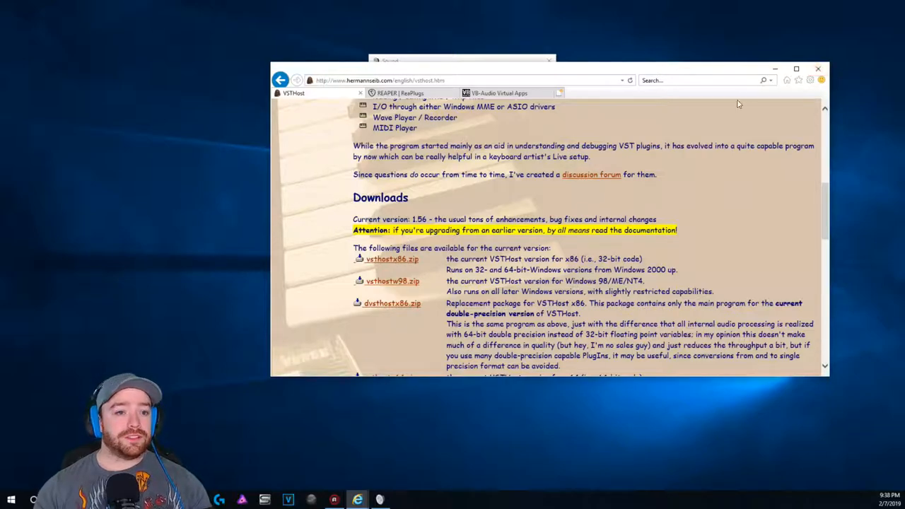
{"action": "mouse_move", "coordinate": [399, 92]}
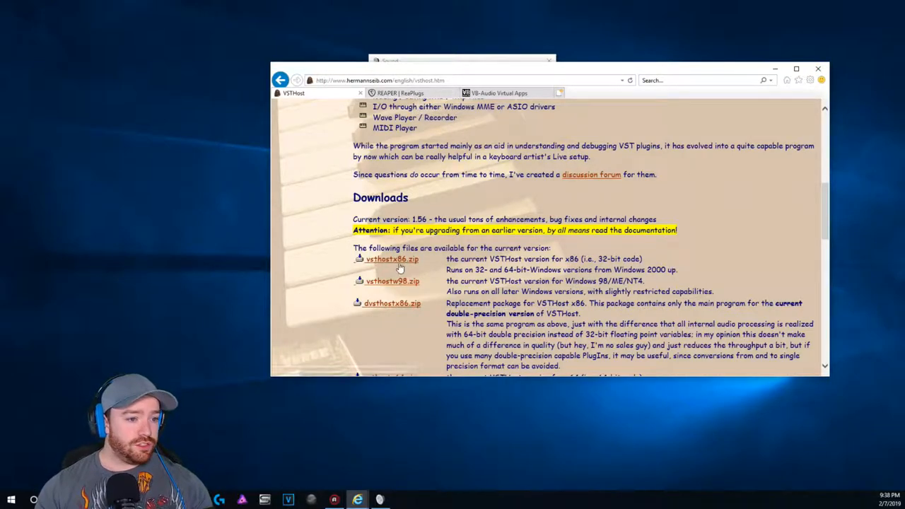
{"action": "left_click", "coordinate": [392, 259]}
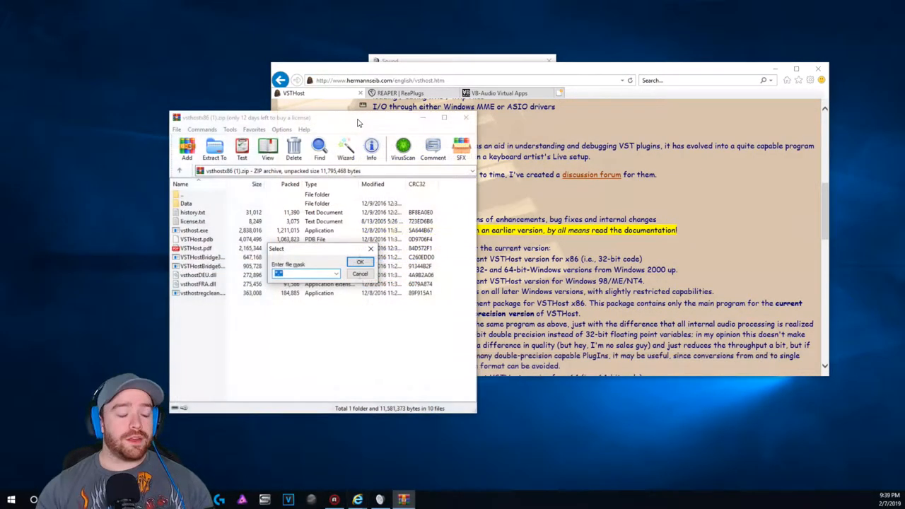
Dismiss WinRAR's Select file mask prompt.
{"action": "left_click", "coordinate": [361, 262]}
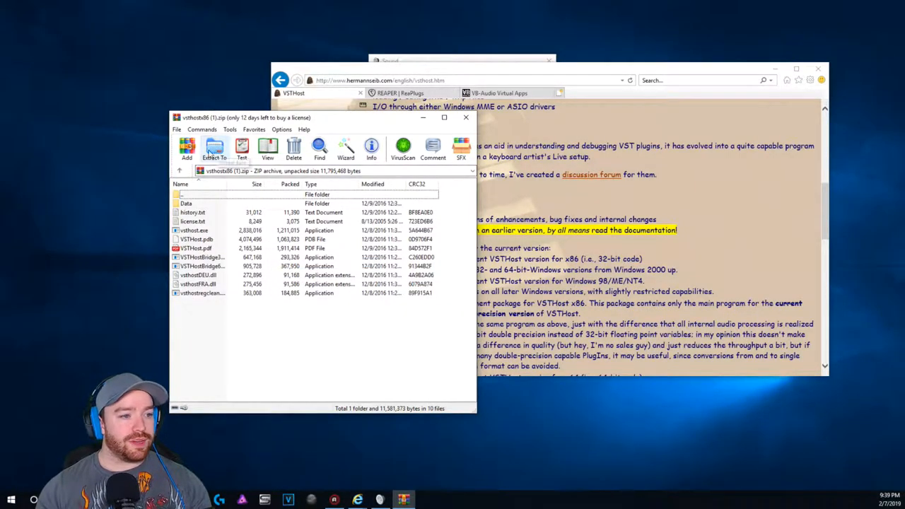
{"action": "mouse_move", "coordinate": [215, 149]}
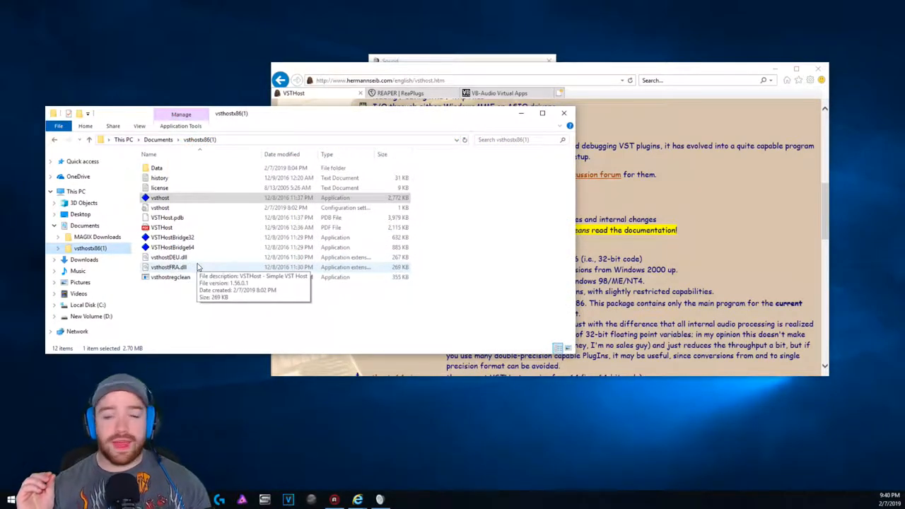
Switch back to the REAPER | ReaPlugs browser tab.
{"action": "left_click", "coordinate": [401, 93]}
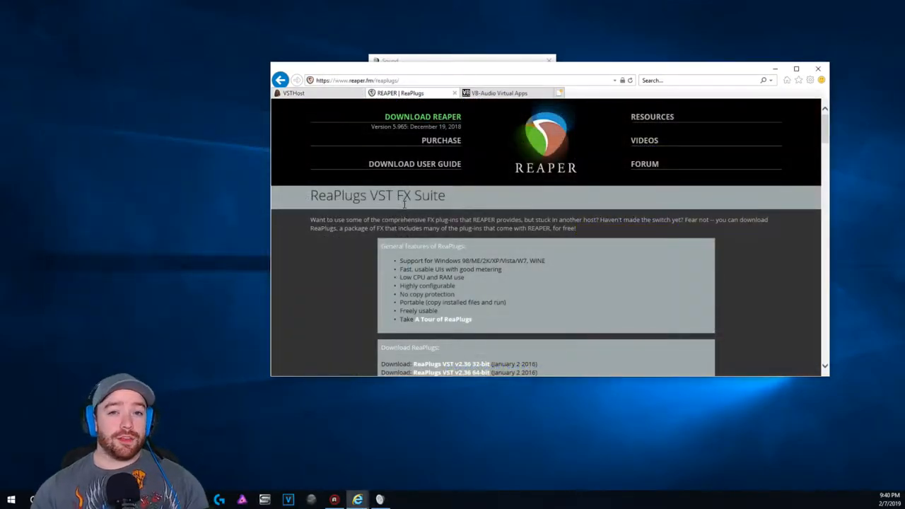
Review the ReaPlugs download links, then scroll the VB-CABLE page to its driver download.
{"action": "double_click", "coordinate": [338, 195]}
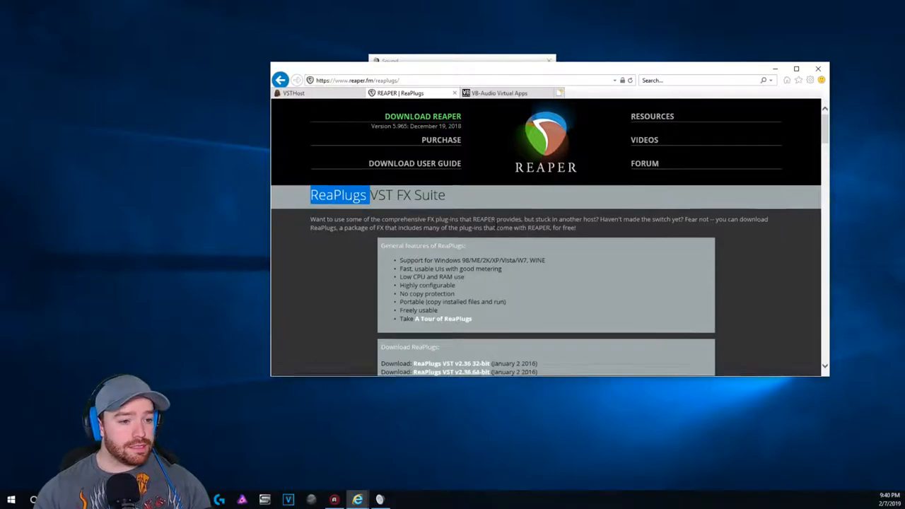
{"action": "scroll", "scroll_direction": "down", "scroll_amount": 3}
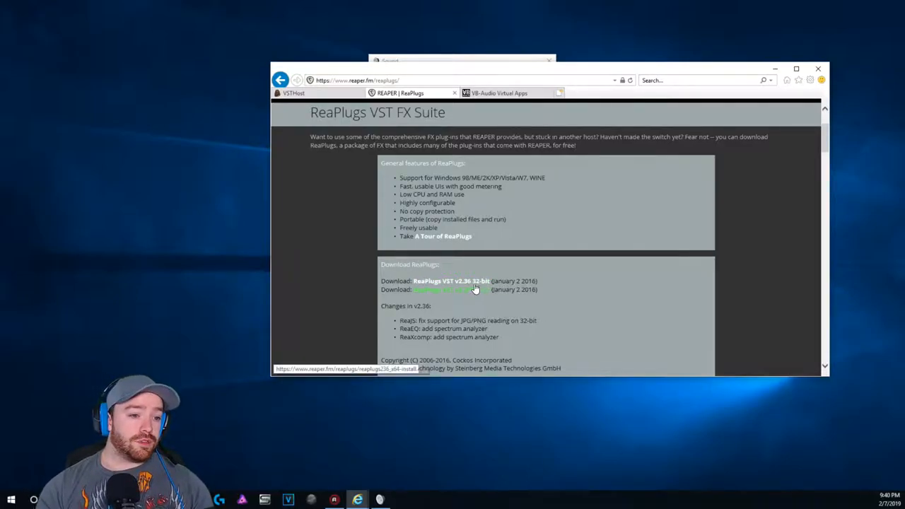
{"action": "mouse_move", "coordinate": [503, 93]}
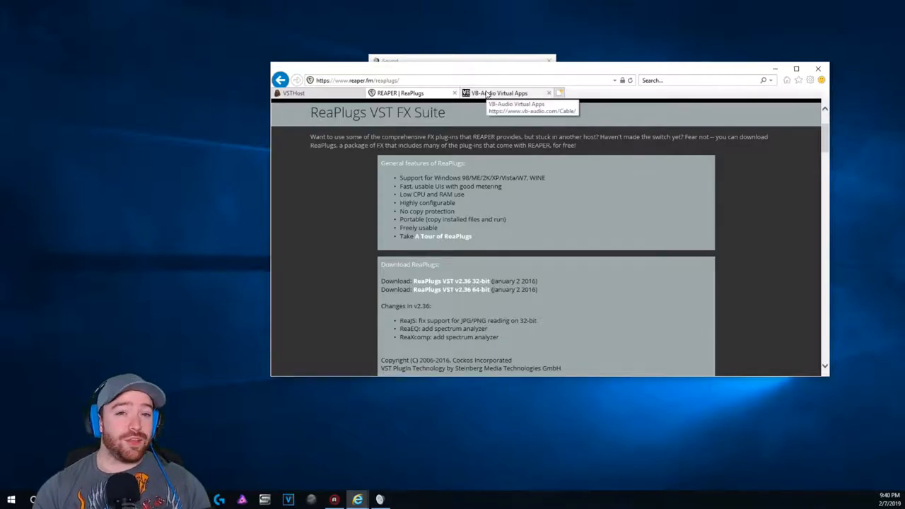
{"action": "left_click", "coordinate": [501, 93]}
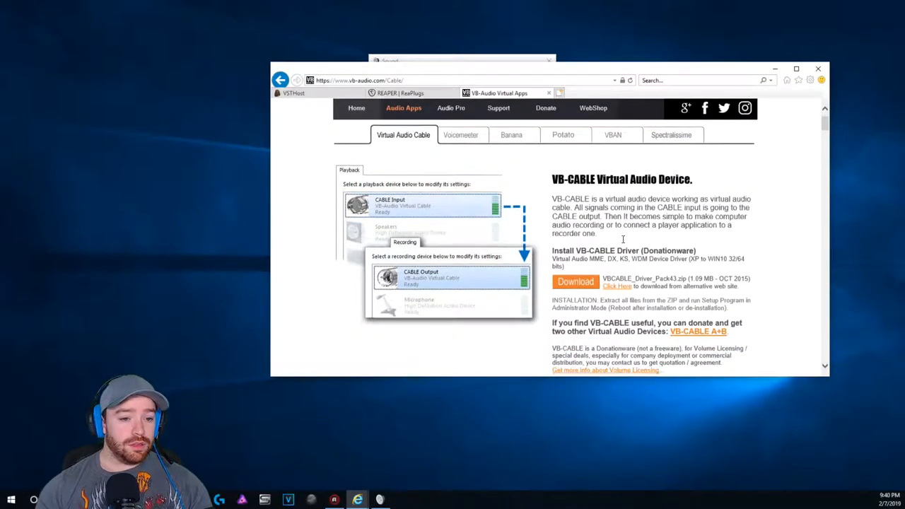
{"action": "scroll", "scroll_direction": "down", "scroll_amount": 3}
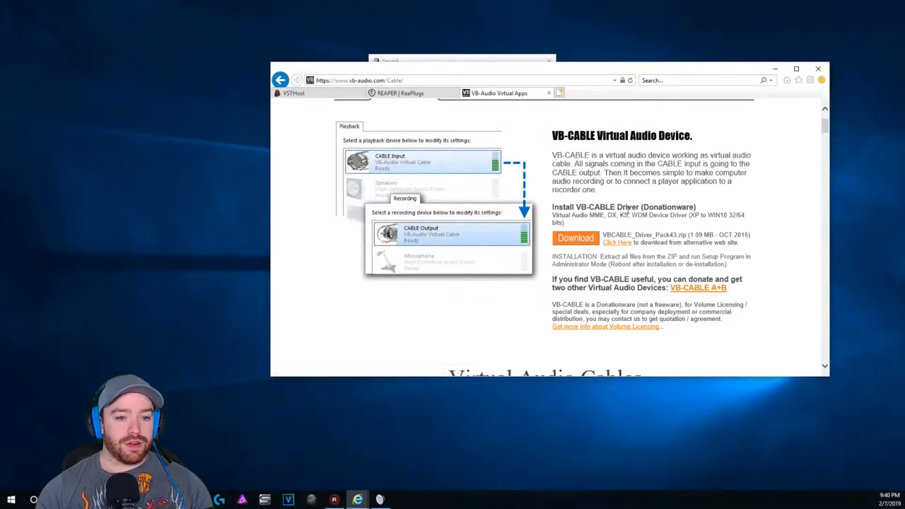
{"action": "mouse_move", "coordinate": [575, 238]}
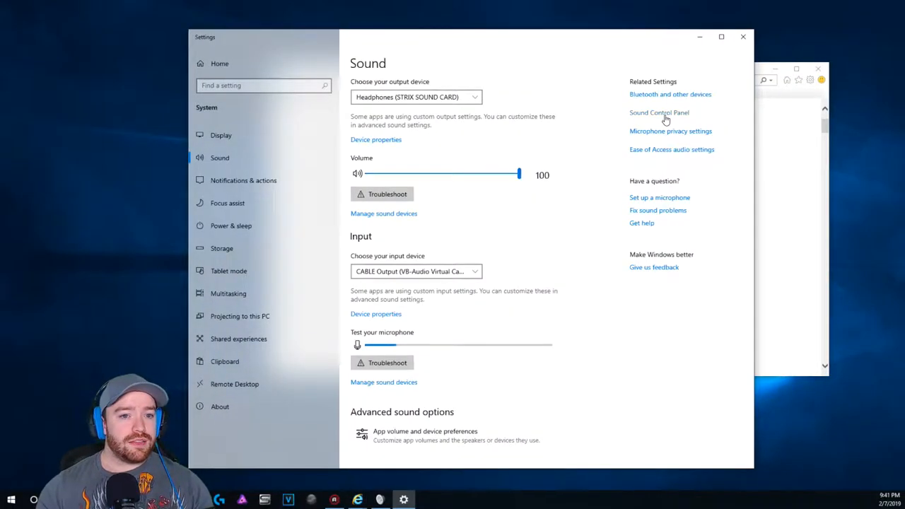
In the classic Sound panel's Recording tab, check CABLE Output is default, then close it.
{"action": "left_click", "coordinate": [659, 113]}
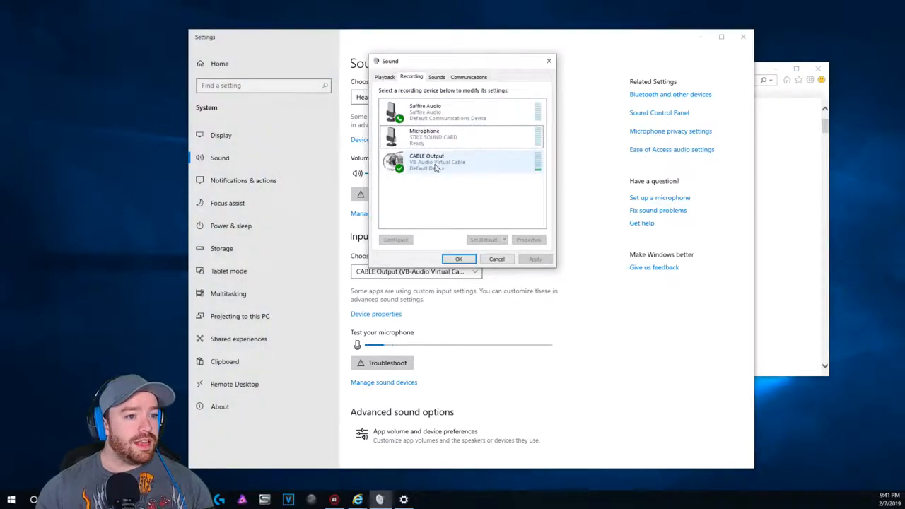
{"action": "left_click", "coordinate": [460, 161]}
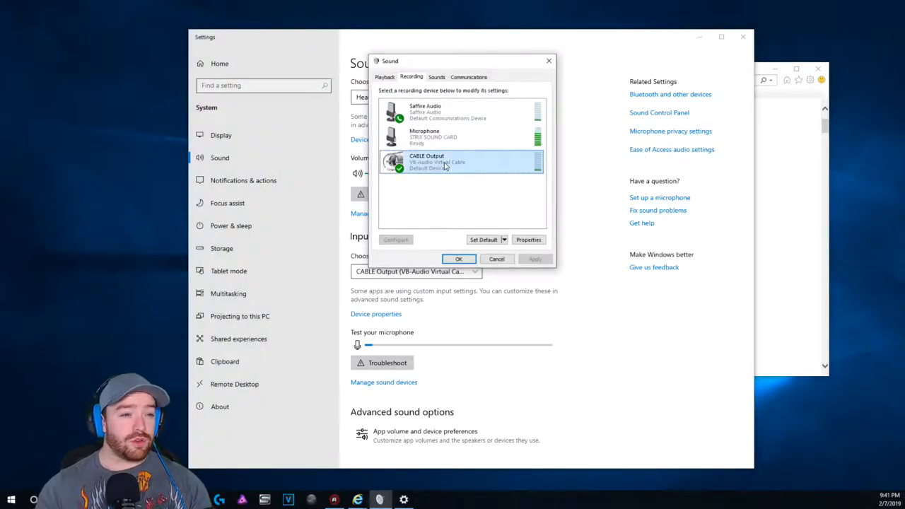
{"action": "left_click", "coordinate": [385, 77]}
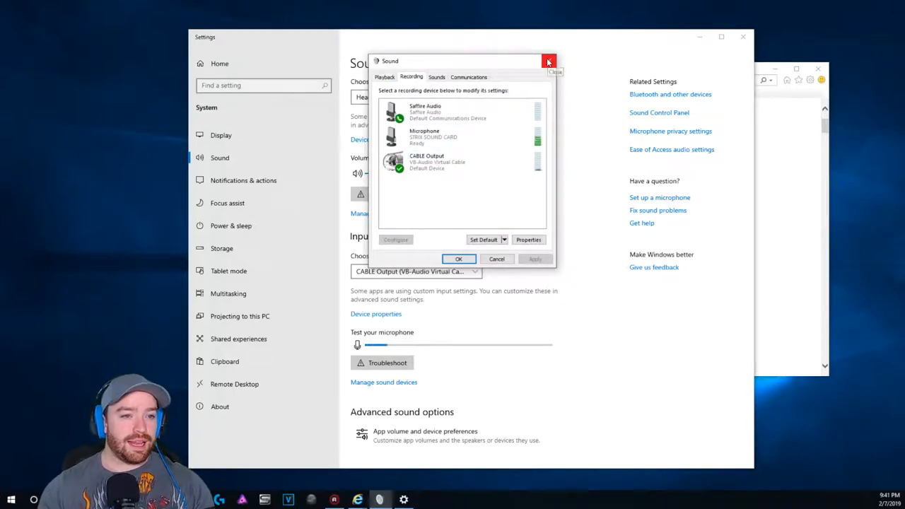
{"action": "left_click", "coordinate": [548, 61]}
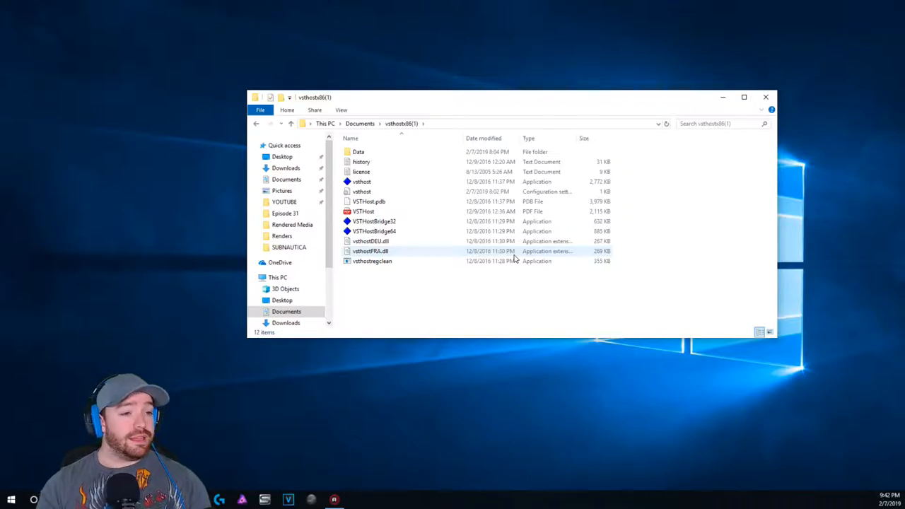
{"action": "mouse_move", "coordinate": [362, 182]}
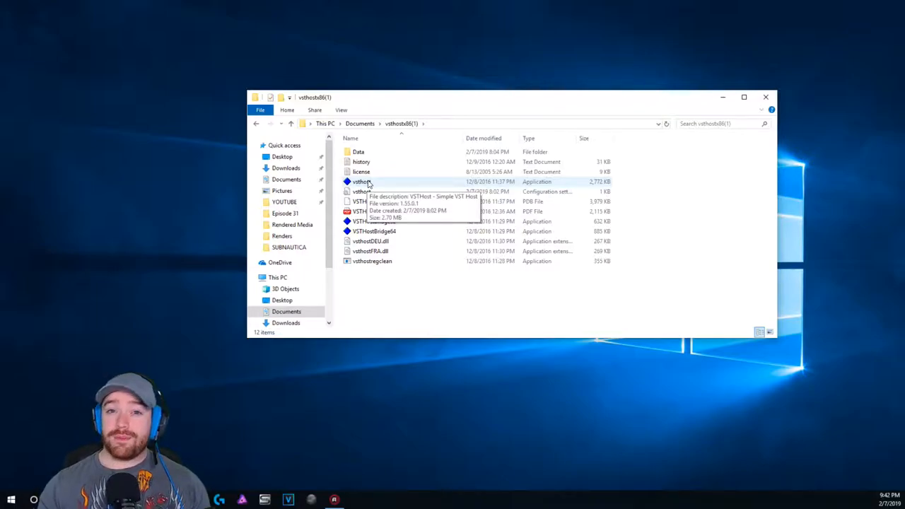
Run vsthost.exe from the Documents\vsthostx86(1) folder.
{"action": "left_click", "coordinate": [362, 182]}
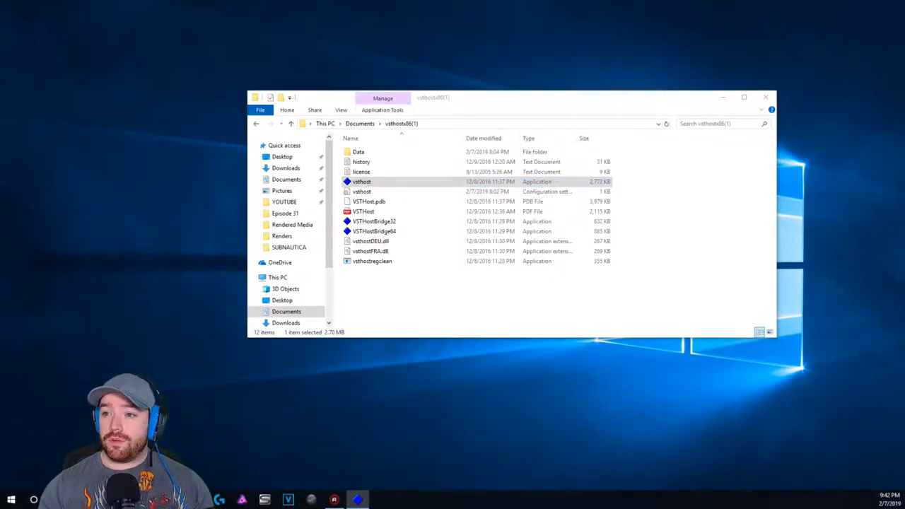
{"action": "double_click", "coordinate": [362, 182]}
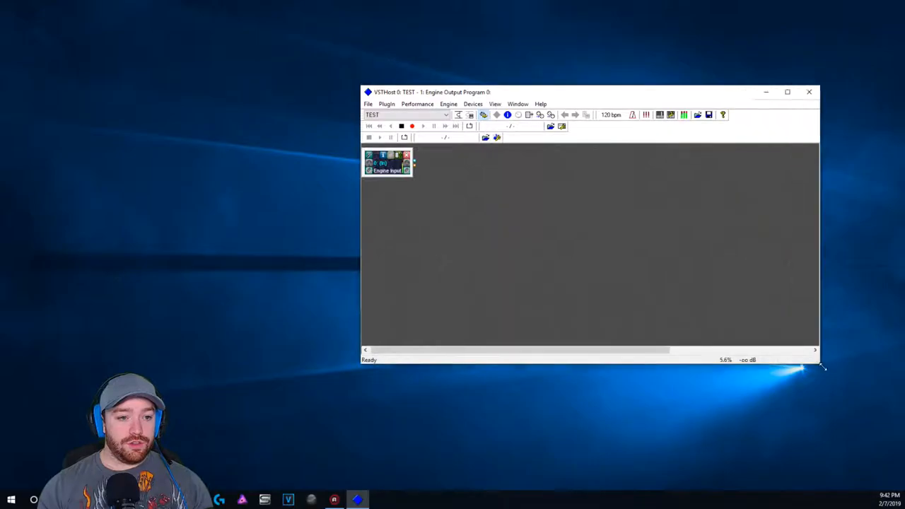
Enlarge the VSTHost window to reveal Engine Output and move Engine Input toward the middle.
{"action": "left_click_drag", "start_coordinate": [821, 367], "coordinate": [840, 384]}
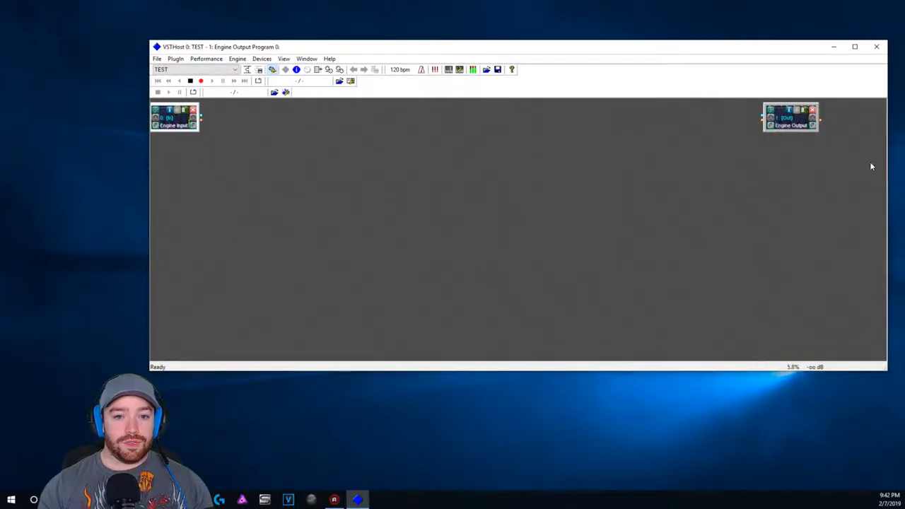
{"action": "left_click_drag", "start_coordinate": [791, 117], "coordinate": [405, 132]}
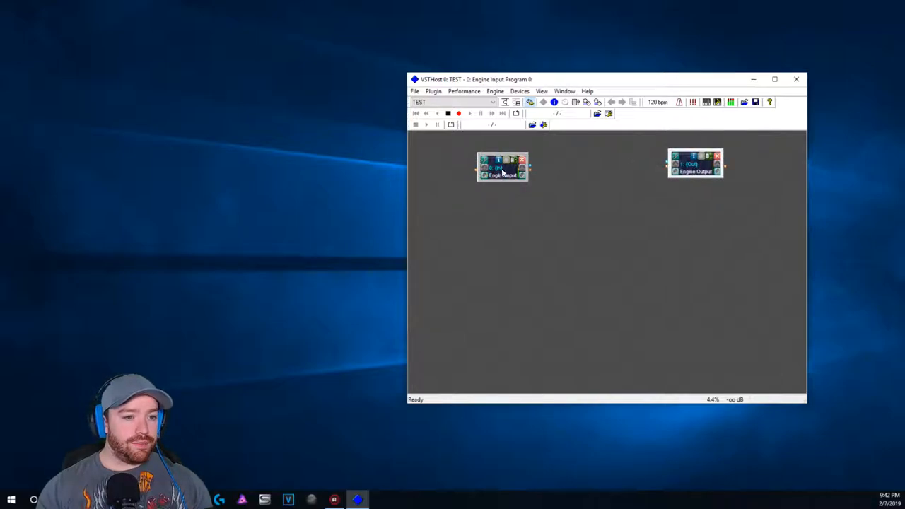
{"action": "mouse_move", "coordinate": [417, 94]}
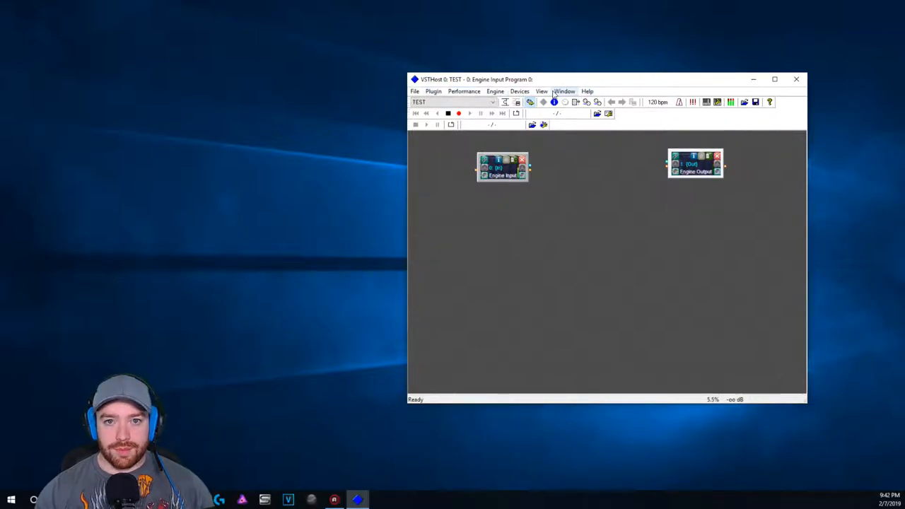
Review File > Set Plugin Path, confirming the Desktop VSTPlugins folder, then reopen File.
{"action": "left_click", "coordinate": [415, 91]}
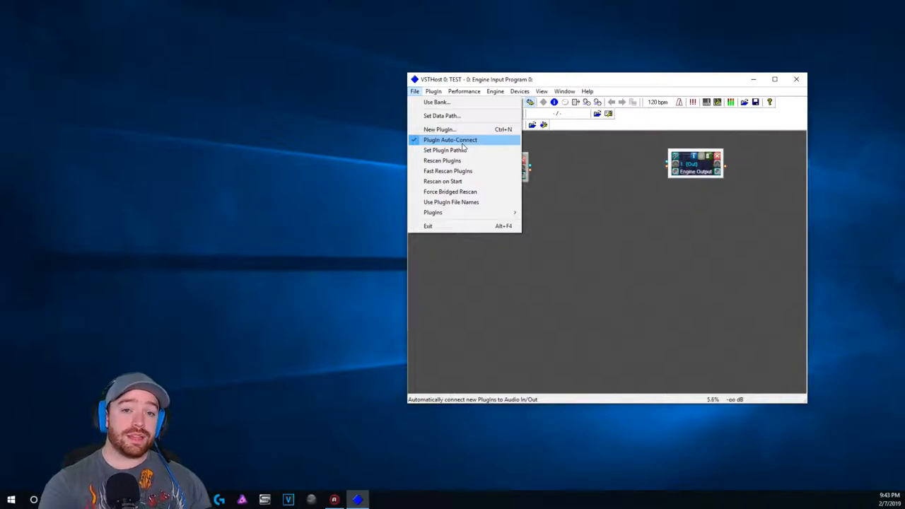
{"action": "mouse_move", "coordinate": [418, 93]}
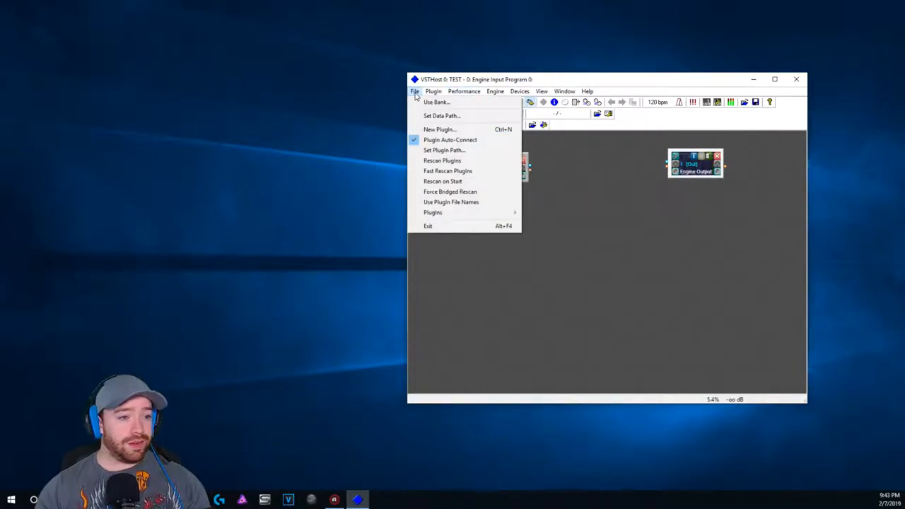
{"action": "mouse_move", "coordinate": [451, 139]}
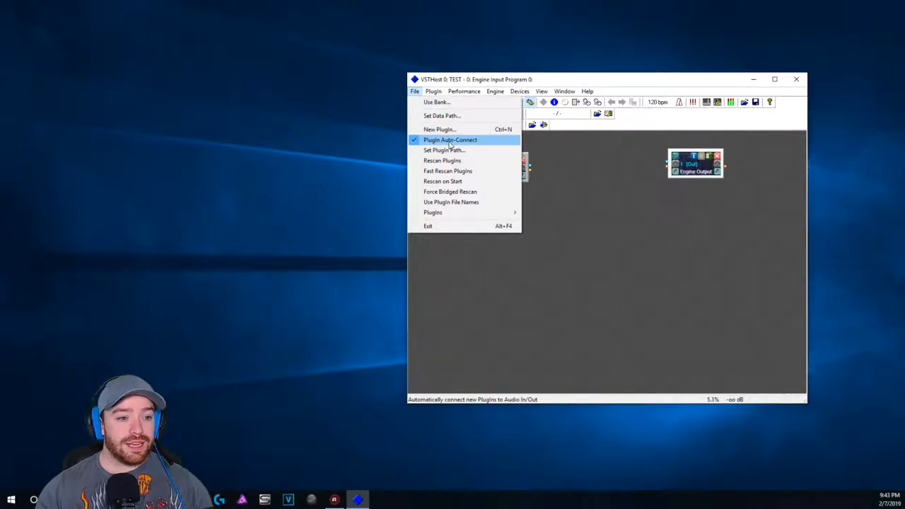
{"action": "mouse_move", "coordinate": [444, 150]}
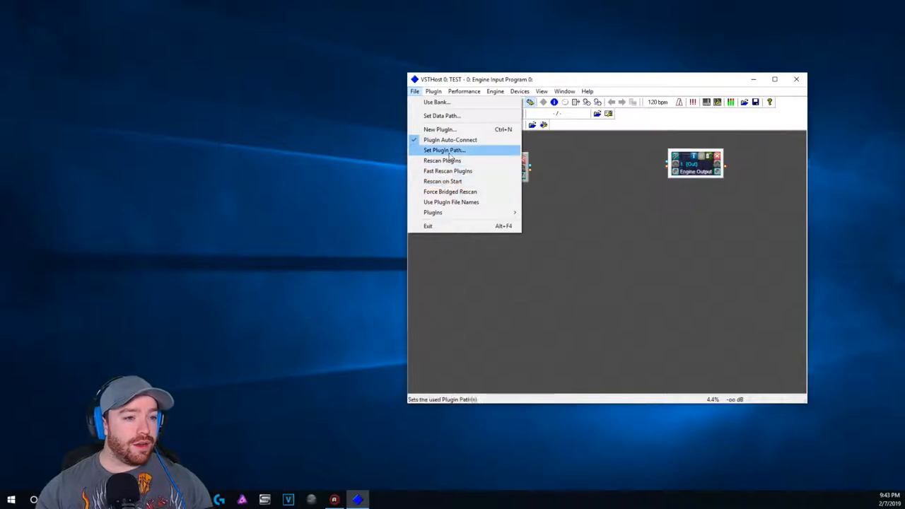
{"action": "mouse_move", "coordinate": [472, 153]}
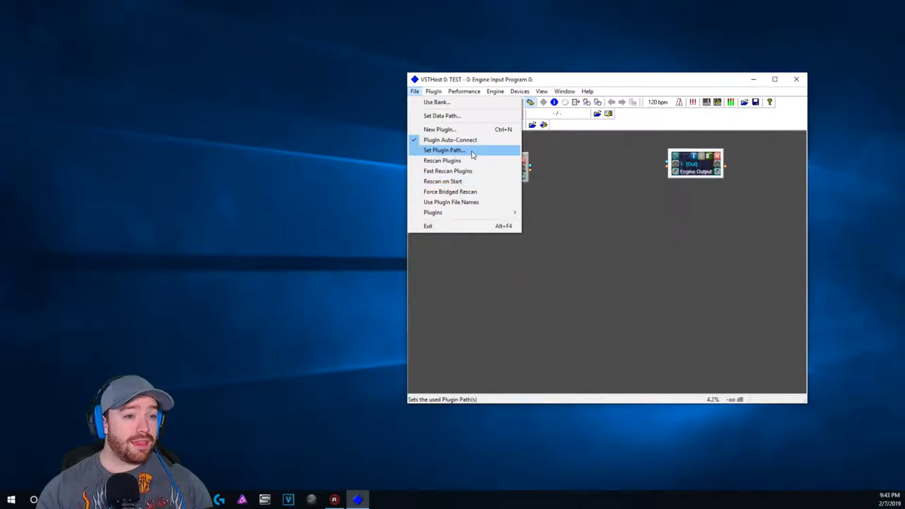
{"action": "left_click", "coordinate": [445, 150]}
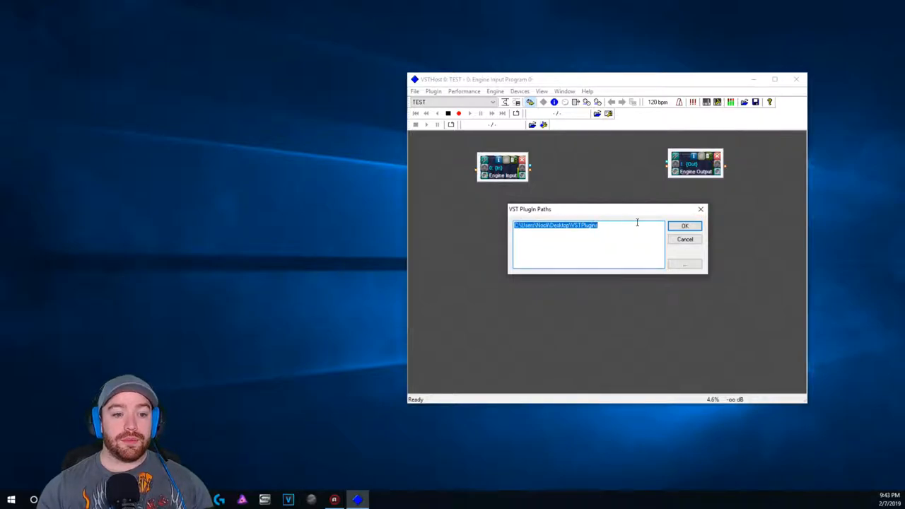
{"action": "left_click", "coordinate": [684, 225]}
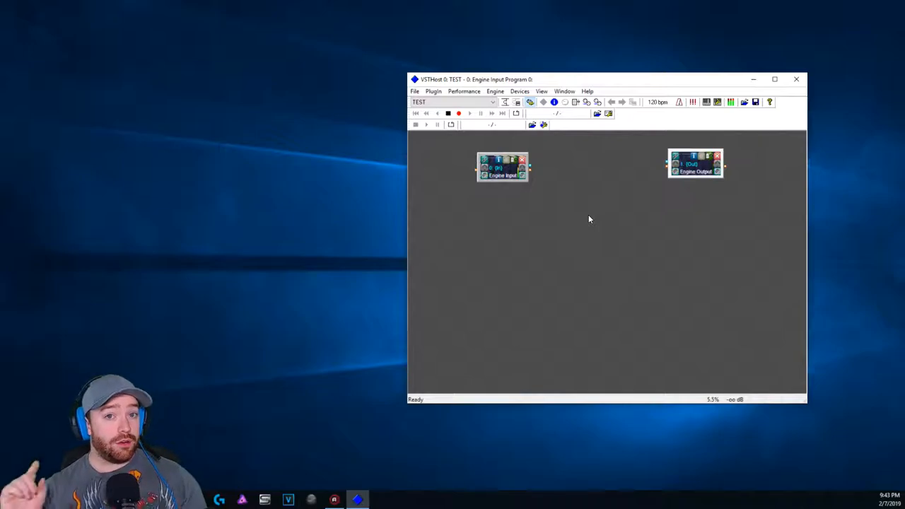
{"action": "mouse_move", "coordinate": [465, 92]}
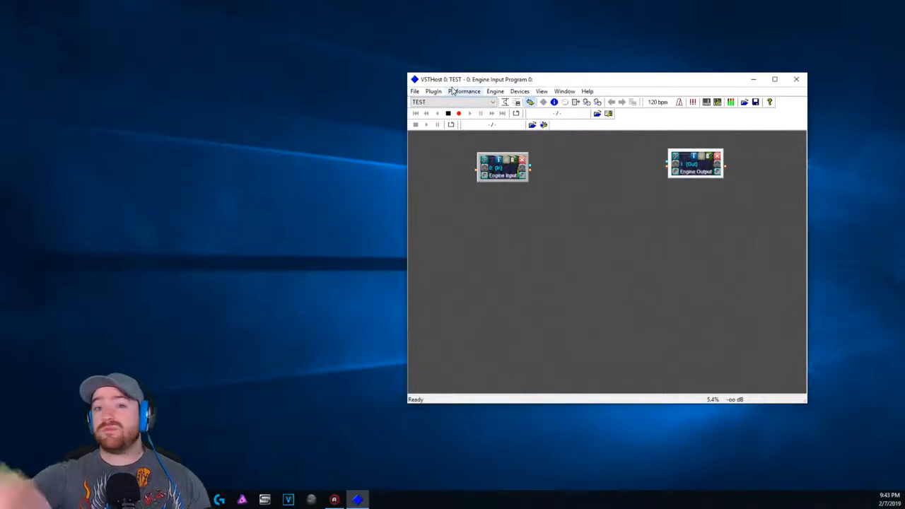
{"action": "left_click", "coordinate": [415, 91]}
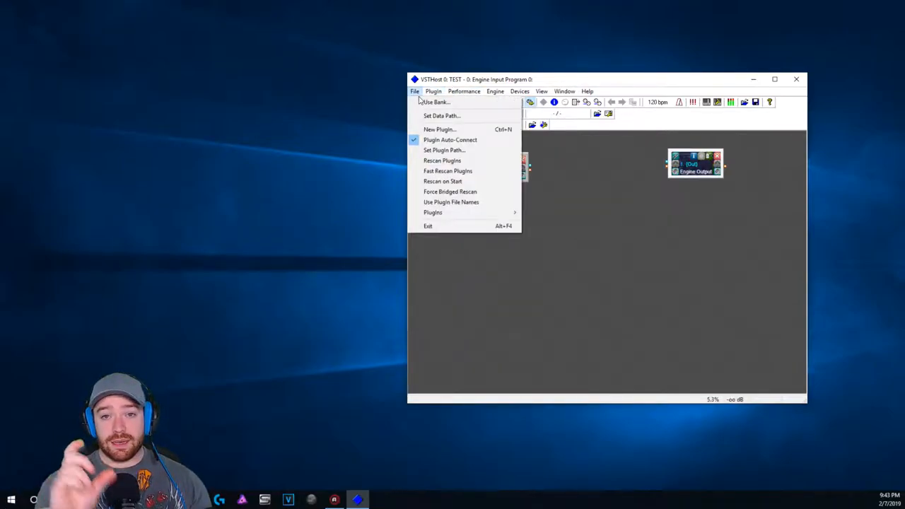
{"action": "mouse_move", "coordinate": [422, 113]}
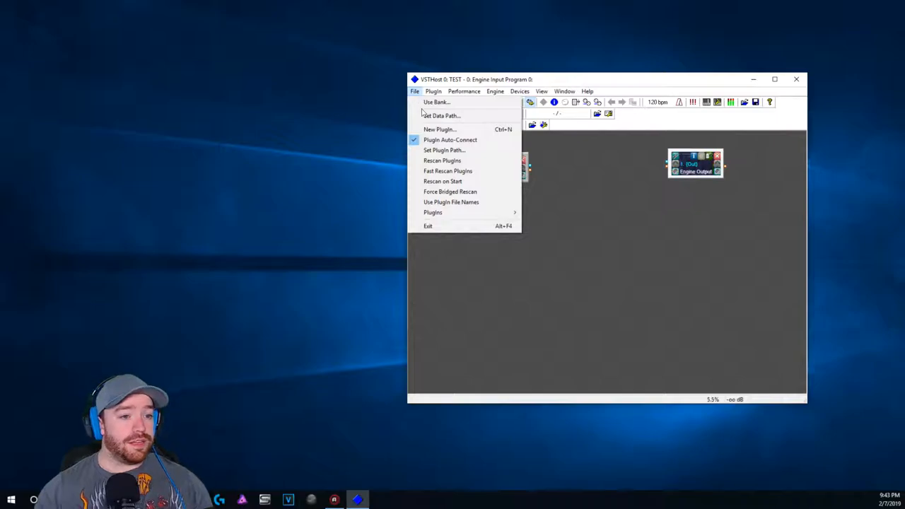
{"action": "left_click", "coordinate": [464, 91]}
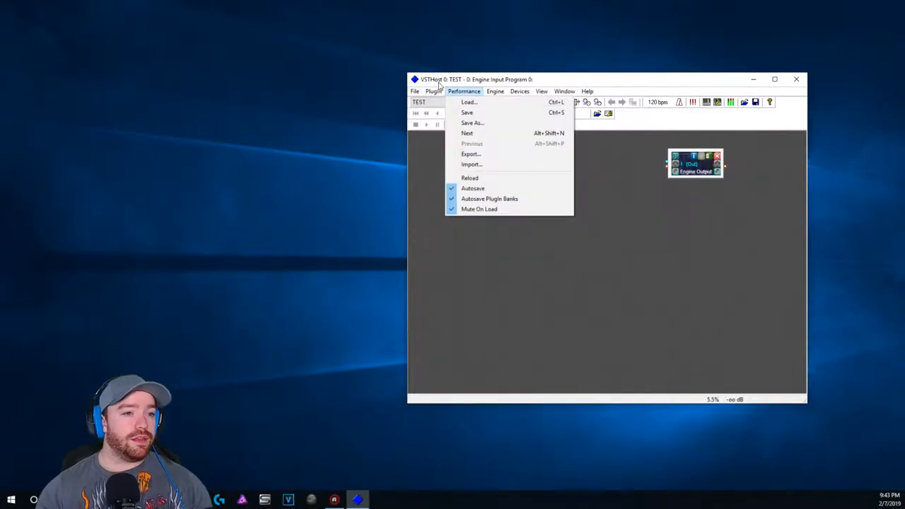
{"action": "left_click", "coordinate": [432, 92]}
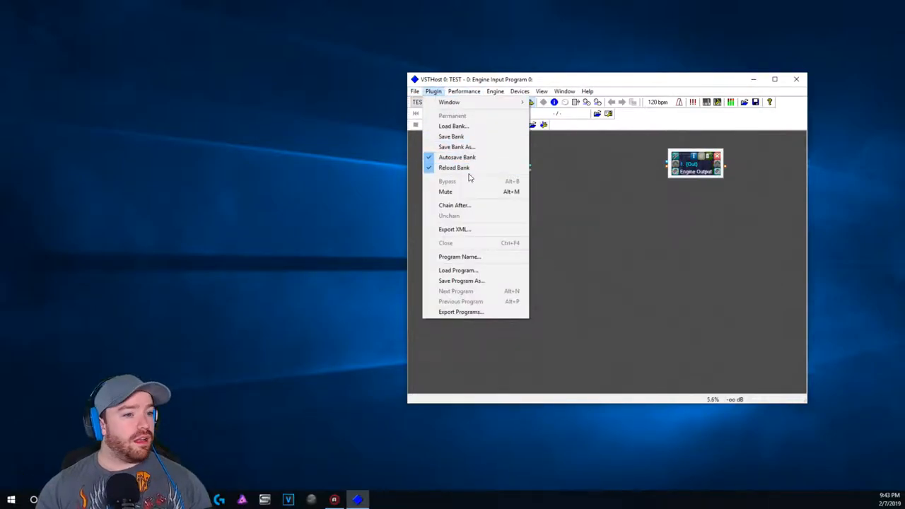
{"action": "mouse_move", "coordinate": [474, 168]}
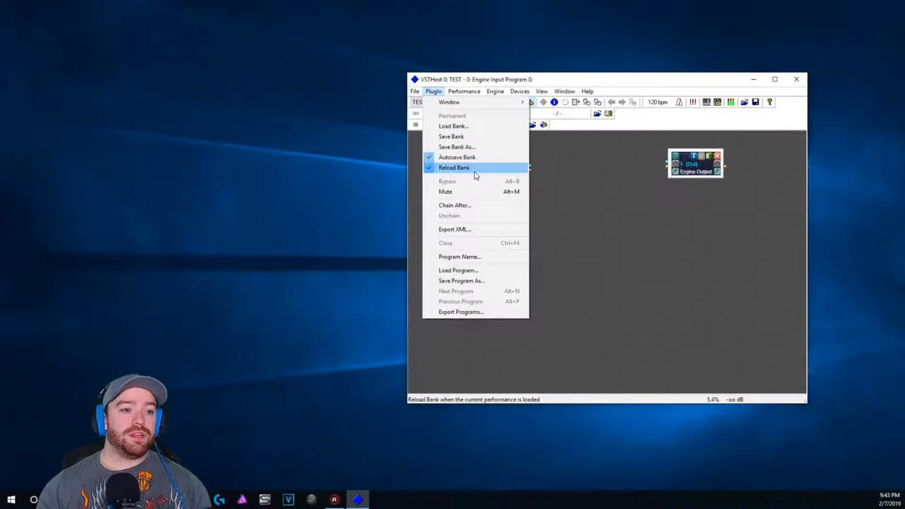
{"action": "mouse_move", "coordinate": [453, 125]}
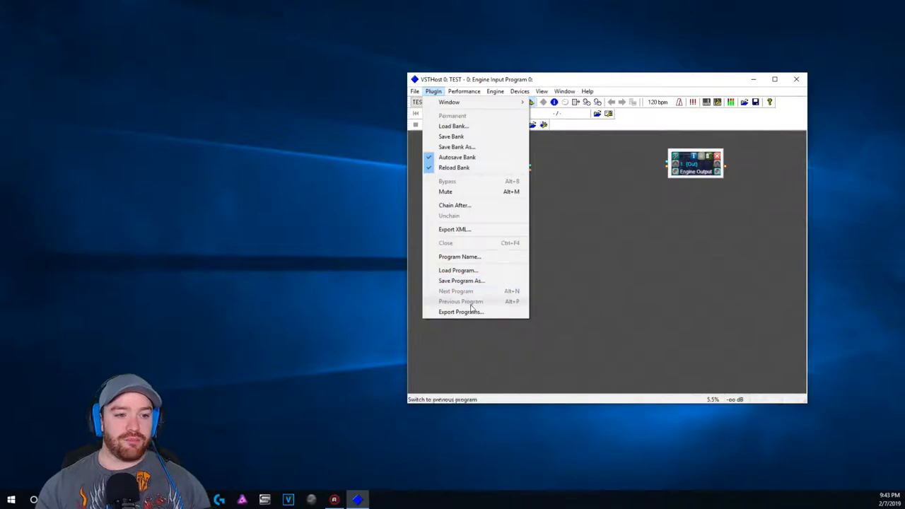
{"action": "left_click", "coordinate": [464, 91]}
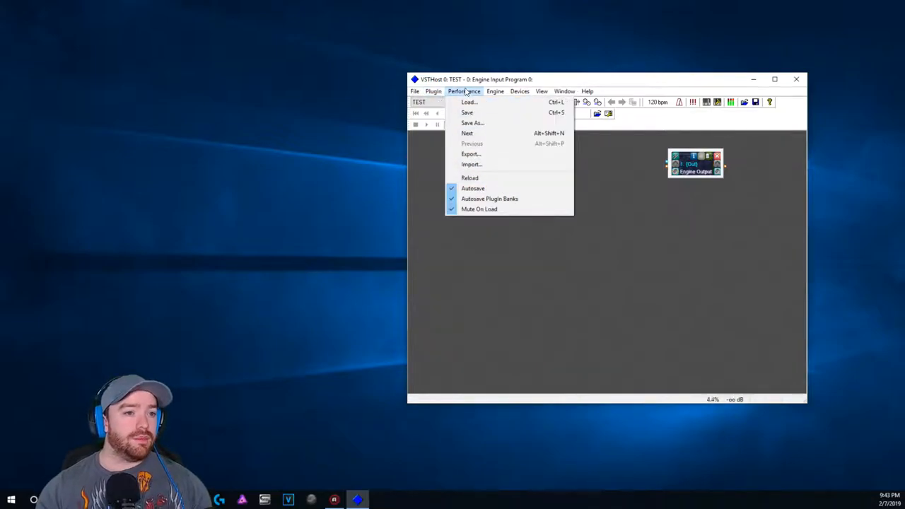
{"action": "mouse_move", "coordinate": [489, 199]}
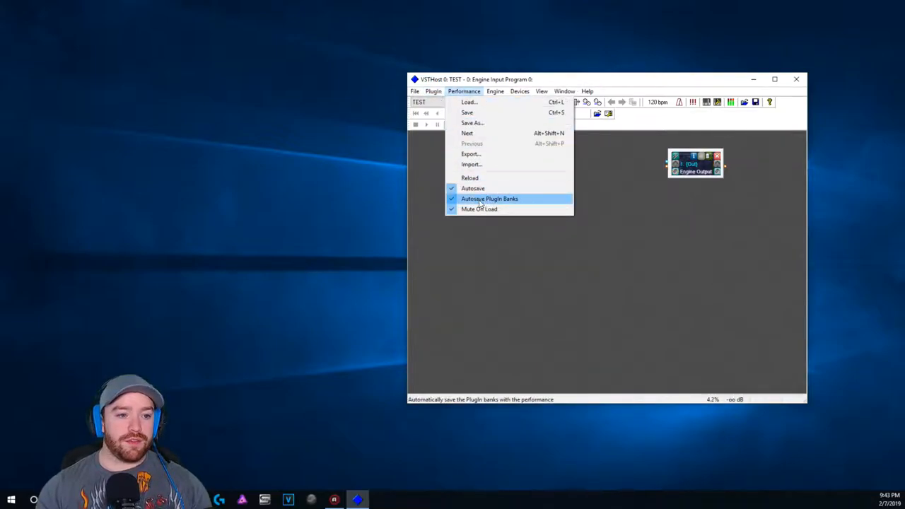
{"action": "mouse_move", "coordinate": [479, 209]}
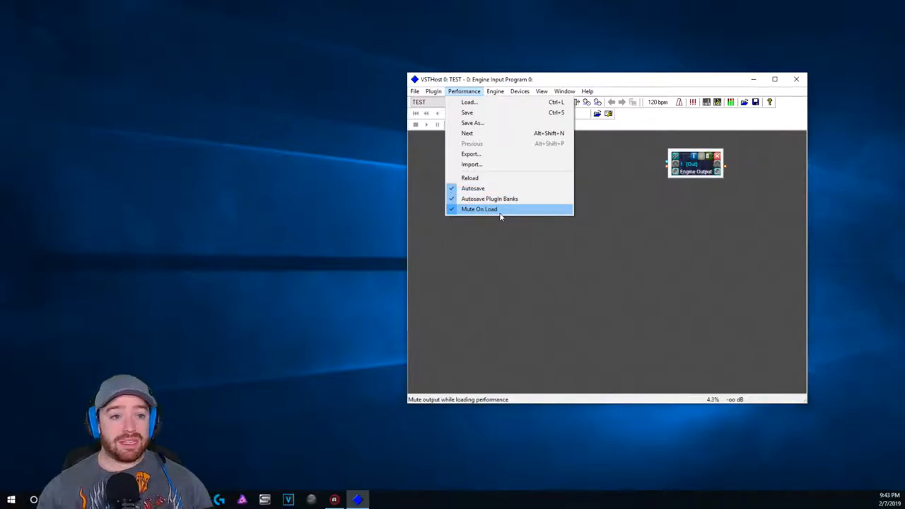
{"action": "left_click", "coordinate": [495, 91]}
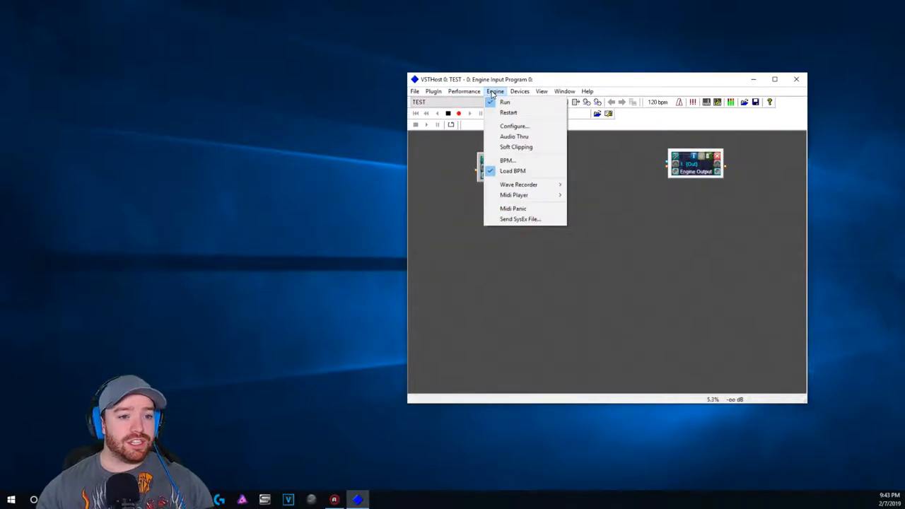
{"action": "left_click", "coordinate": [520, 92]}
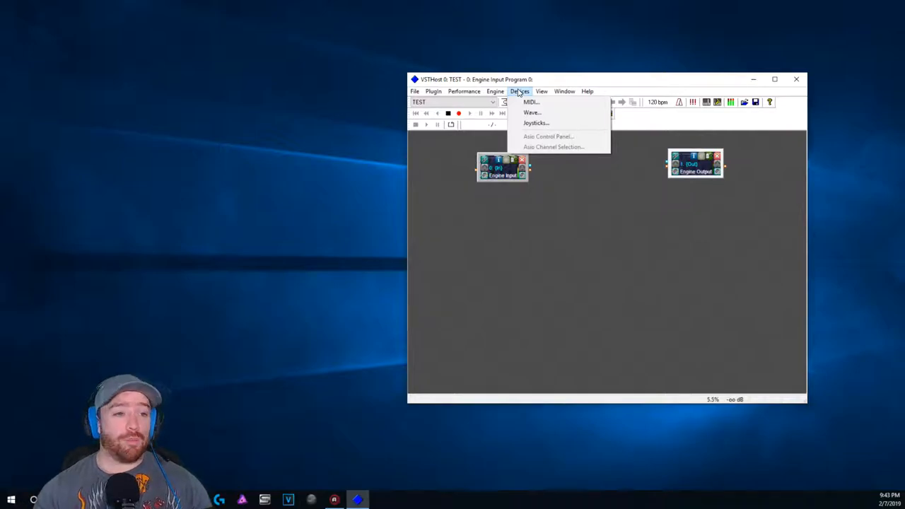
Open the Wave device settings and list the available audio input ports.
{"action": "left_click", "coordinate": [532, 113]}
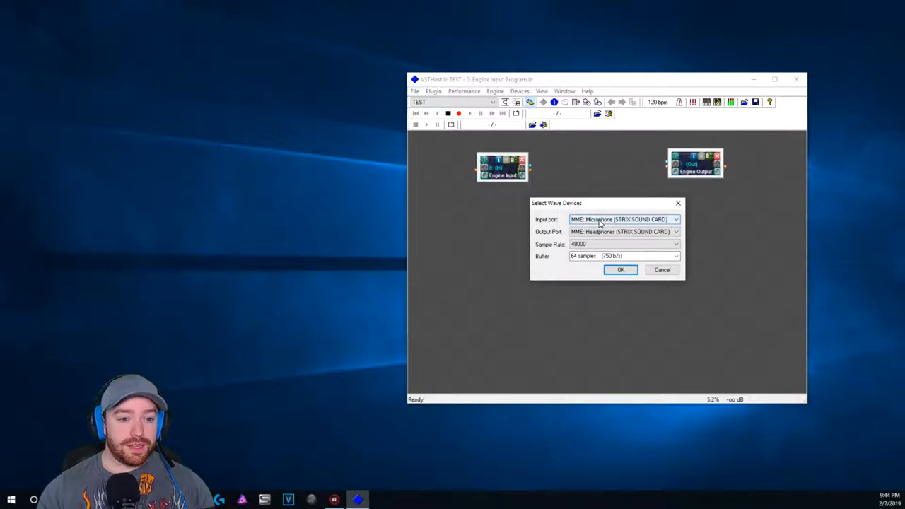
{"action": "left_click", "coordinate": [675, 219]}
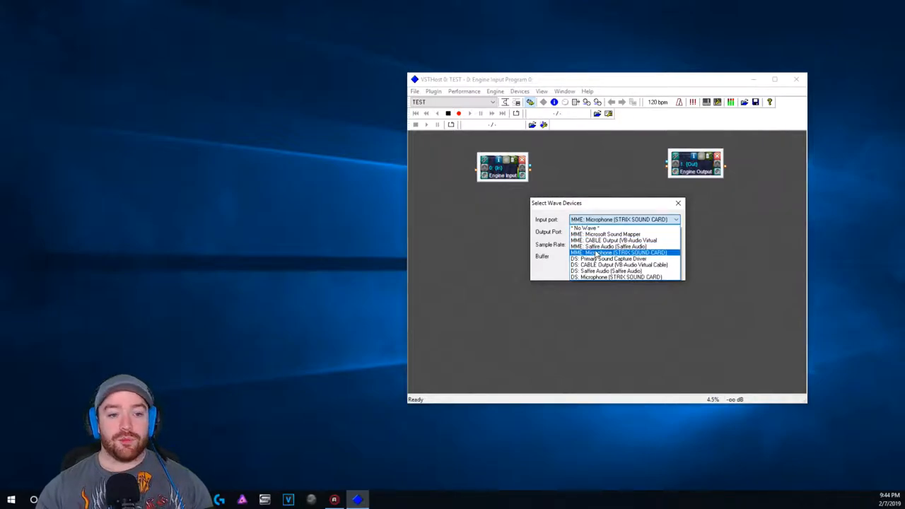
{"action": "mouse_move", "coordinate": [610, 247]}
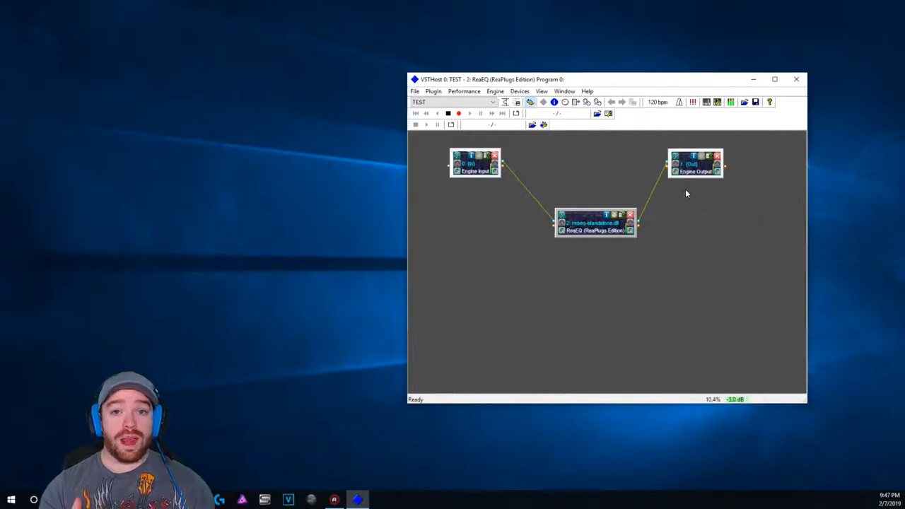
{"action": "mouse_move", "coordinate": [609, 161]}
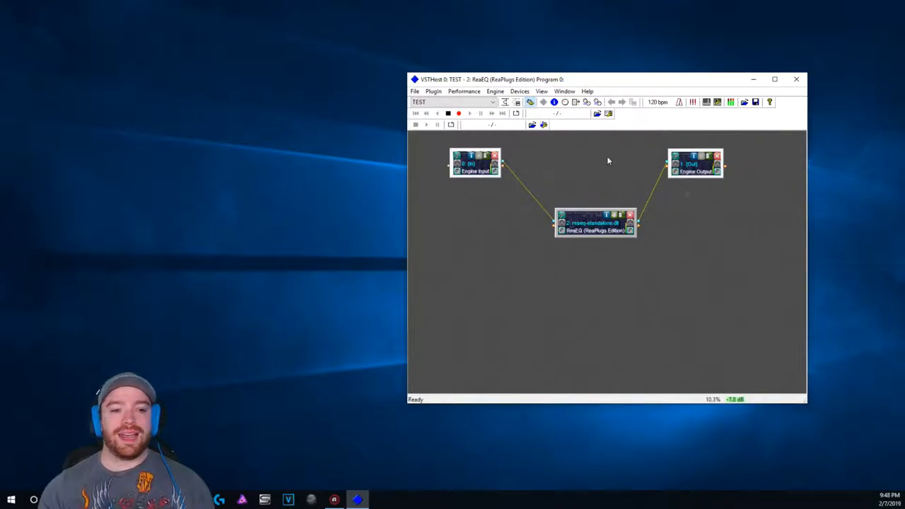
Reposition the ReaEQ block, then browse the File > Plugins > ReaPlugs submenu.
{"action": "left_click_drag", "start_coordinate": [596, 223], "coordinate": [564, 168]}
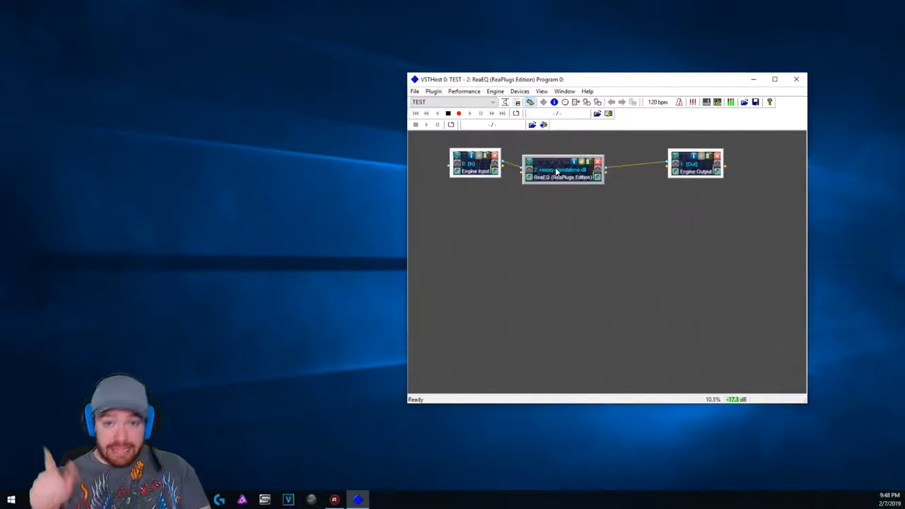
{"action": "left_click_drag", "start_coordinate": [562, 166], "coordinate": [591, 326]}
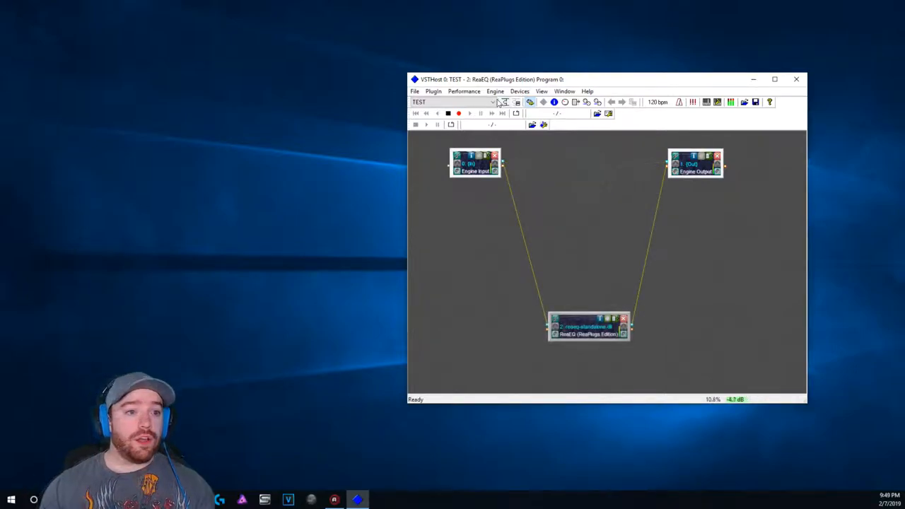
{"action": "mouse_move", "coordinate": [519, 103]}
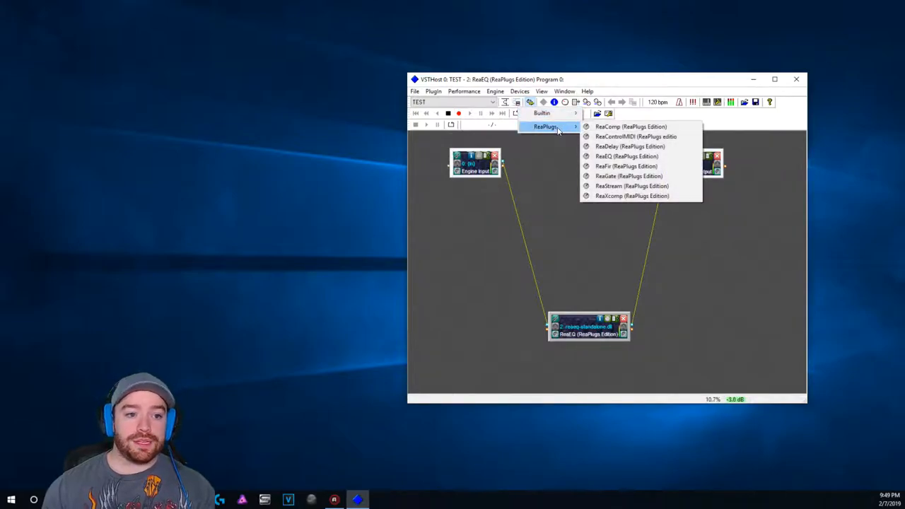
{"action": "left_click", "coordinate": [415, 91]}
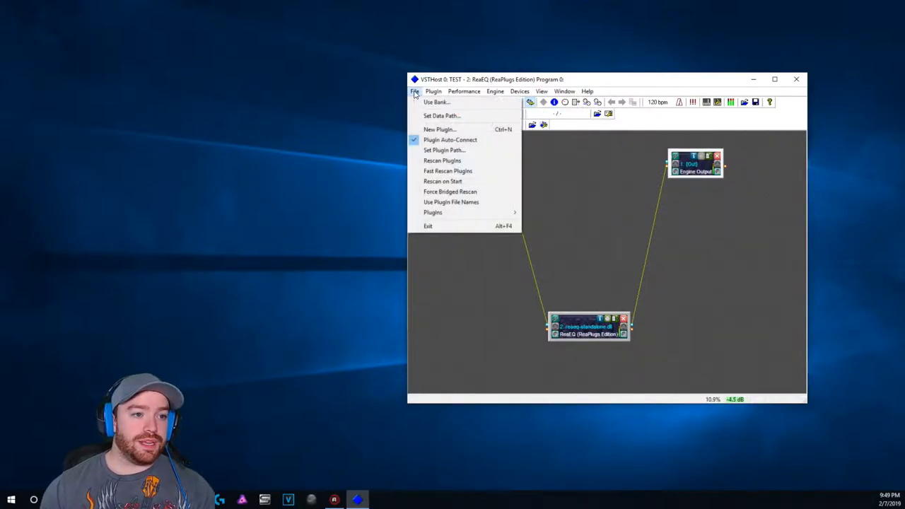
{"action": "mouse_move", "coordinate": [444, 150]}
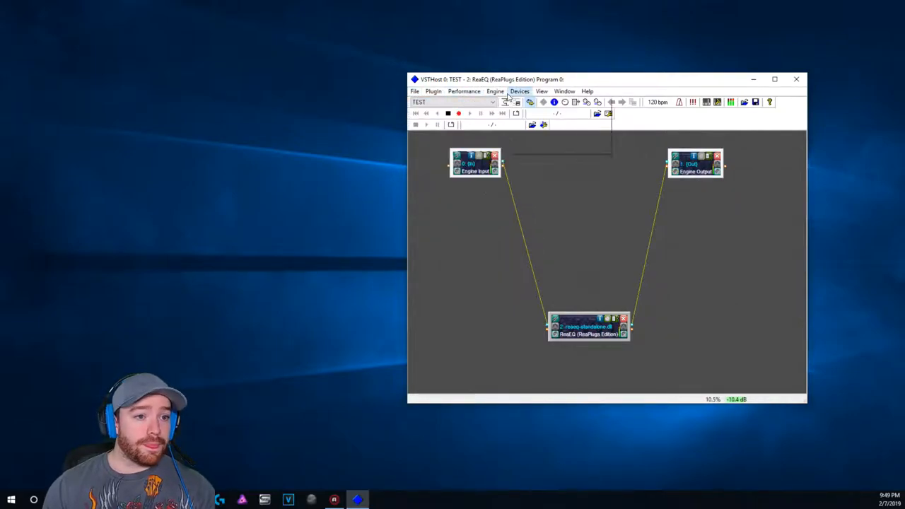
{"action": "left_click", "coordinate": [518, 102]}
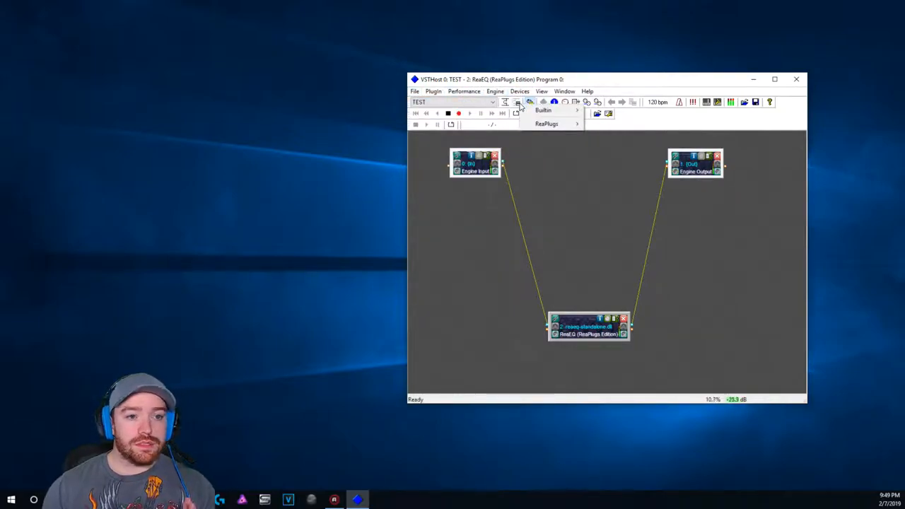
{"action": "left_click", "coordinate": [547, 124]}
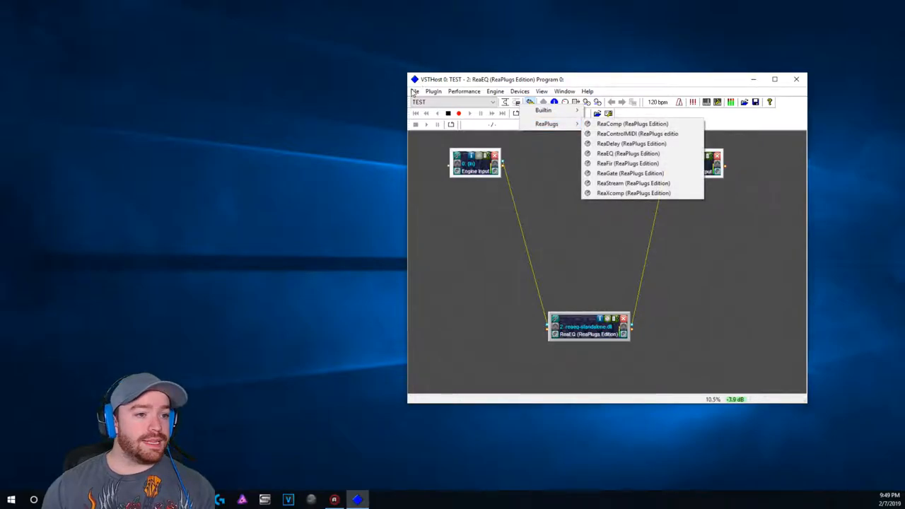
{"action": "left_click", "coordinate": [415, 91]}
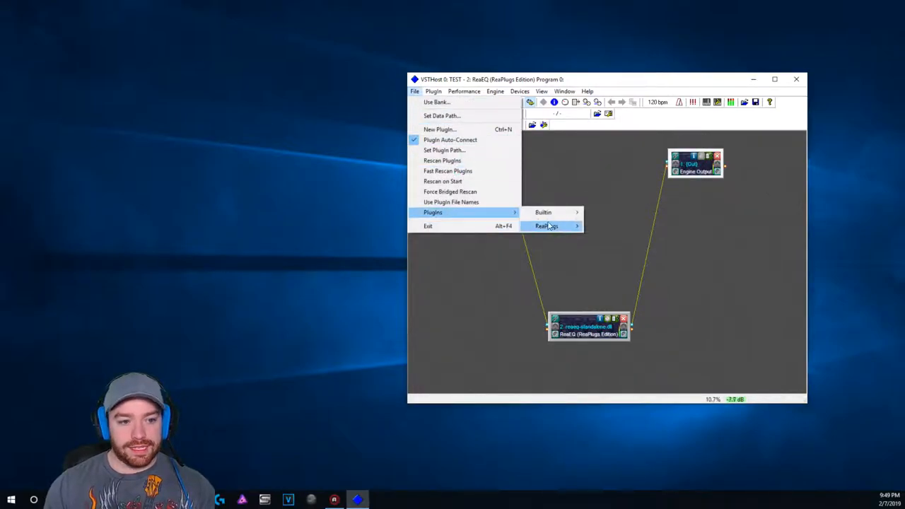
{"action": "mouse_move", "coordinate": [558, 225]}
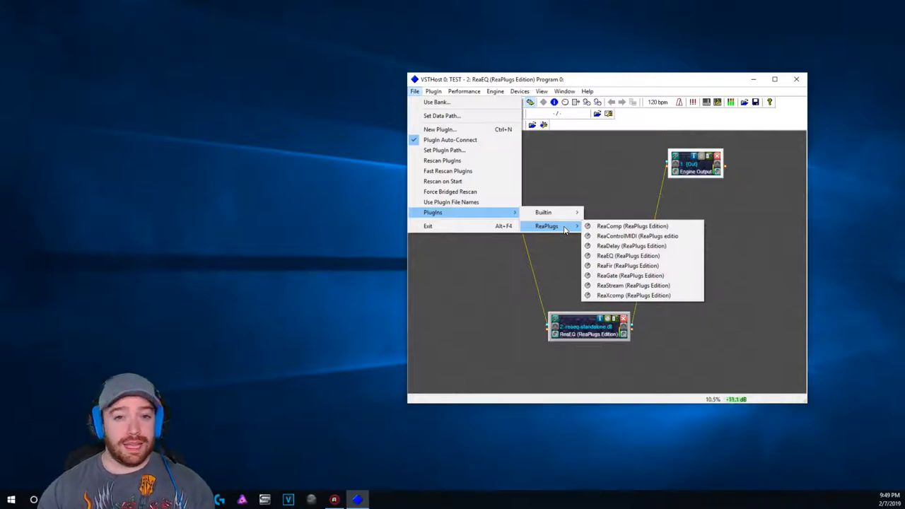
{"action": "mouse_move", "coordinate": [627, 265]}
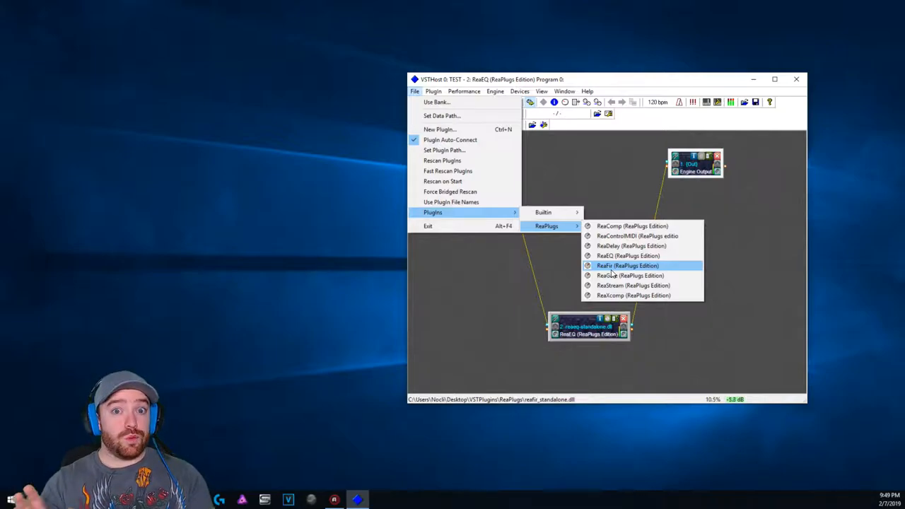
Load ReaFir (ReaPlugs Edition), place it between Engine Input and Output, and open its editor.
{"action": "left_click", "coordinate": [627, 265]}
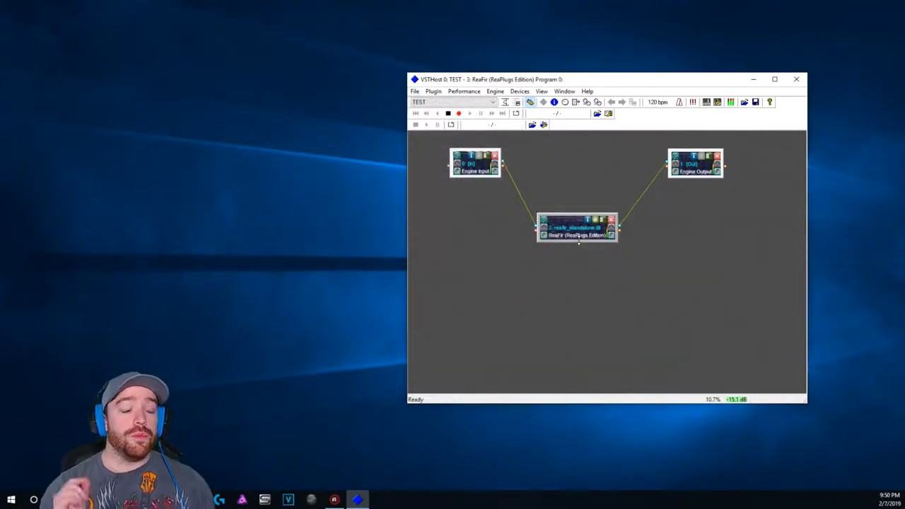
{"action": "left_click_drag", "start_coordinate": [578, 228], "coordinate": [557, 211]}
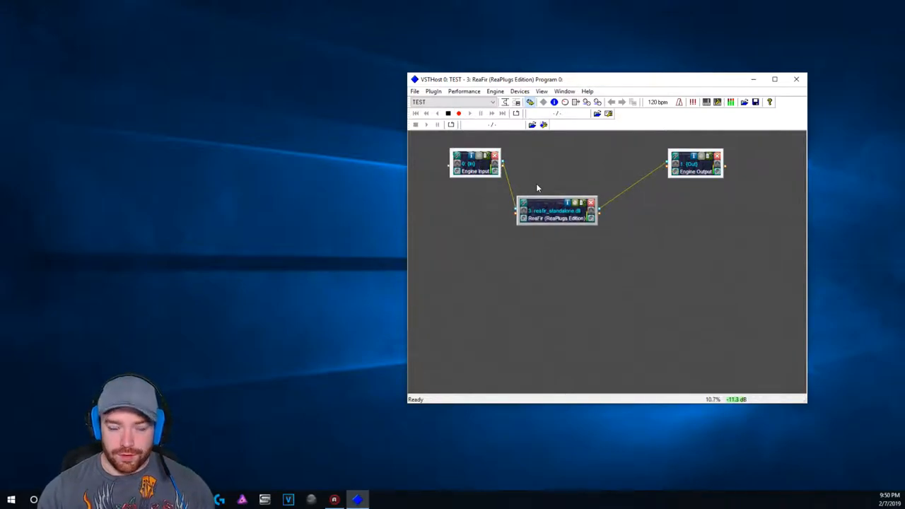
{"action": "left_click", "coordinate": [450, 163]}
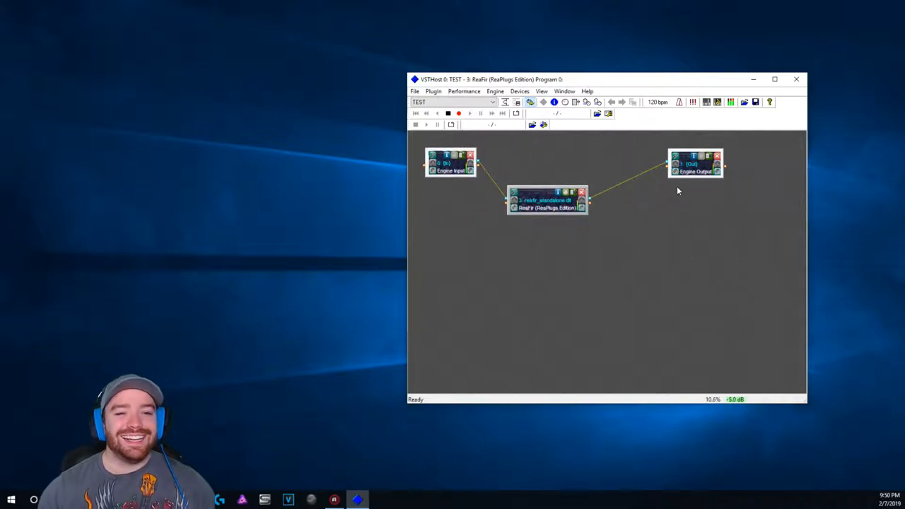
{"action": "left_click", "coordinate": [706, 166]}
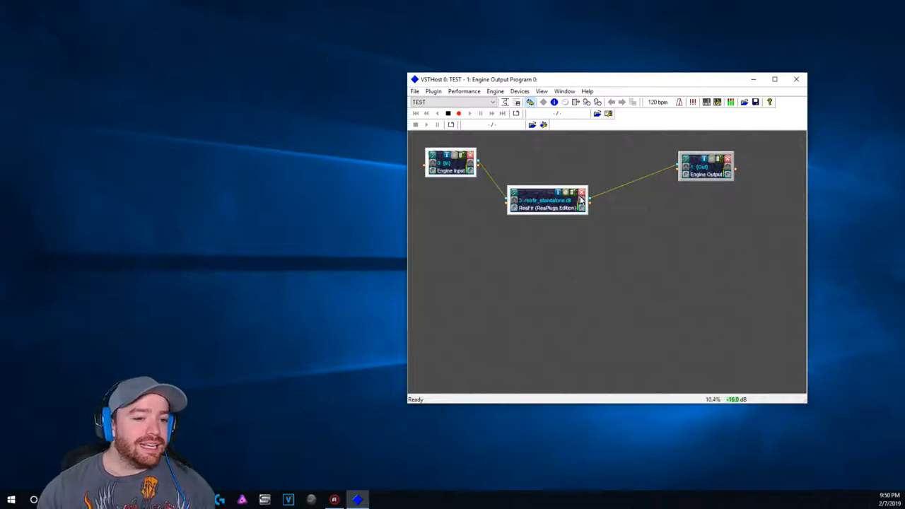
{"action": "left_click_drag", "start_coordinate": [548, 201], "coordinate": [541, 180]}
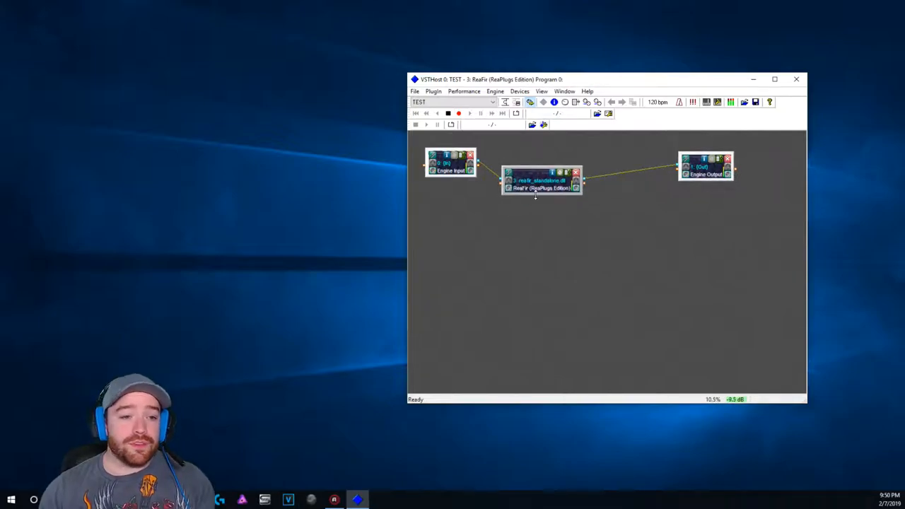
{"action": "left_click_drag", "start_coordinate": [542, 181], "coordinate": [560, 194]}
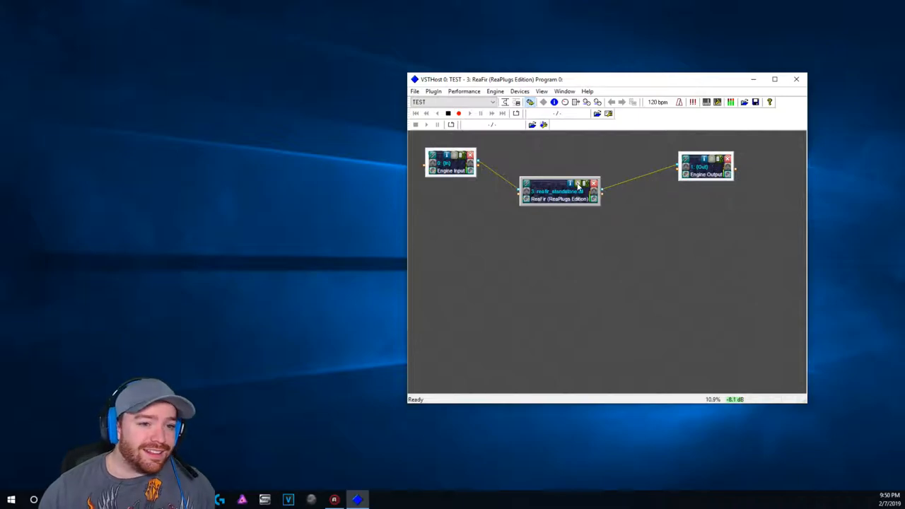
{"action": "double_click", "coordinate": [558, 191]}
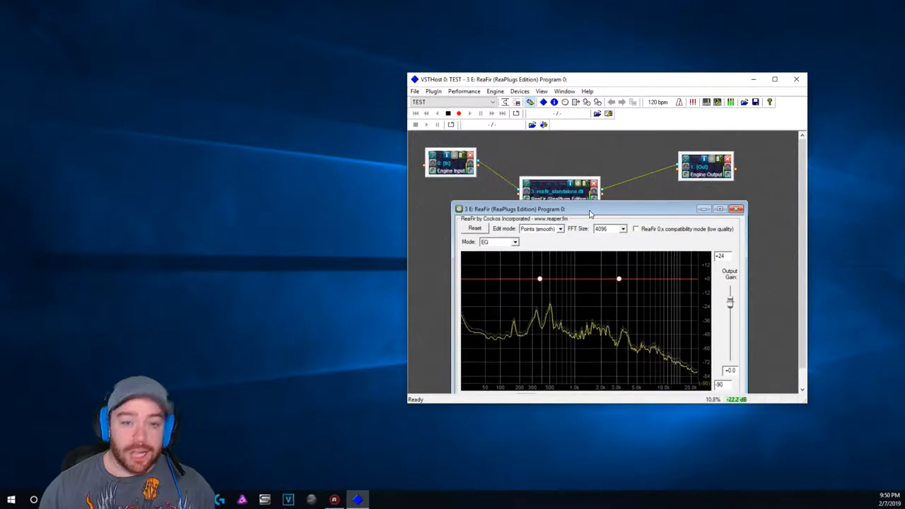
Move the ReaFir window up, switch Mode to Subtract, and capture a noise profile.
{"action": "left_click_drag", "start_coordinate": [590, 208], "coordinate": [559, 175]}
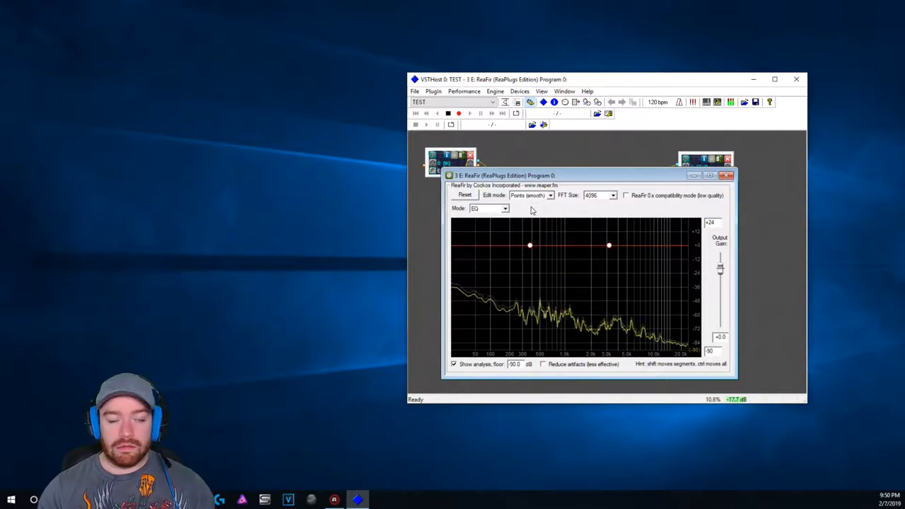
{"action": "left_click", "coordinate": [488, 208]}
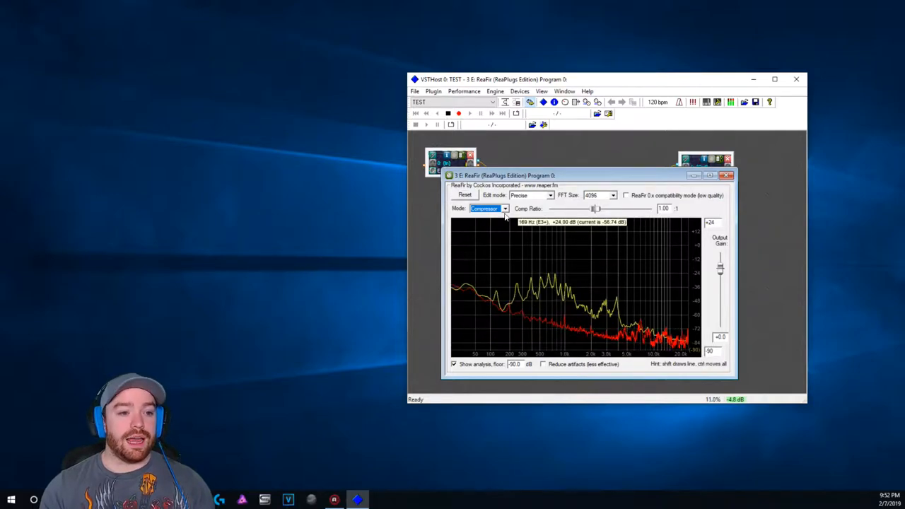
{"action": "left_click", "coordinate": [504, 208]}
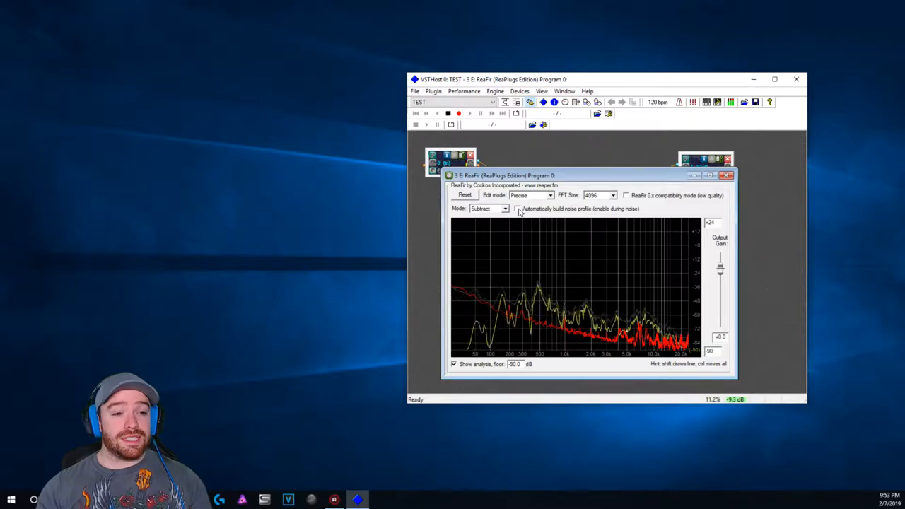
{"action": "left_click", "coordinate": [517, 209]}
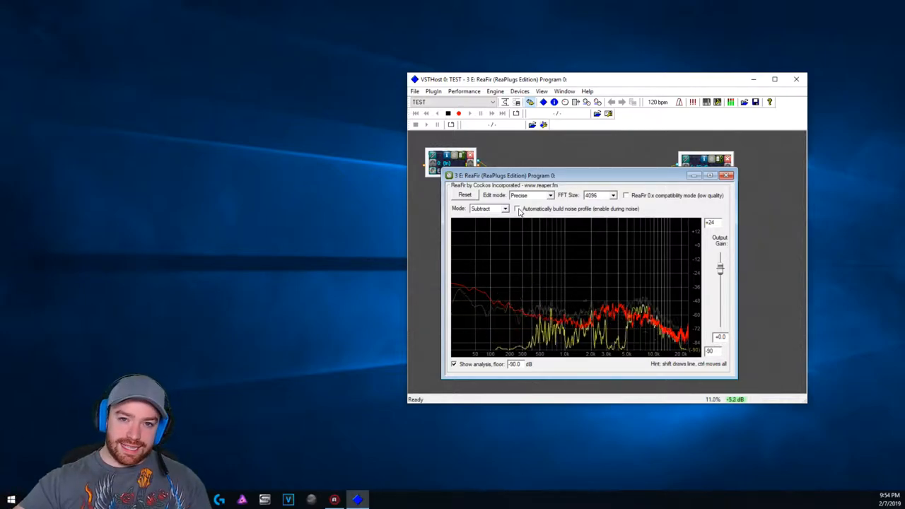
{"action": "mouse_move", "coordinate": [777, 239]}
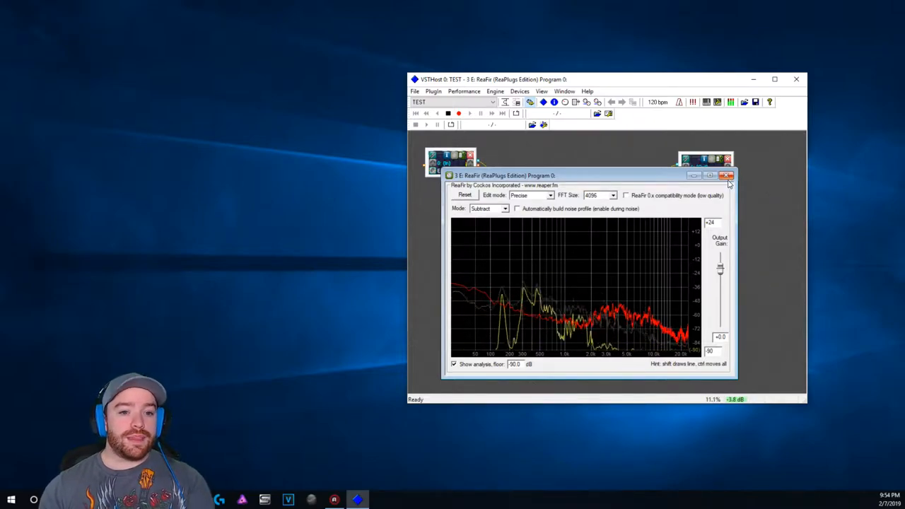
Close the ReaFir window, move its node aside, and load ReaEQ from the plugin list.
{"action": "left_click", "coordinate": [727, 176]}
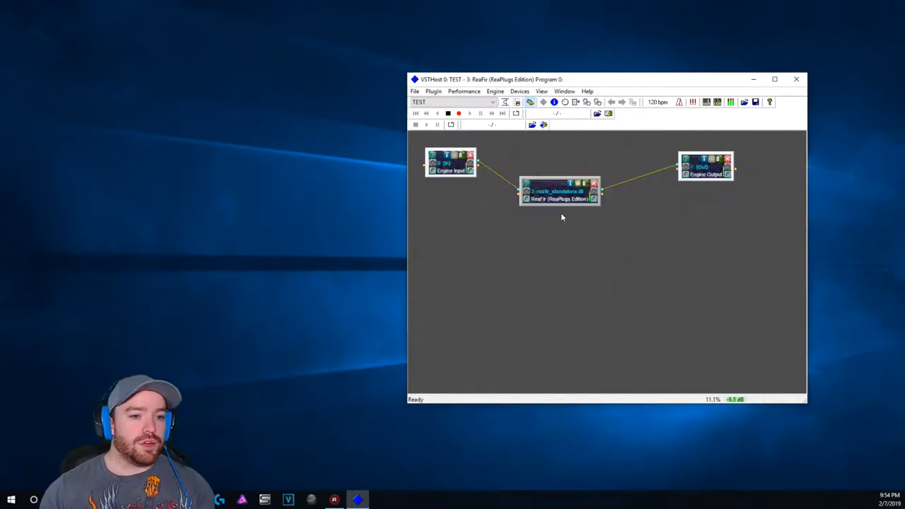
{"action": "left_click_drag", "start_coordinate": [561, 191], "coordinate": [491, 263]}
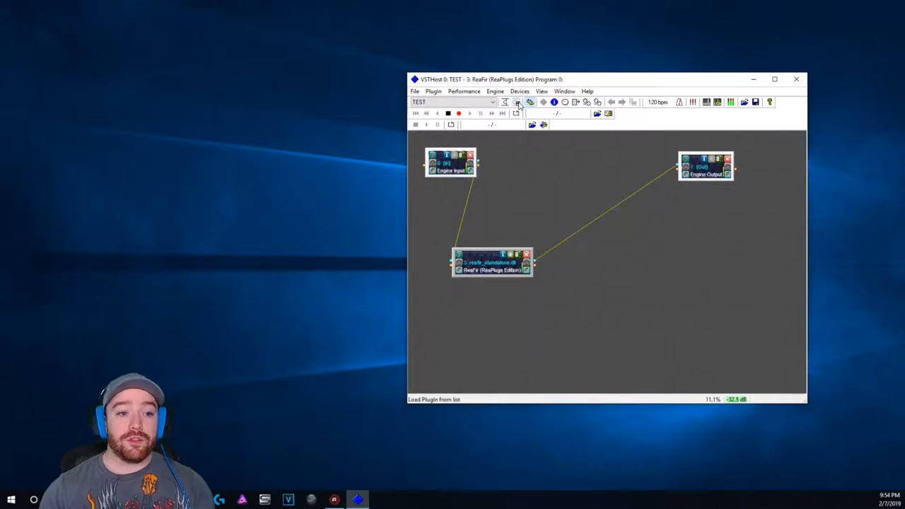
{"action": "left_click", "coordinate": [517, 102]}
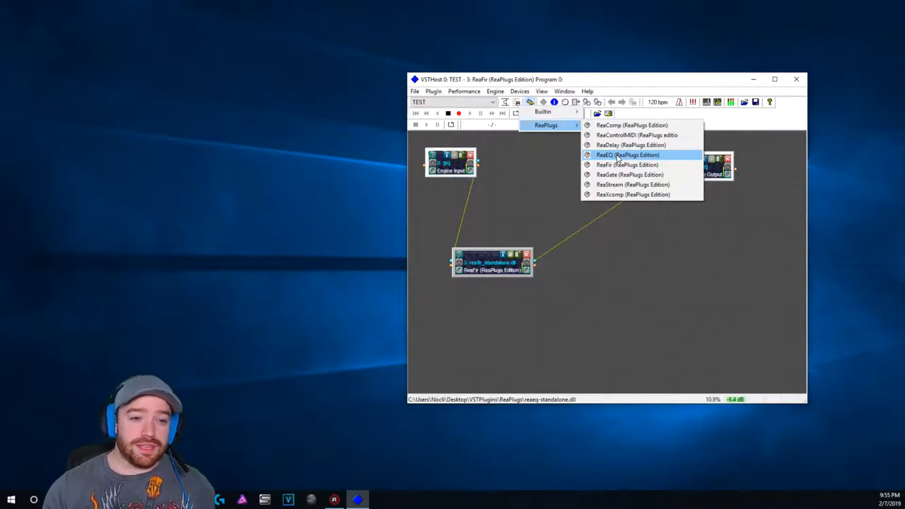
{"action": "left_click", "coordinate": [628, 155]}
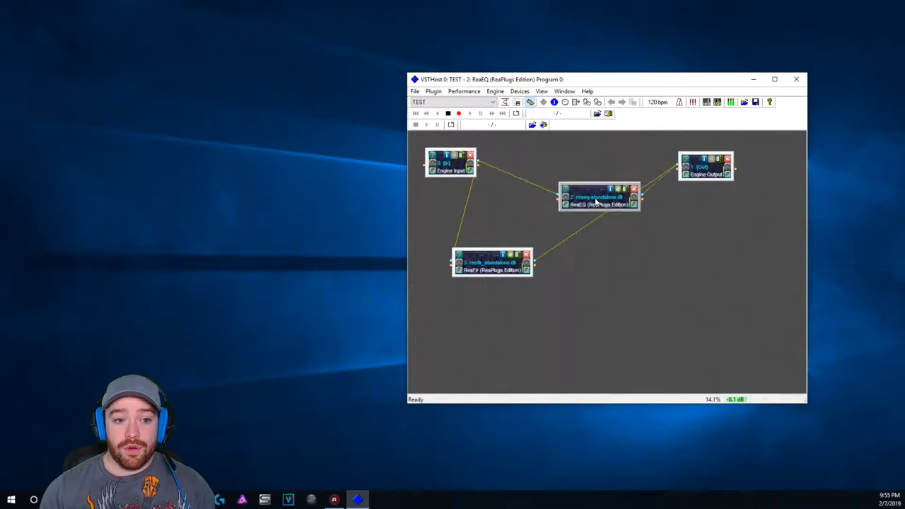
Move the ReaEQ node lower right and the Engine Output node further right.
{"action": "left_click_drag", "start_coordinate": [600, 201], "coordinate": [644, 255]}
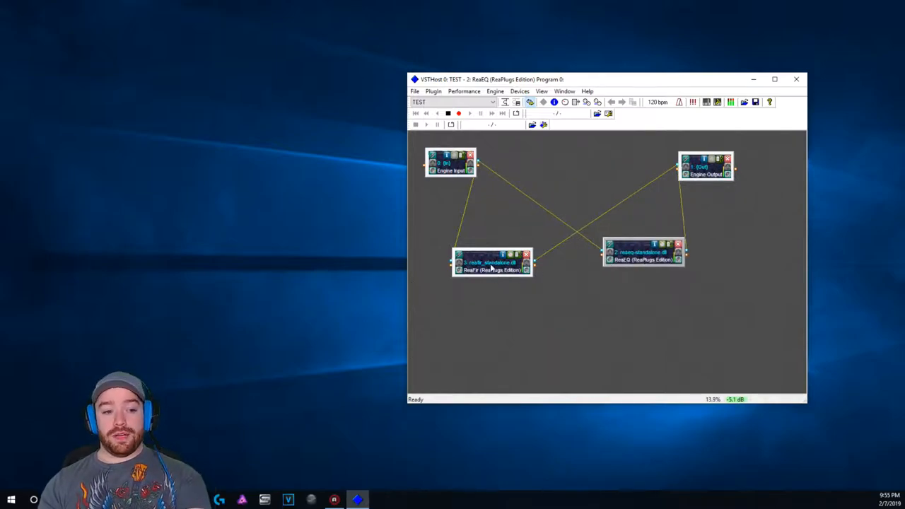
{"action": "left_click", "coordinate": [706, 169]}
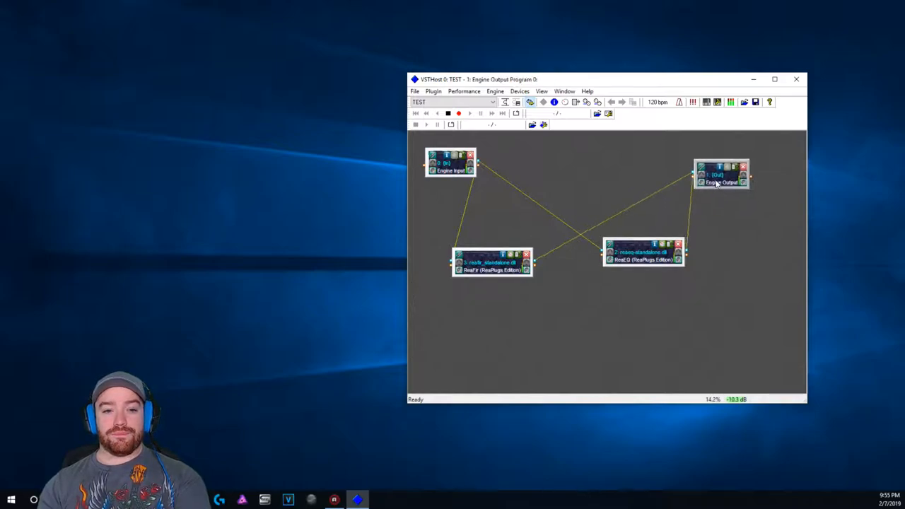
{"action": "left_click_drag", "start_coordinate": [722, 177], "coordinate": [766, 177]}
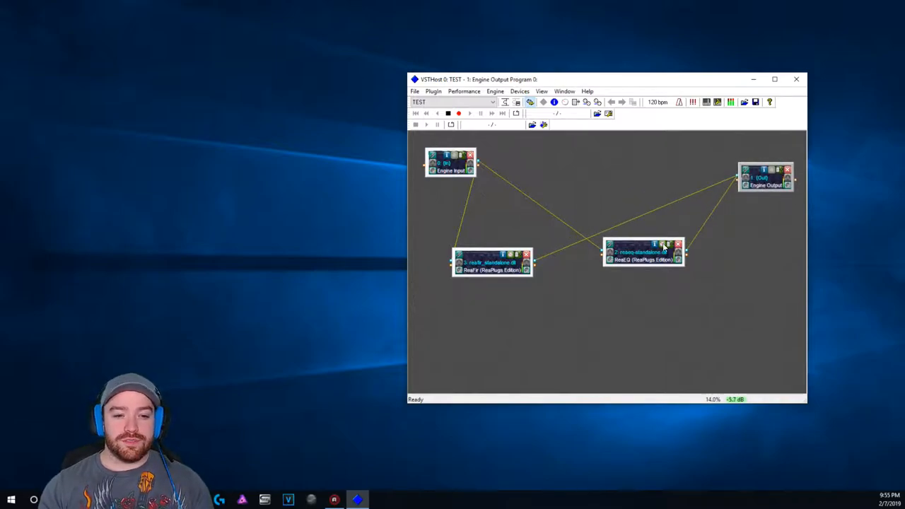
{"action": "left_click", "coordinate": [452, 161]}
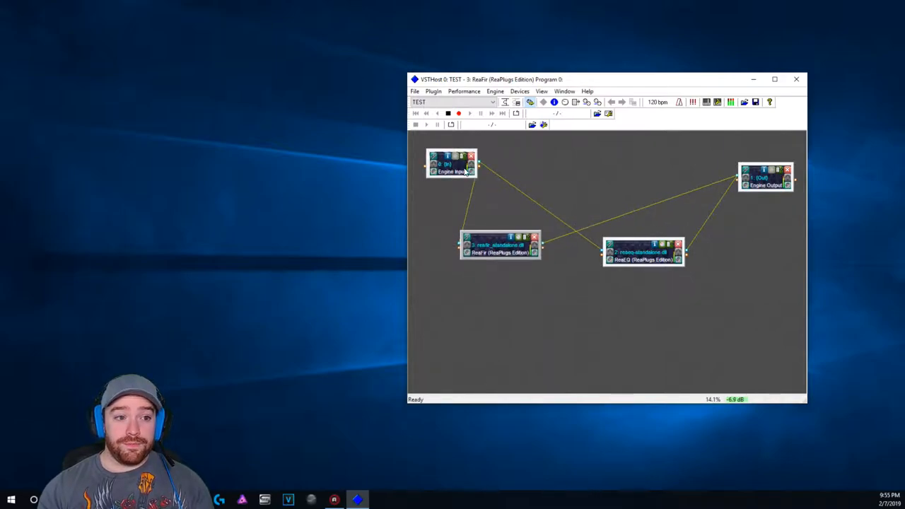
Stop ReaFir from feeding Engine Output directly.
{"action": "left_click", "coordinate": [451, 164]}
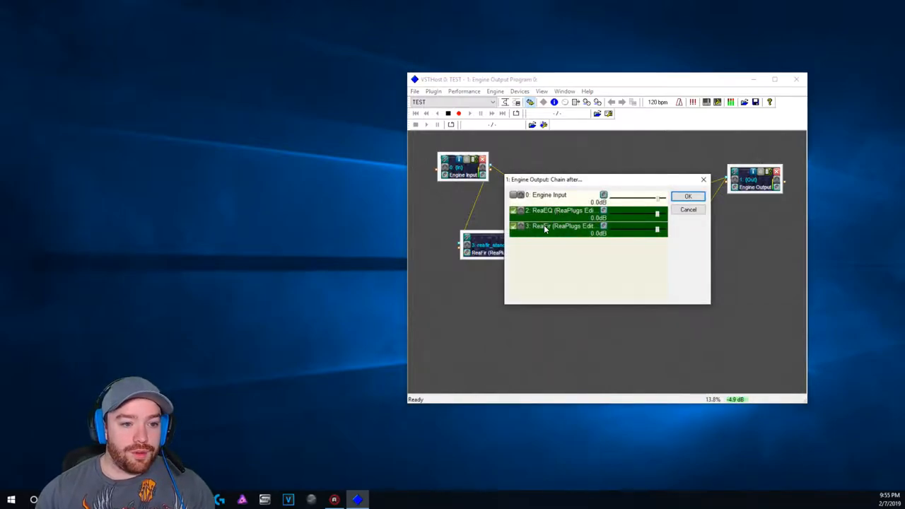
{"action": "left_click", "coordinate": [562, 210]}
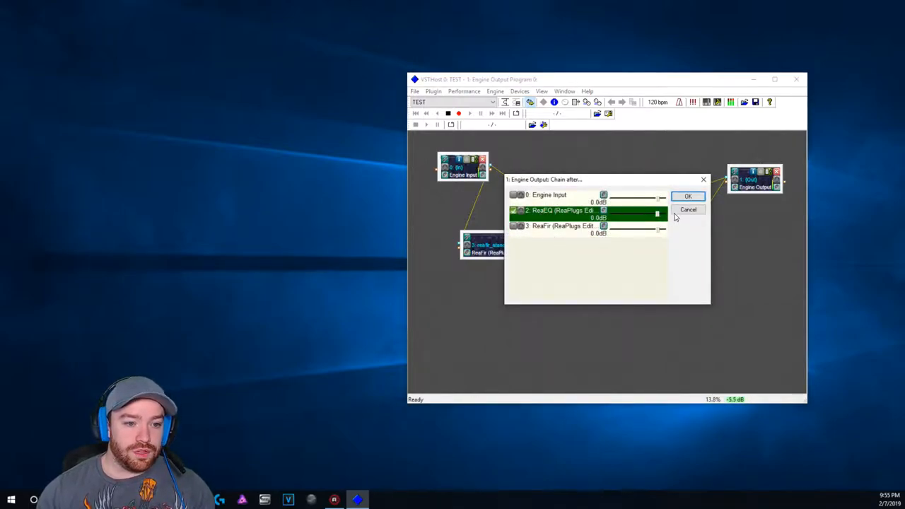
{"action": "left_click", "coordinate": [687, 196]}
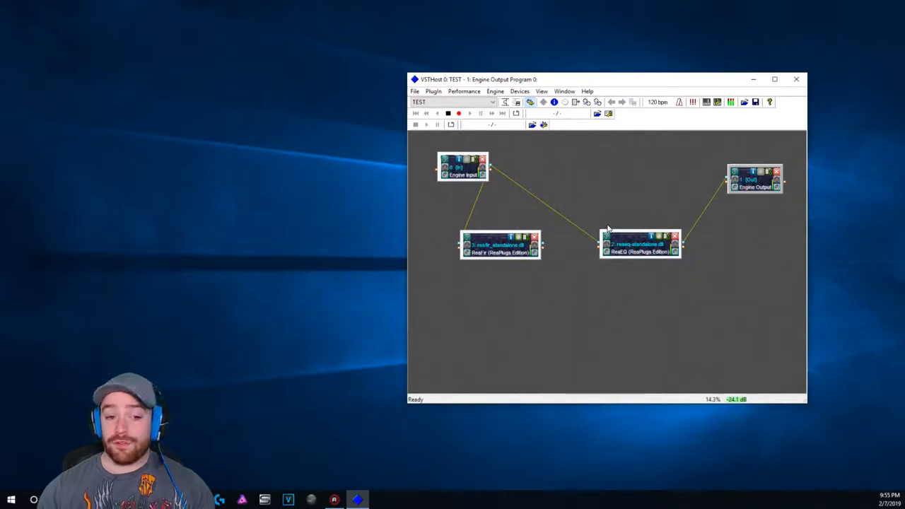
Remove Engine Input from ReaEQ's inputs and reposition the ReaEQ block.
{"action": "left_click", "coordinate": [525, 245]}
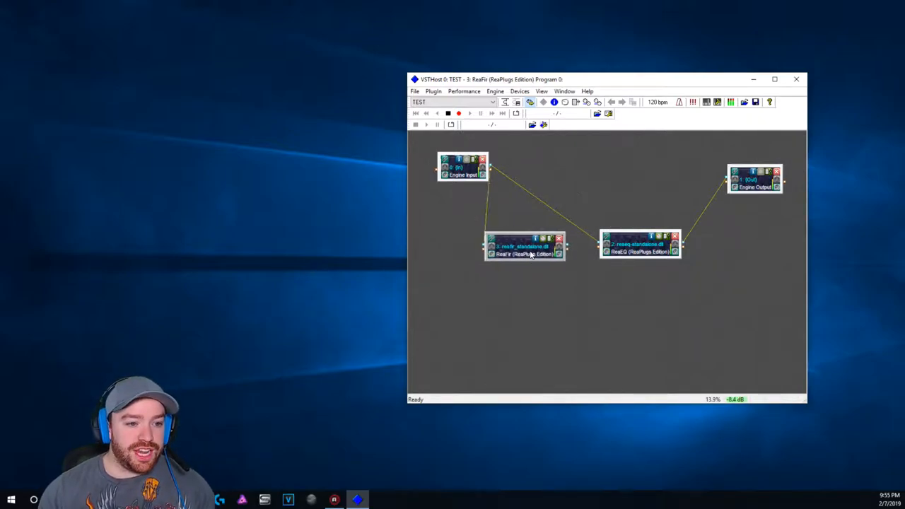
{"action": "left_click_drag", "start_coordinate": [525, 246], "coordinate": [523, 256]}
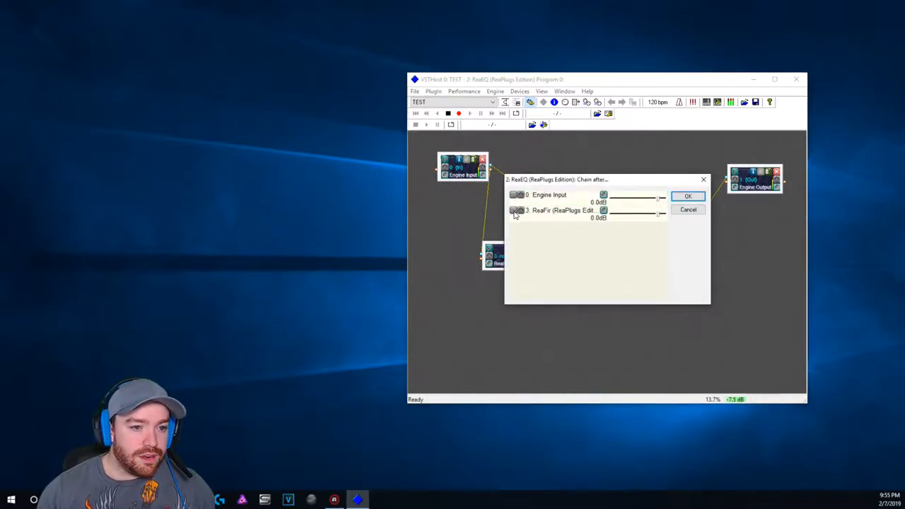
{"action": "left_click", "coordinate": [688, 196]}
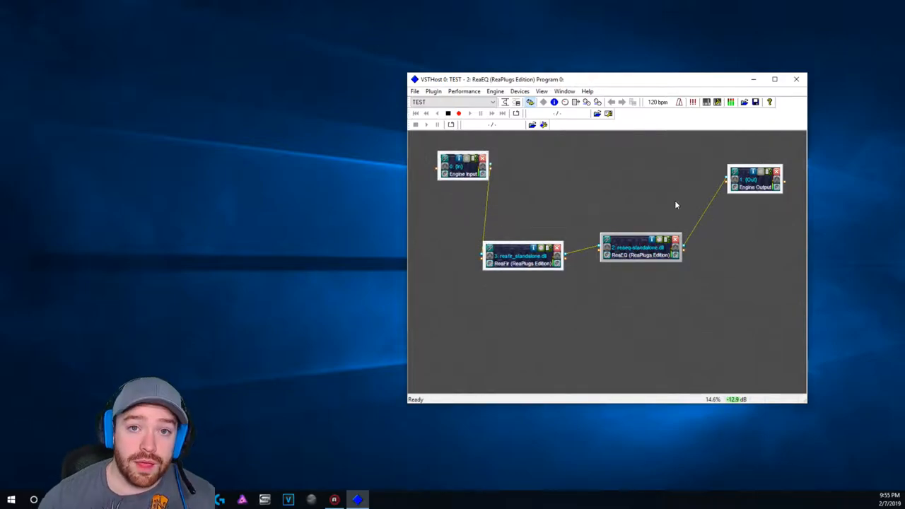
{"action": "left_click_drag", "start_coordinate": [640, 247], "coordinate": [640, 233]}
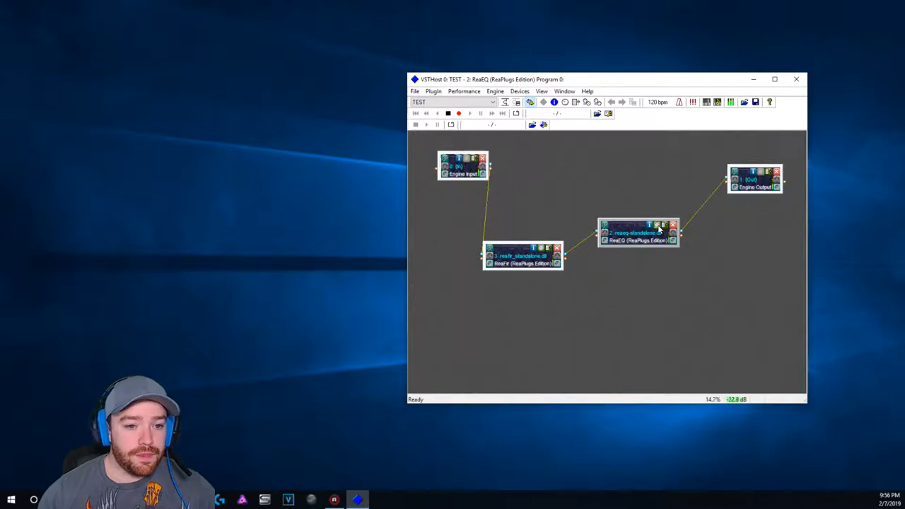
Open ReaEQ and boost the low shelf and the low mids around 240 Hz.
{"action": "double_click", "coordinate": [639, 234]}
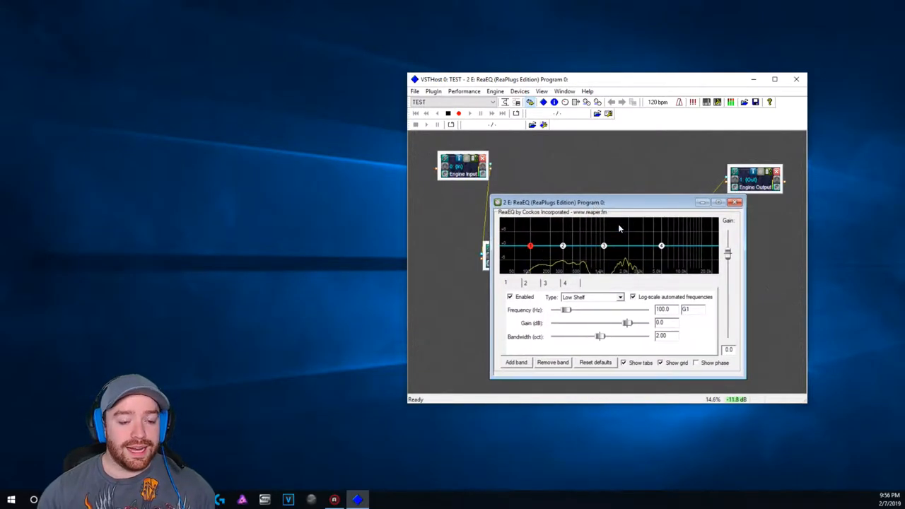
{"action": "mouse_move", "coordinate": [563, 246]}
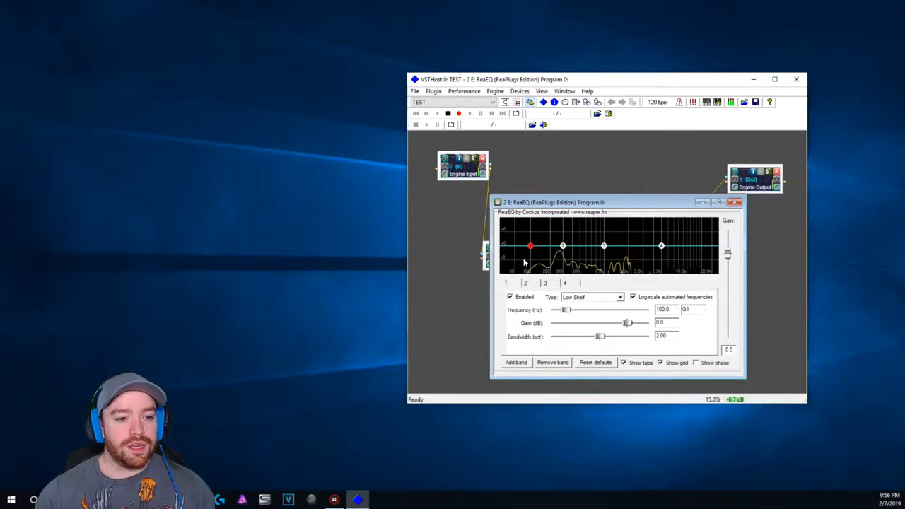
{"action": "left_click_drag", "start_coordinate": [531, 246], "coordinate": [540, 232]}
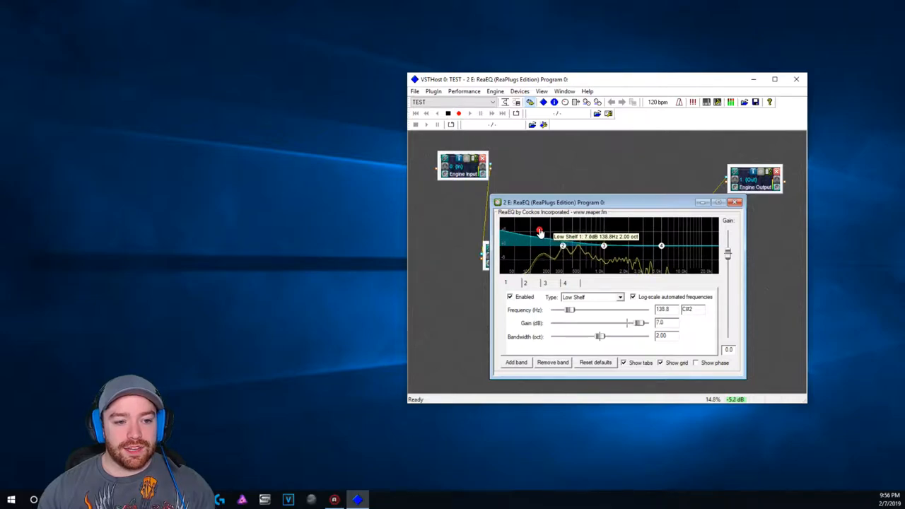
{"action": "left_click_drag", "start_coordinate": [540, 232], "coordinate": [532, 247]}
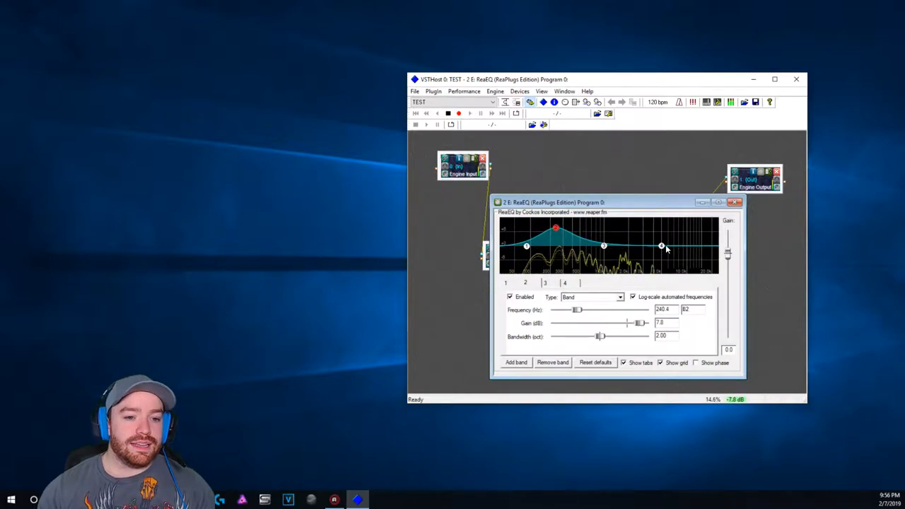
Raise band 3 into a boost near 6.4 kHz and close the equalizer.
{"action": "left_click_drag", "start_coordinate": [661, 247], "coordinate": [624, 247]}
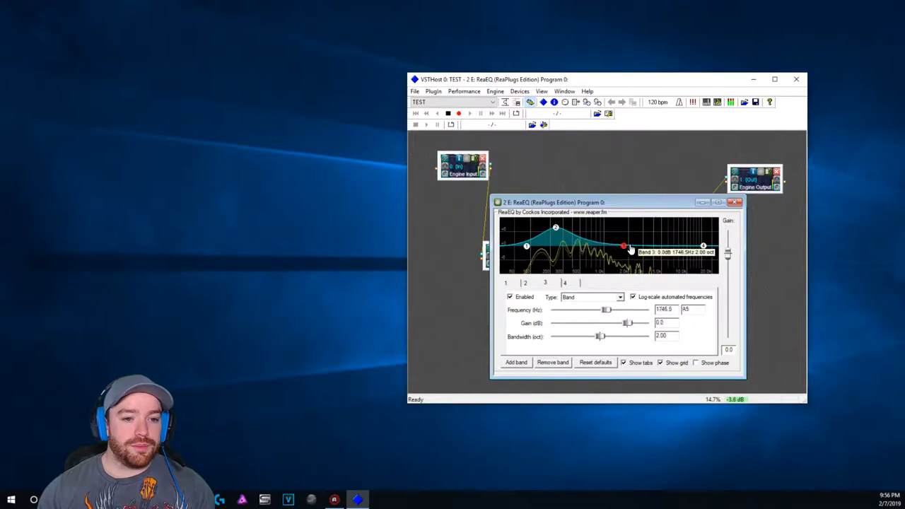
{"action": "left_click_drag", "start_coordinate": [624, 245], "coordinate": [673, 234]}
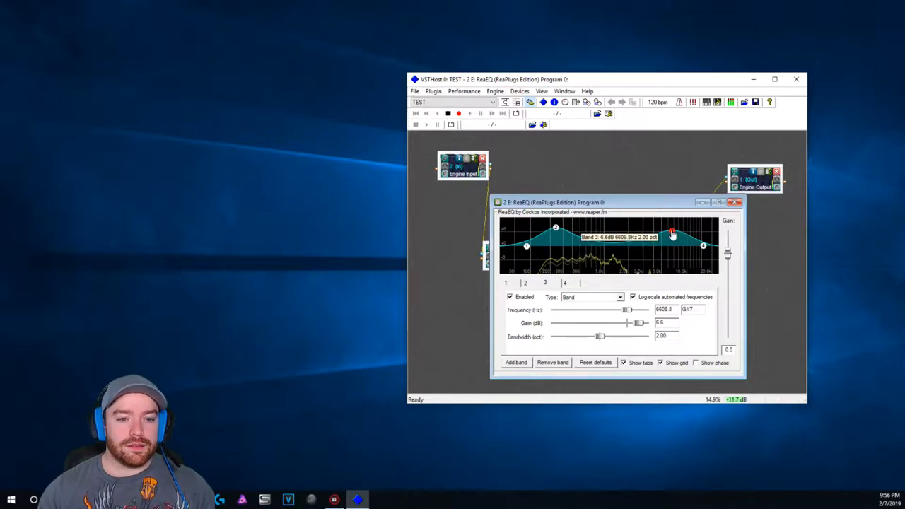
{"action": "left_click_drag", "start_coordinate": [672, 234], "coordinate": [670, 235]}
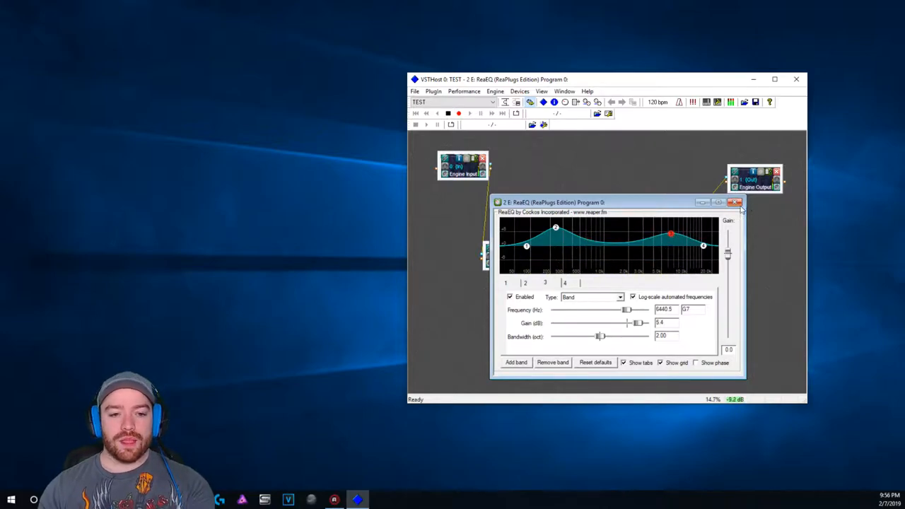
{"action": "left_click", "coordinate": [736, 202]}
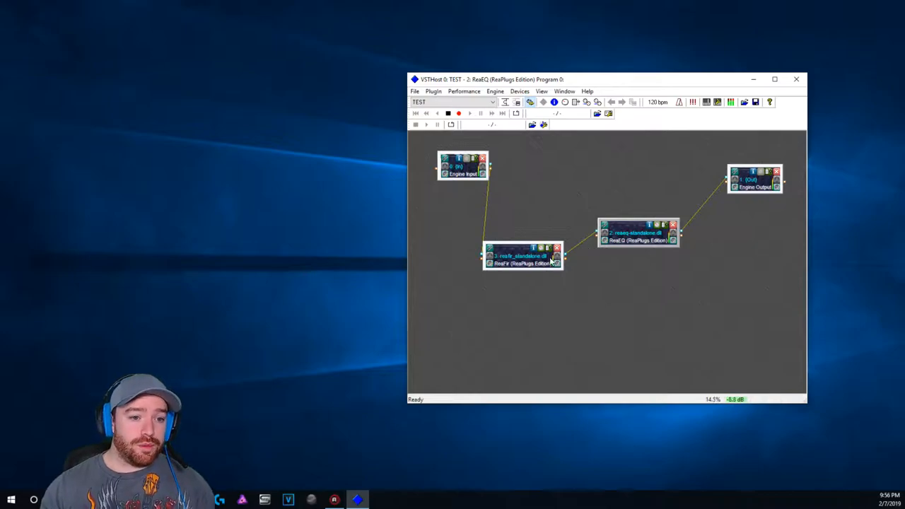
Pull ReaFir's output gain down to about -10.1 dB and close its window.
{"action": "double_click", "coordinate": [524, 259]}
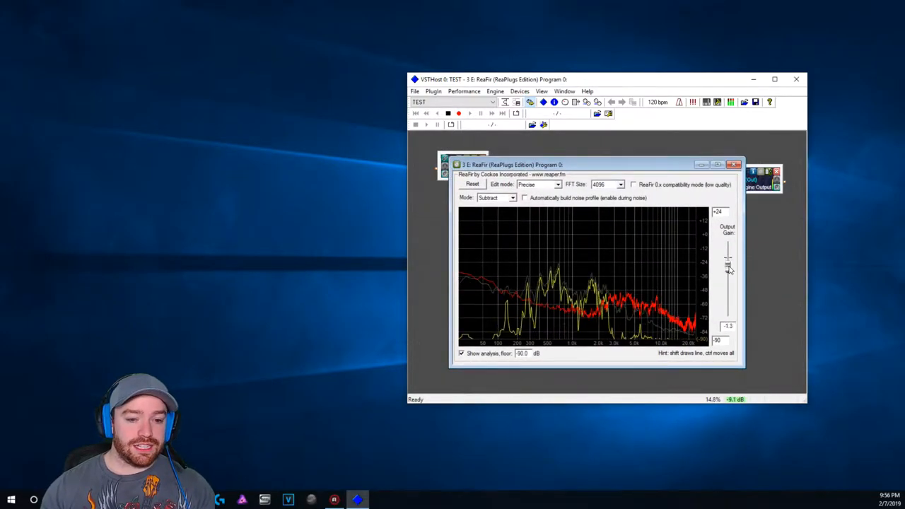
{"action": "left_click_drag", "start_coordinate": [729, 265], "coordinate": [729, 282]}
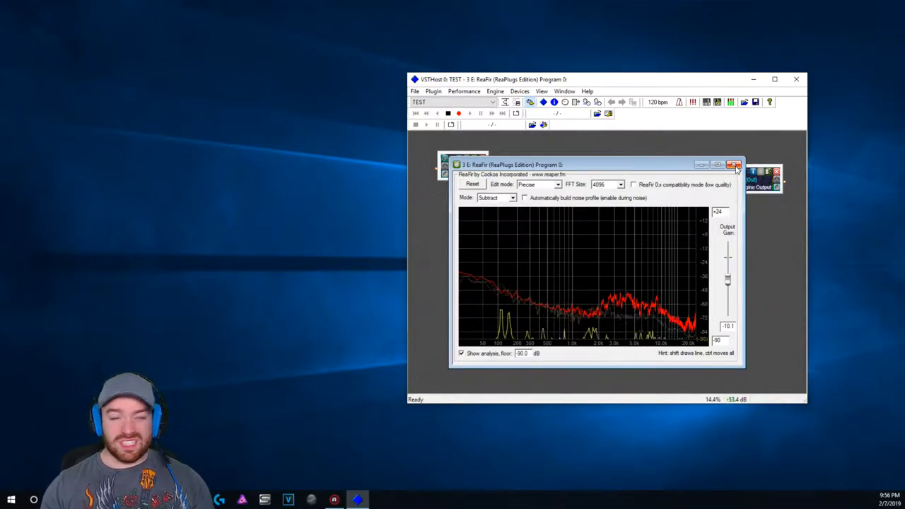
{"action": "left_click", "coordinate": [734, 165]}
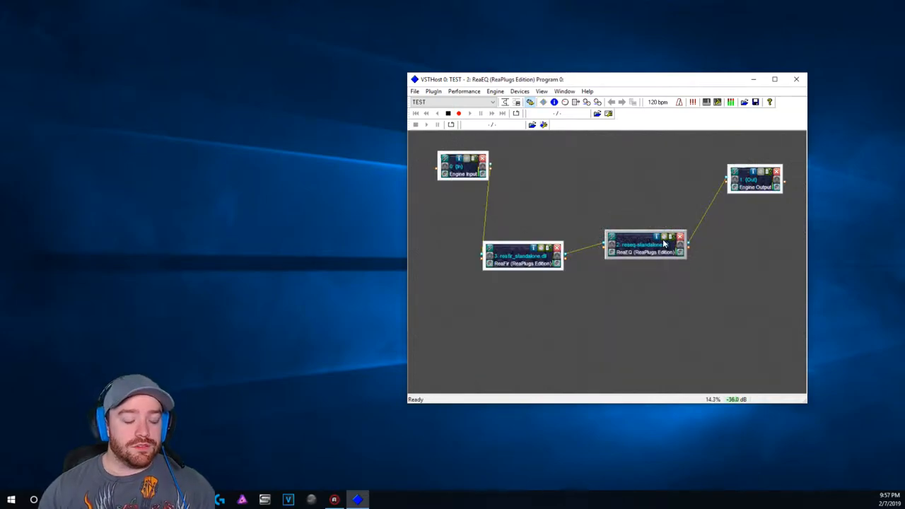
Reopen ReaEQ and shift band 2 to about 146 Hz and band 3 to about 2.3 kHz.
{"action": "double_click", "coordinate": [645, 244]}
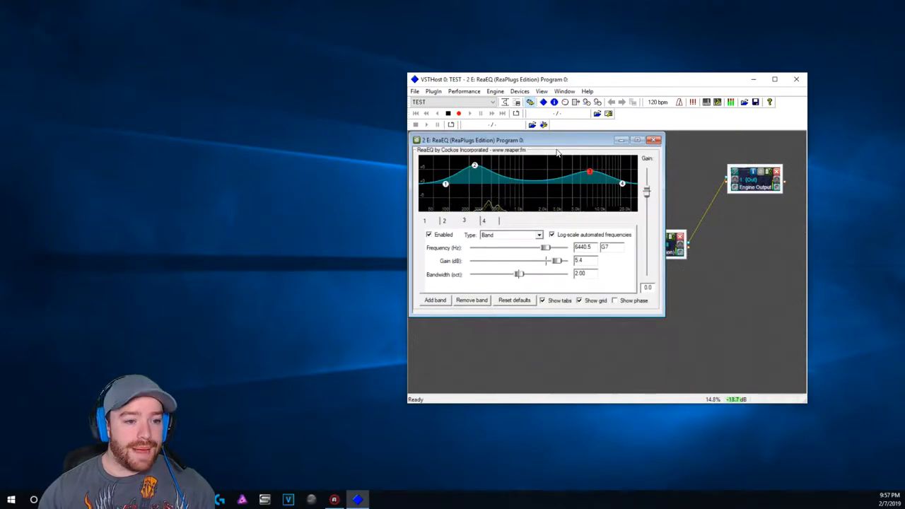
{"action": "left_click_drag", "start_coordinate": [538, 140], "coordinate": [559, 164]}
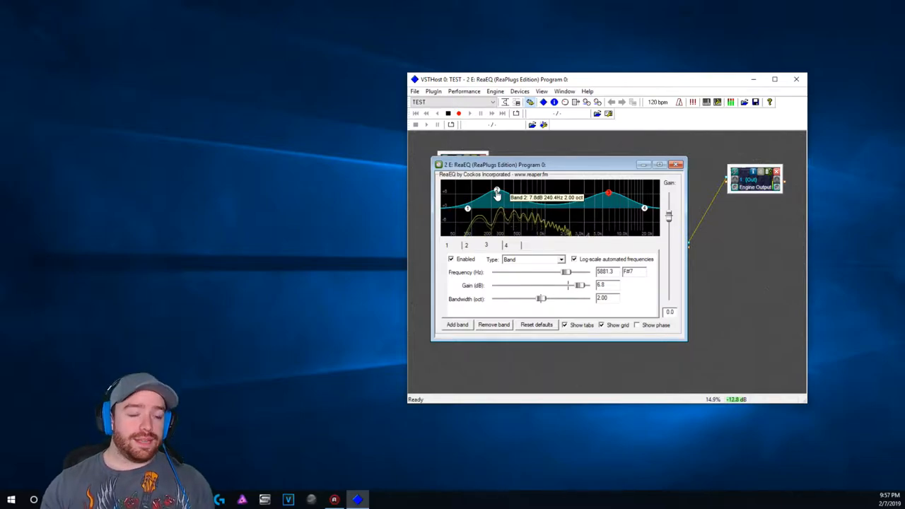
{"action": "left_click_drag", "start_coordinate": [499, 192], "coordinate": [483, 196]}
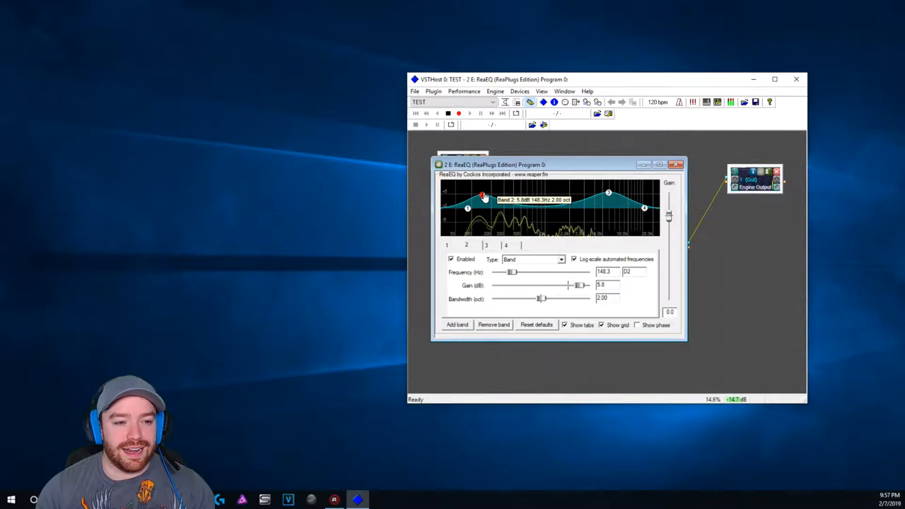
{"action": "left_click_drag", "start_coordinate": [483, 197], "coordinate": [483, 191]}
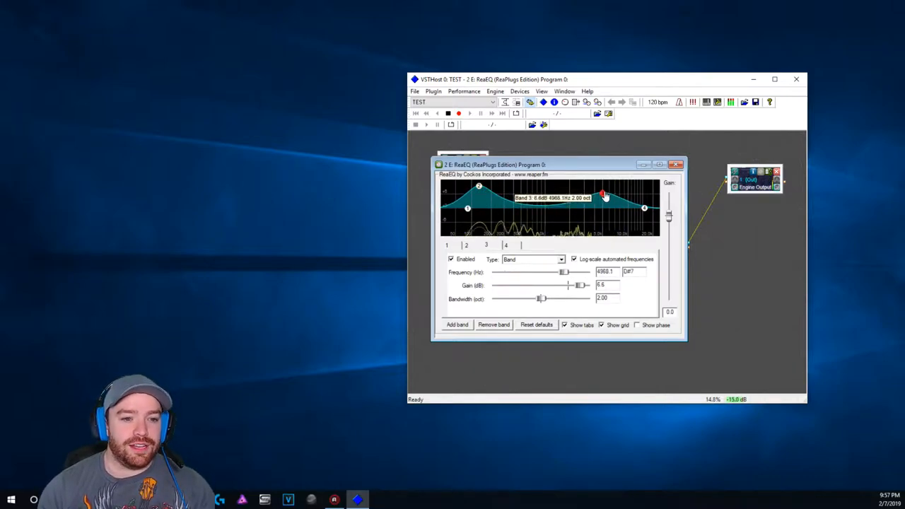
{"action": "left_click_drag", "start_coordinate": [602, 197], "coordinate": [577, 192]}
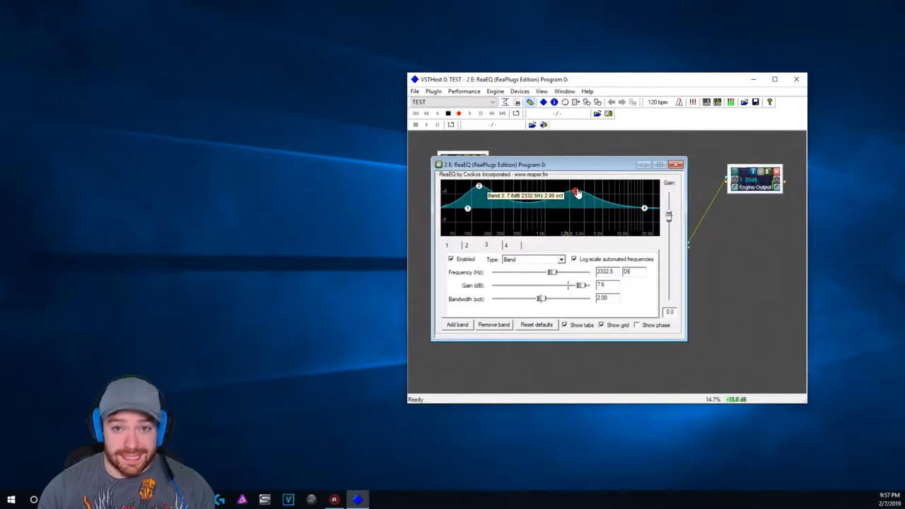
Nudge band 3 to 2.2 kHz and settle the high shelf near -4.8 dB at 9.5 kHz.
{"action": "left_click_drag", "start_coordinate": [576, 193], "coordinate": [573, 198]}
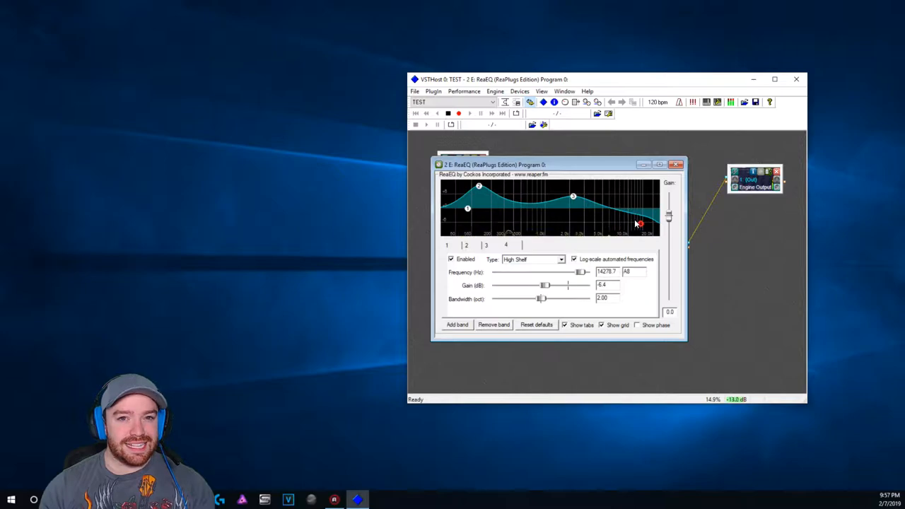
{"action": "mouse_move", "coordinate": [573, 198]}
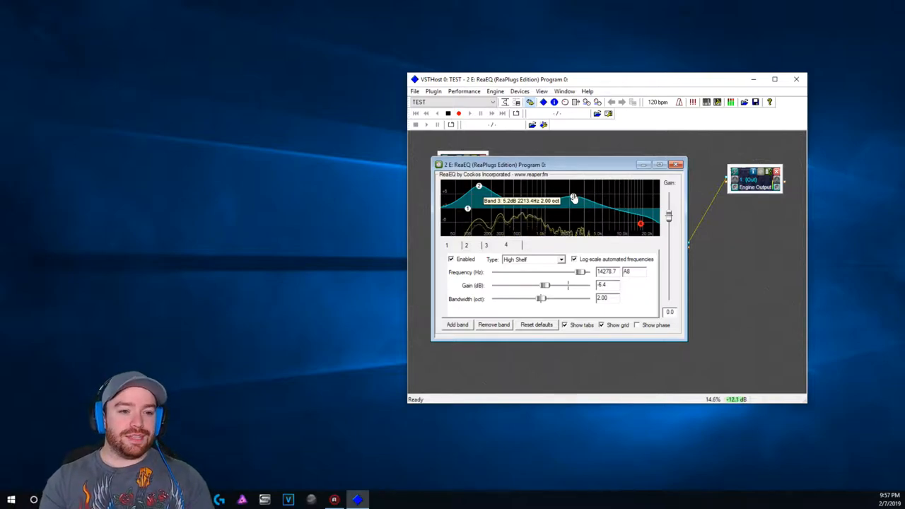
{"action": "left_click_drag", "start_coordinate": [573, 196], "coordinate": [641, 228]}
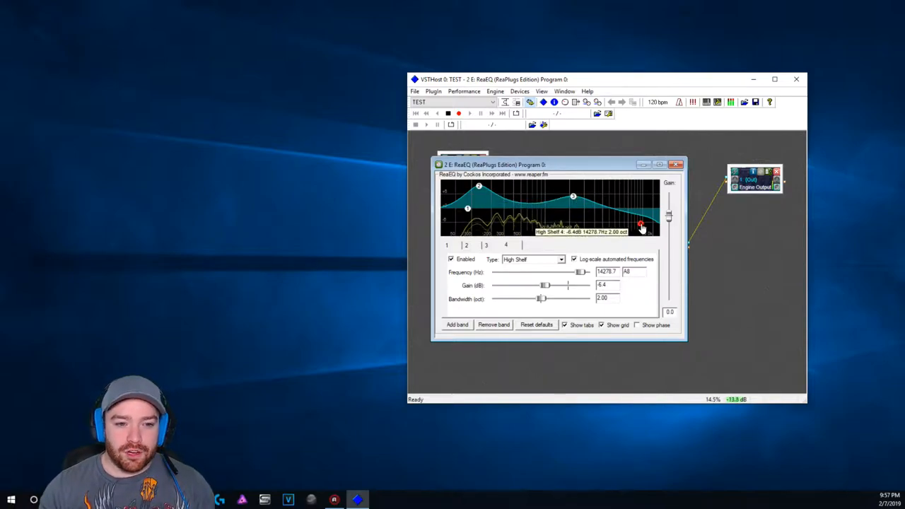
{"action": "left_click_drag", "start_coordinate": [640, 229], "coordinate": [640, 221]}
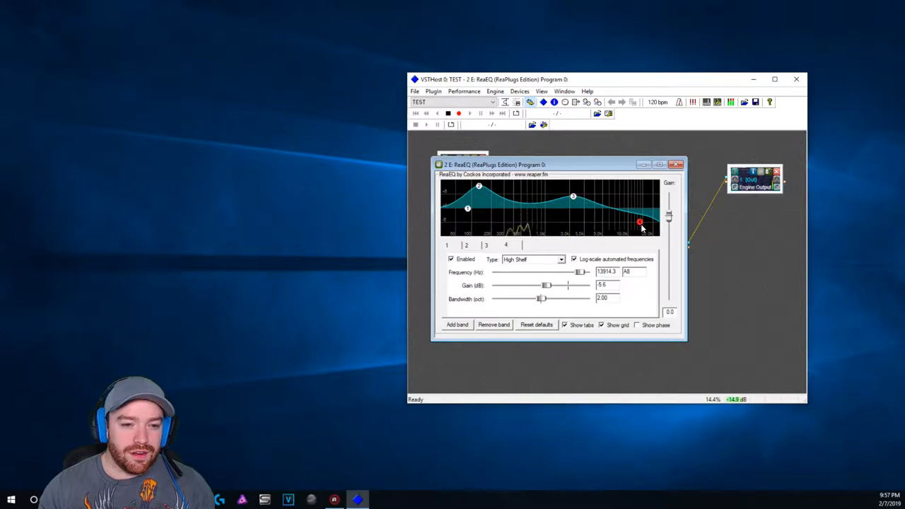
{"action": "mouse_move", "coordinate": [640, 223]}
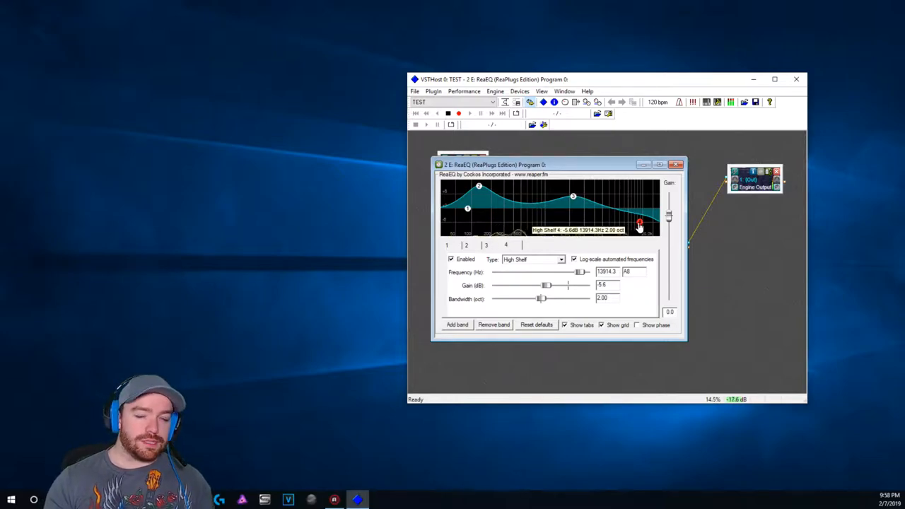
{"action": "left_click_drag", "start_coordinate": [640, 225], "coordinate": [639, 229]}
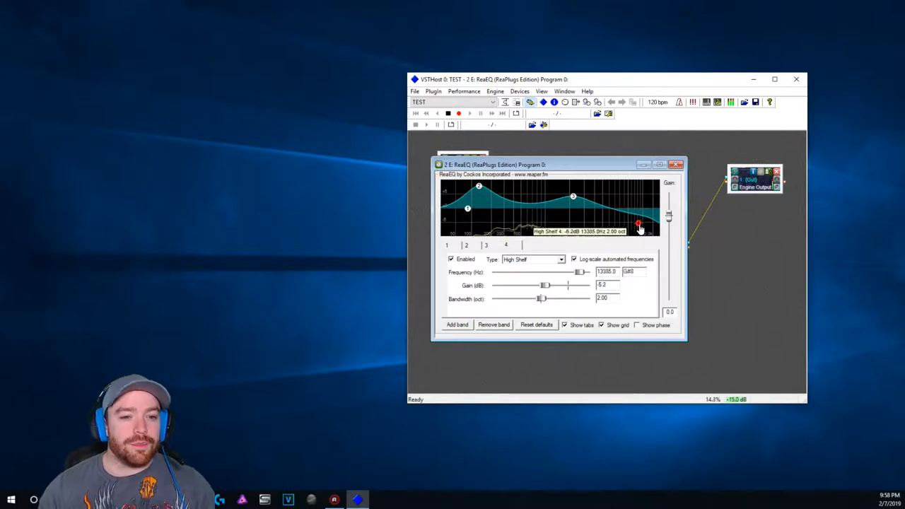
{"action": "left_click_drag", "start_coordinate": [640, 225], "coordinate": [637, 191]}
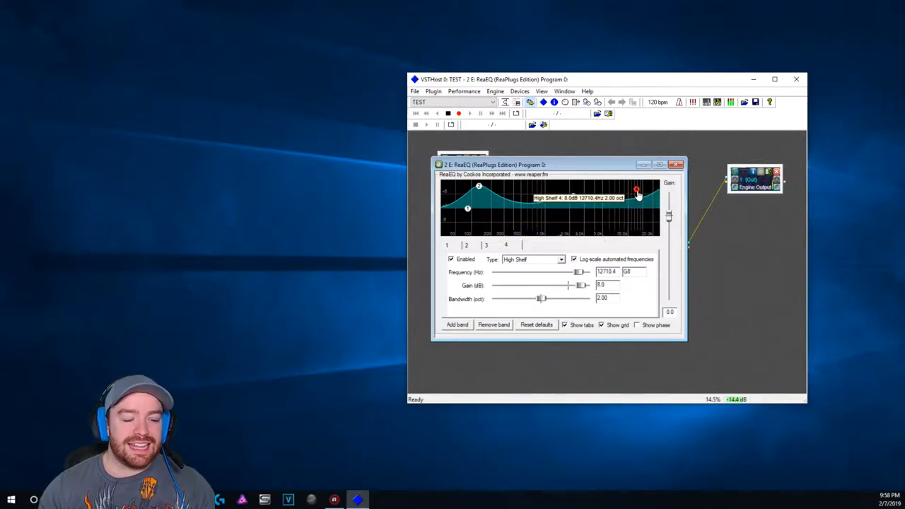
{"action": "left_click_drag", "start_coordinate": [637, 192], "coordinate": [621, 192]}
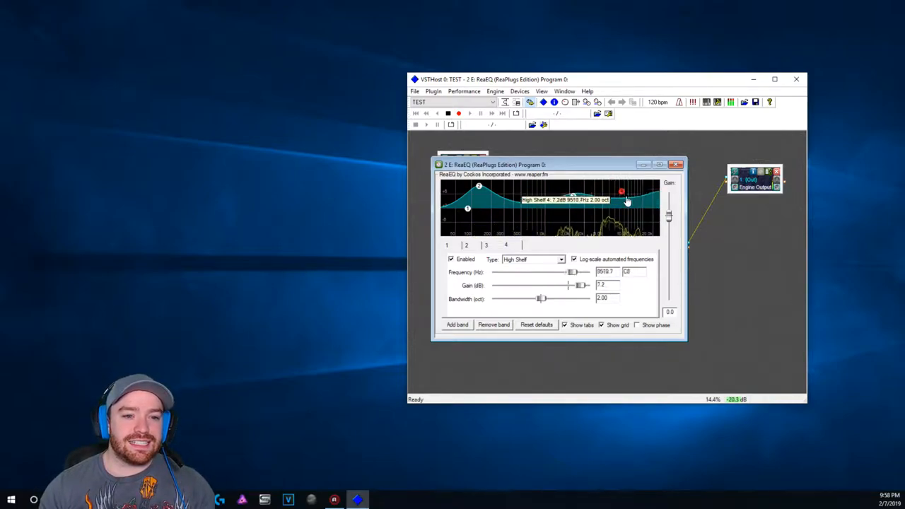
{"action": "left_click_drag", "start_coordinate": [622, 191], "coordinate": [628, 227]}
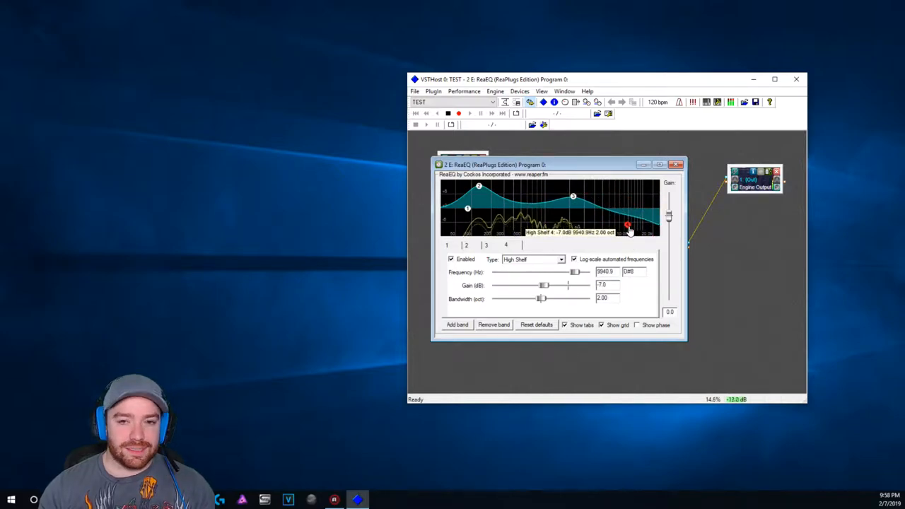
{"action": "left_click_drag", "start_coordinate": [628, 232], "coordinate": [626, 225]}
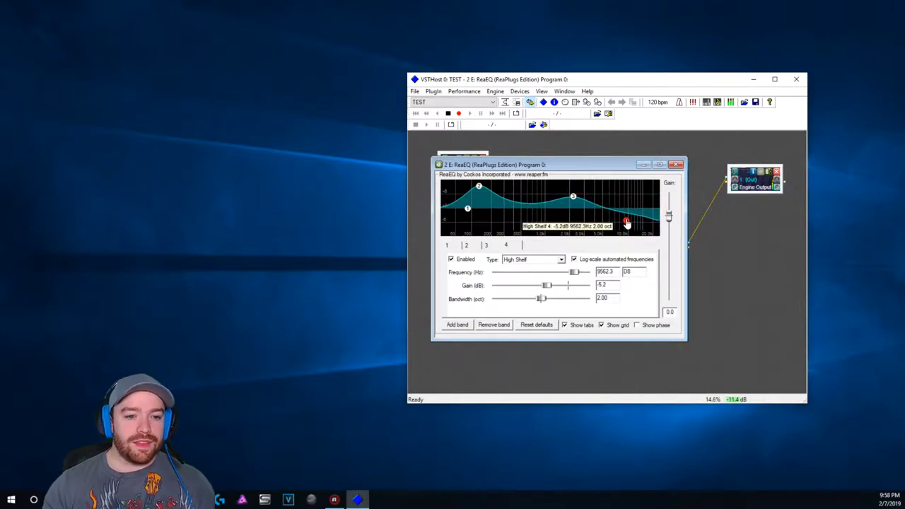
{"action": "left_click_drag", "start_coordinate": [626, 225], "coordinate": [627, 222]}
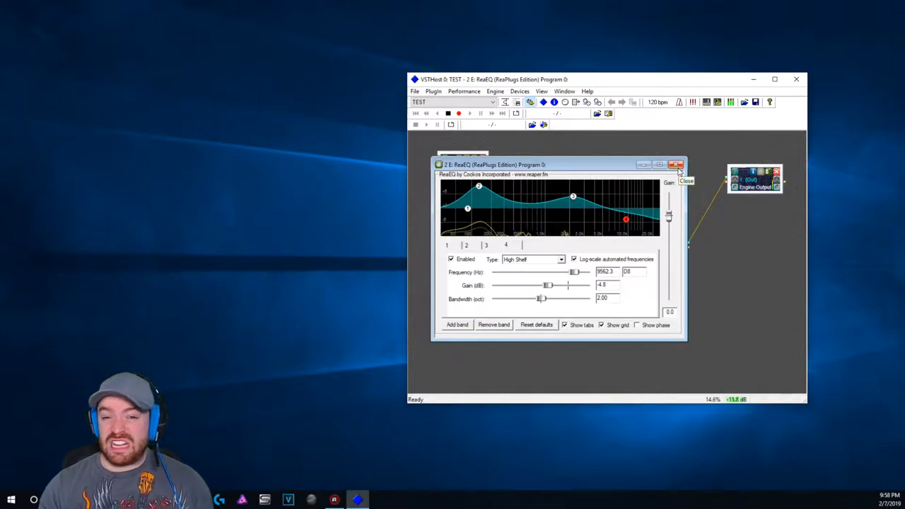
Close ReaEQ, reposition the ReaFir block in the chain layout, and toggle ReaEQ's bypass.
{"action": "left_click", "coordinate": [677, 164]}
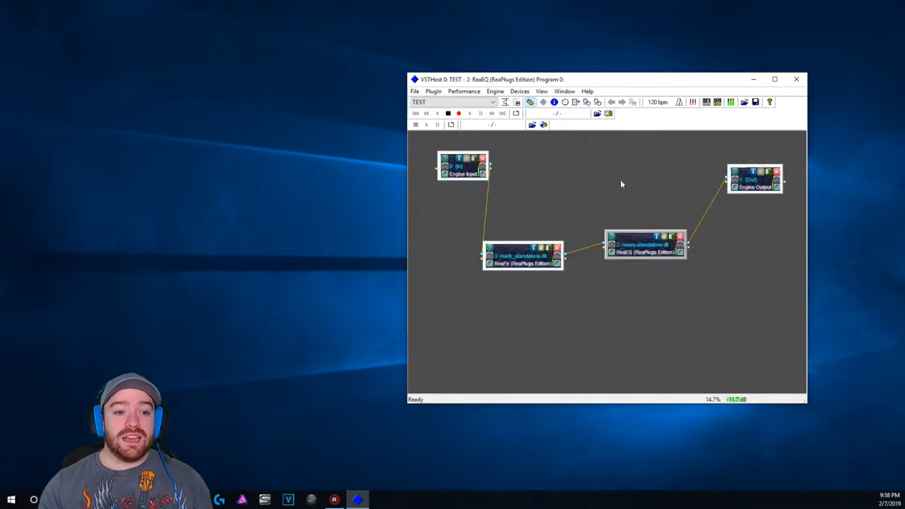
{"action": "left_click_drag", "start_coordinate": [523, 255], "coordinate": [537, 212]}
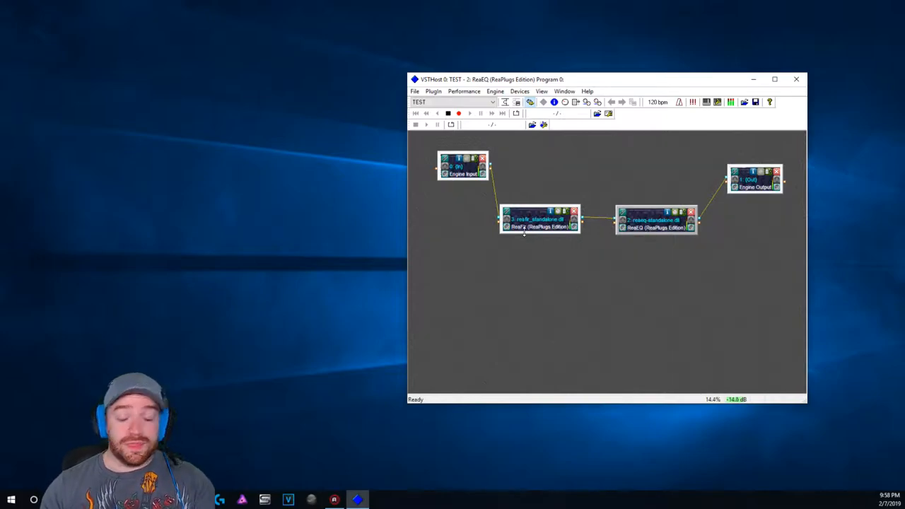
{"action": "mouse_move", "coordinate": [605, 232]}
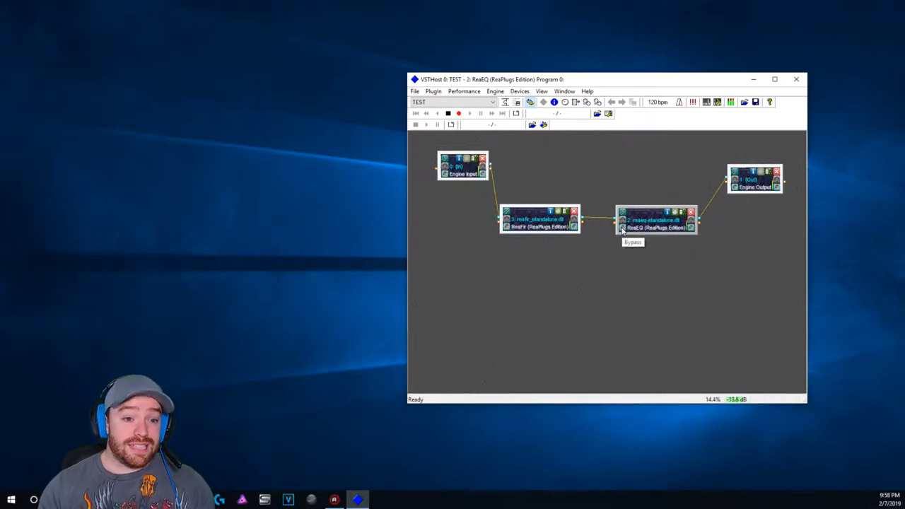
{"action": "left_click", "coordinate": [540, 221]}
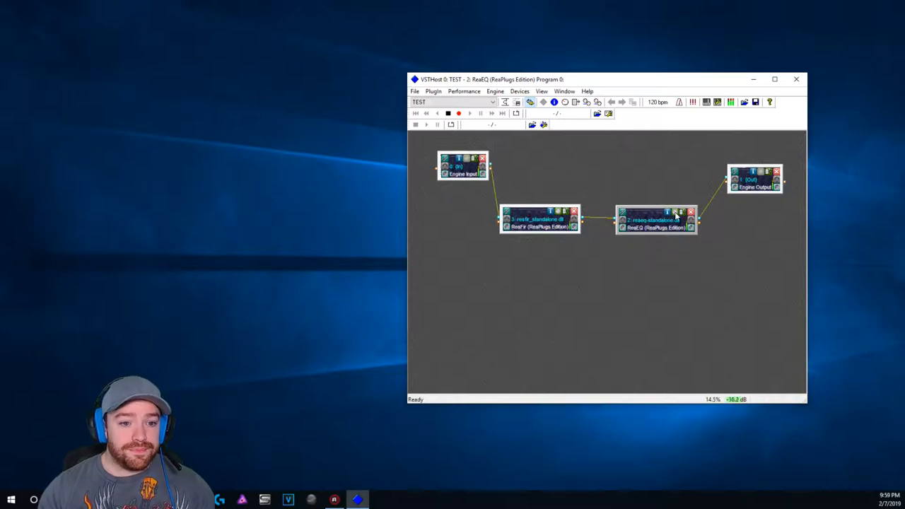
{"action": "double_click", "coordinate": [657, 220]}
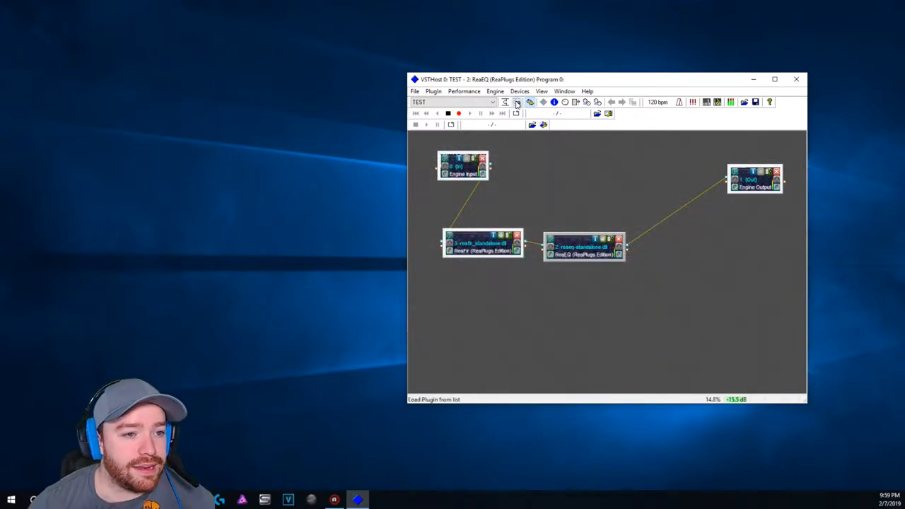
Load ReaComp from ReaPlugs and route ReaEQ into ReaComp, then into Engine Output.
{"action": "left_click", "coordinate": [519, 102]}
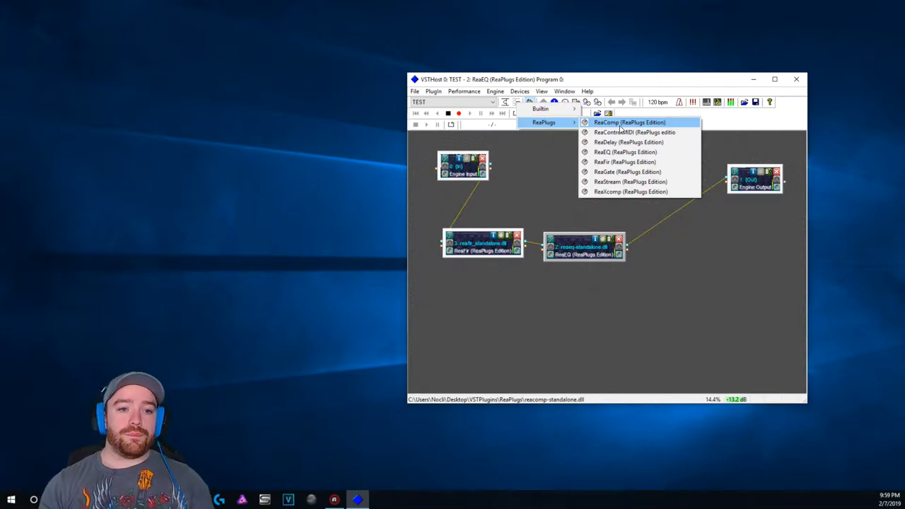
{"action": "left_click", "coordinate": [629, 123]}
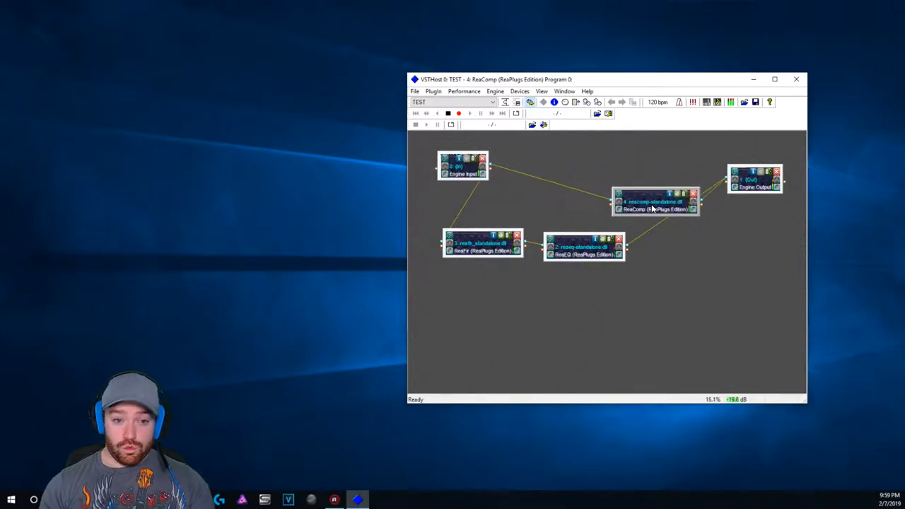
{"action": "double_click", "coordinate": [755, 180]}
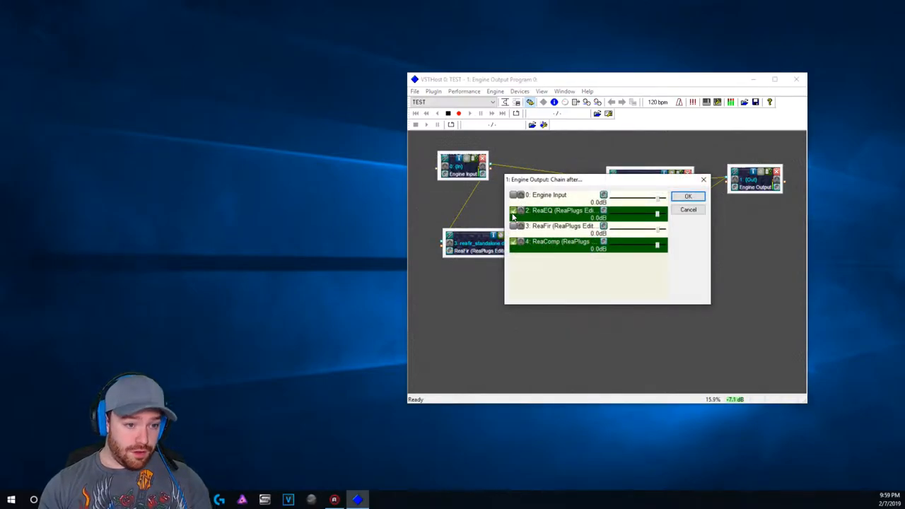
{"action": "left_click", "coordinate": [688, 196]}
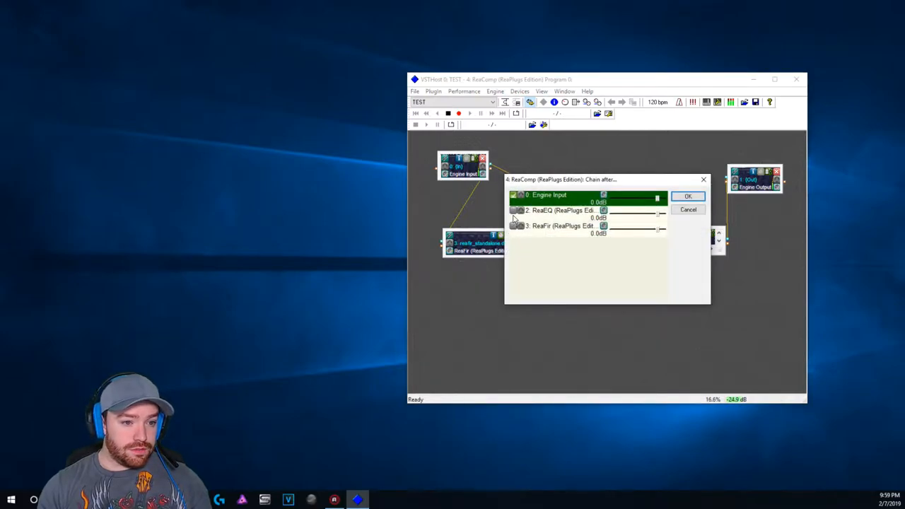
{"action": "left_click", "coordinate": [688, 196]}
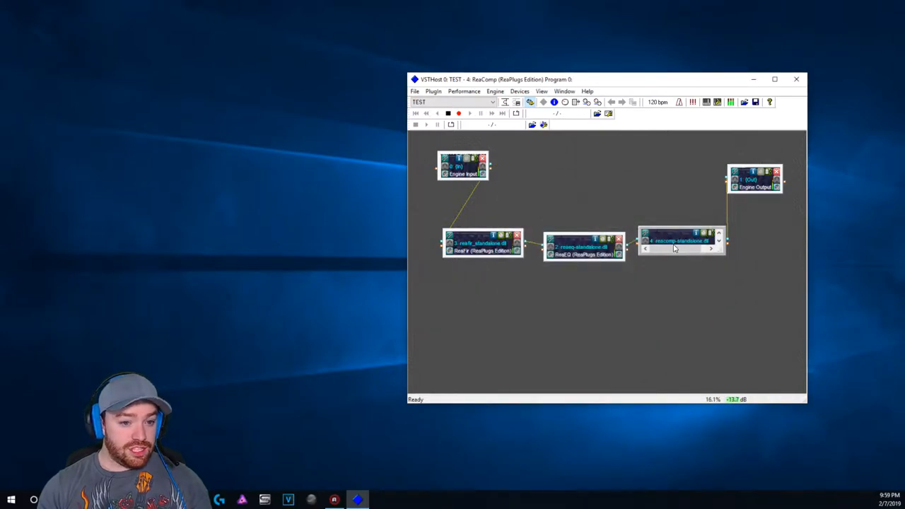
{"action": "left_click_drag", "start_coordinate": [683, 241], "coordinate": [676, 230]}
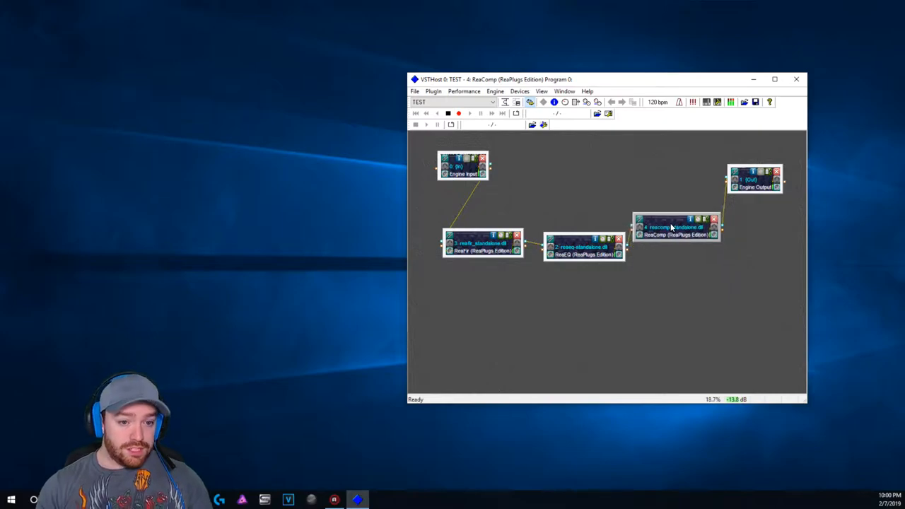
{"action": "double_click", "coordinate": [675, 226]}
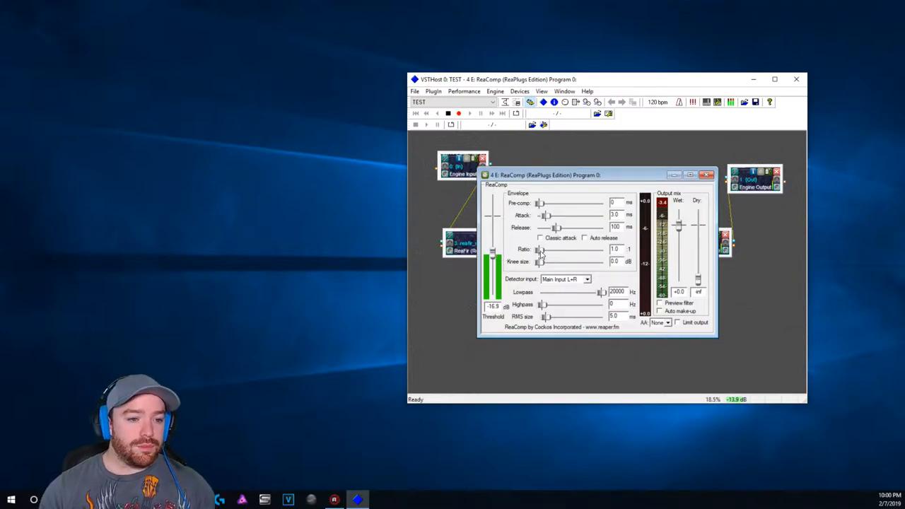
Set ReaComp's ratio to about 7.2:1 and threshold near -19.4 dB, keeping attack at 3 ms.
{"action": "left_click_drag", "start_coordinate": [540, 249], "coordinate": [558, 249]}
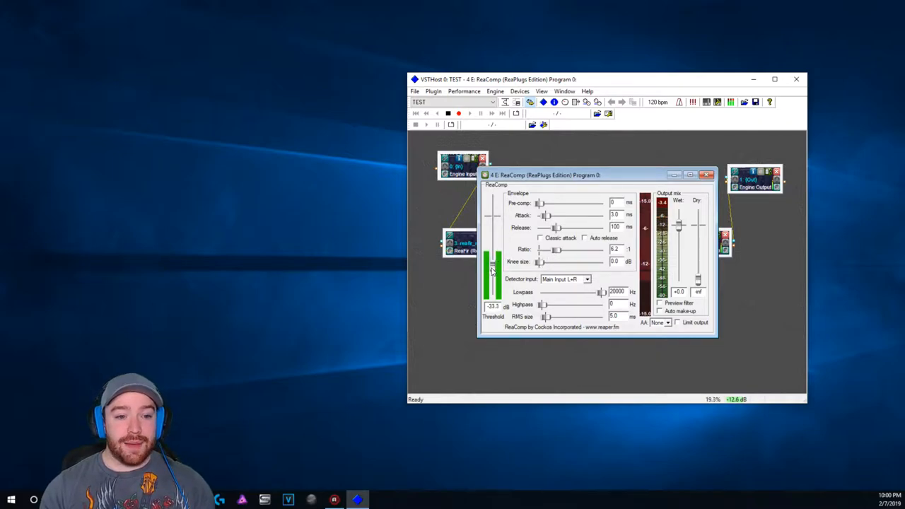
{"action": "left_click_drag", "start_coordinate": [493, 272], "coordinate": [493, 276]}
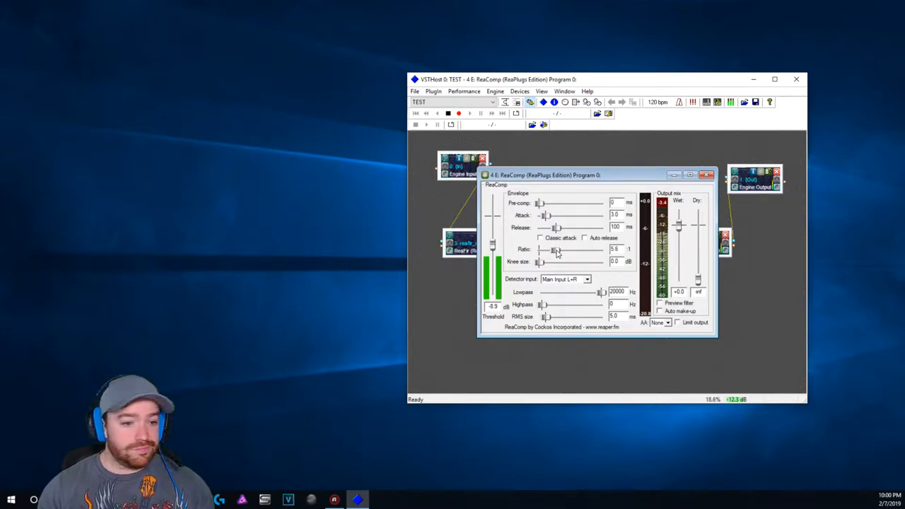
{"action": "left_click_drag", "start_coordinate": [553, 249], "coordinate": [549, 249]}
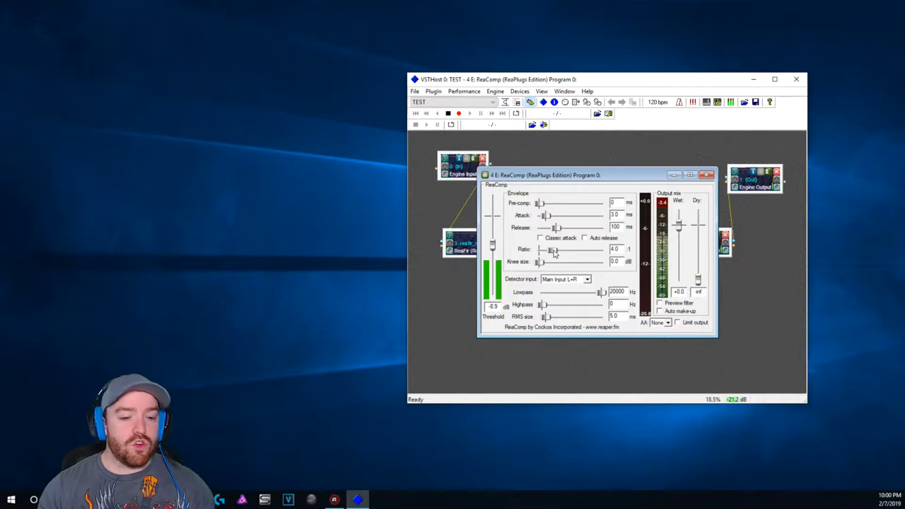
{"action": "left_click_drag", "start_coordinate": [552, 250], "coordinate": [549, 251]}
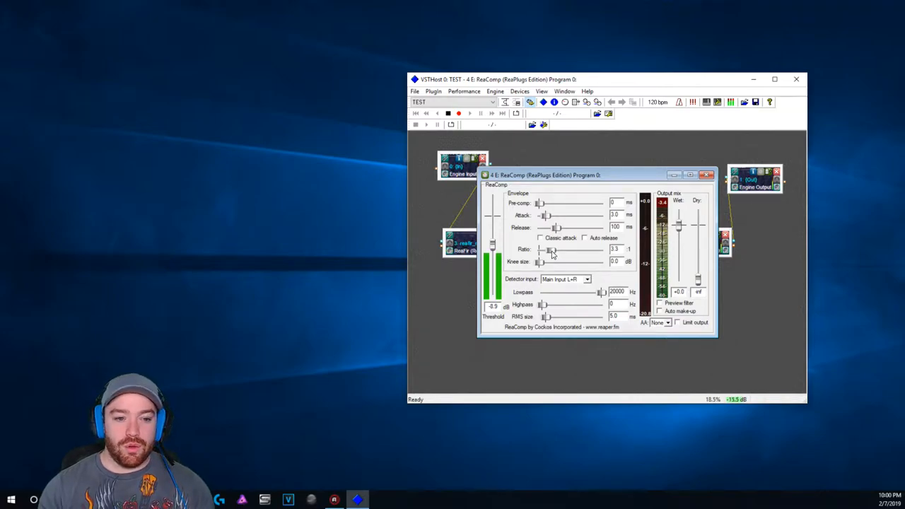
{"action": "left_click_drag", "start_coordinate": [550, 250], "coordinate": [559, 250]}
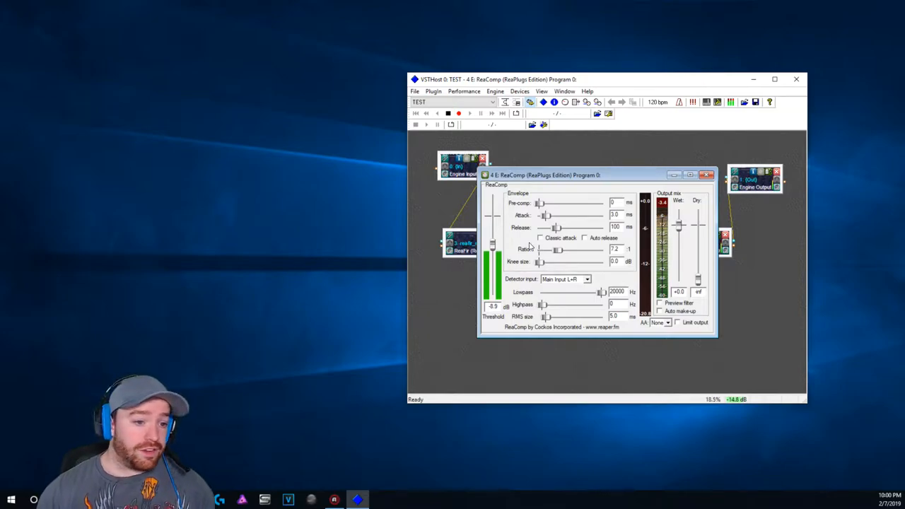
{"action": "left_click_drag", "start_coordinate": [493, 240], "coordinate": [493, 254]}
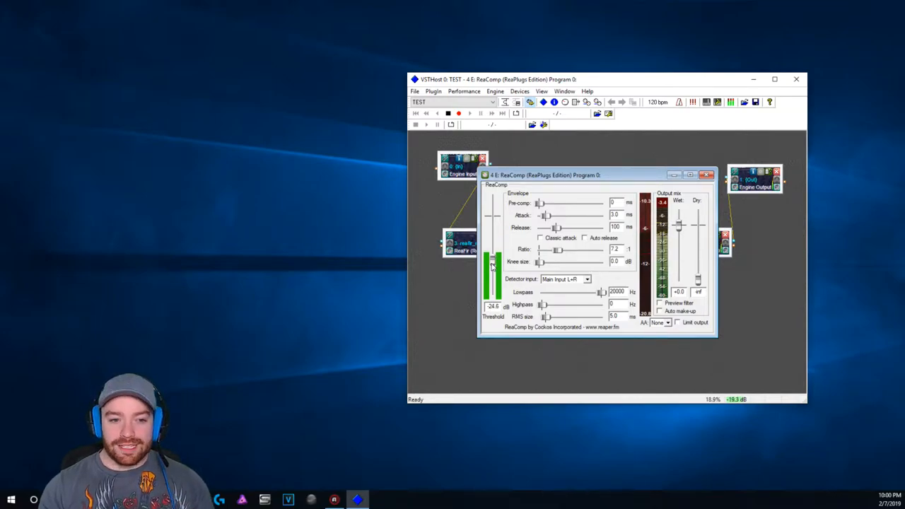
{"action": "left_click_drag", "start_coordinate": [493, 268], "coordinate": [493, 260]}
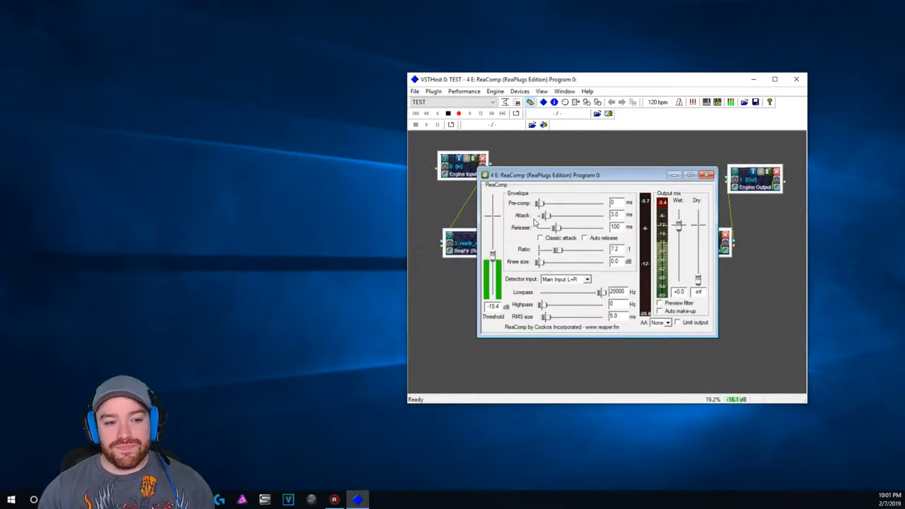
{"action": "left_click_drag", "start_coordinate": [549, 216], "coordinate": [543, 215]}
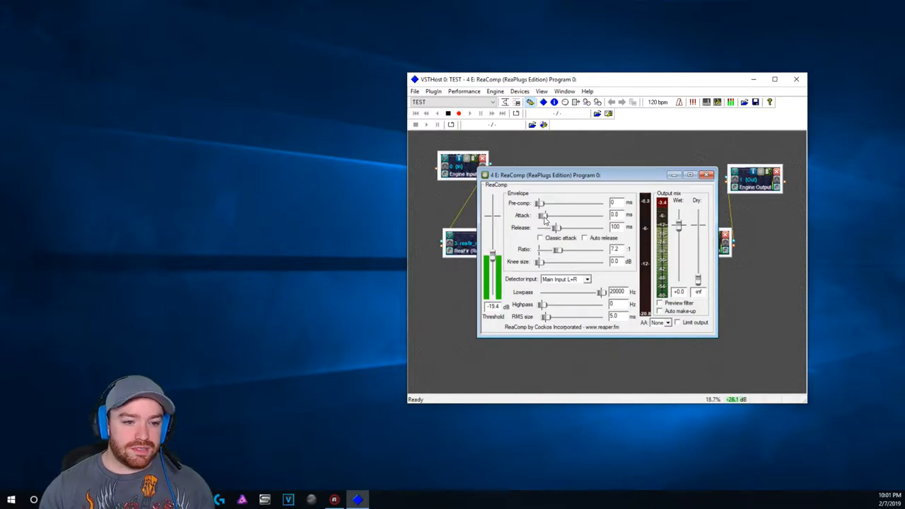
{"action": "left_click_drag", "start_coordinate": [541, 216], "coordinate": [548, 216]}
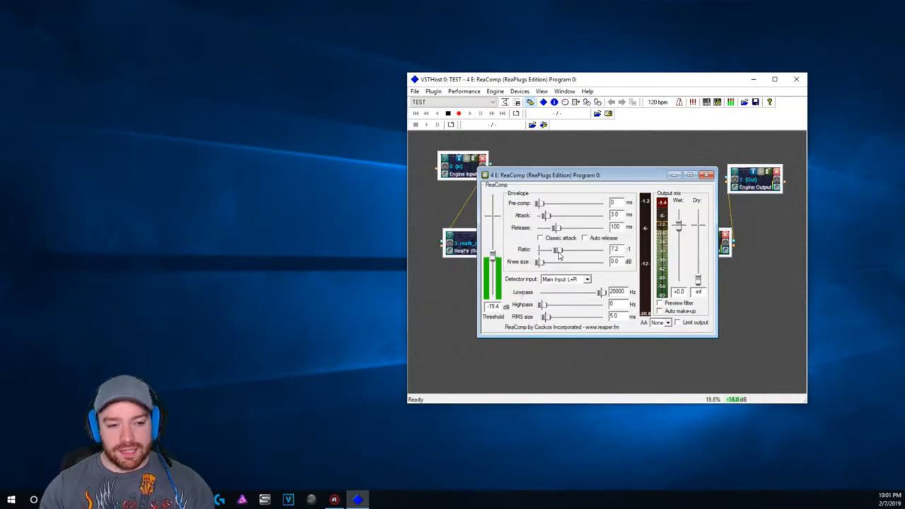
{"action": "left_click_drag", "start_coordinate": [540, 261], "coordinate": [546, 261]}
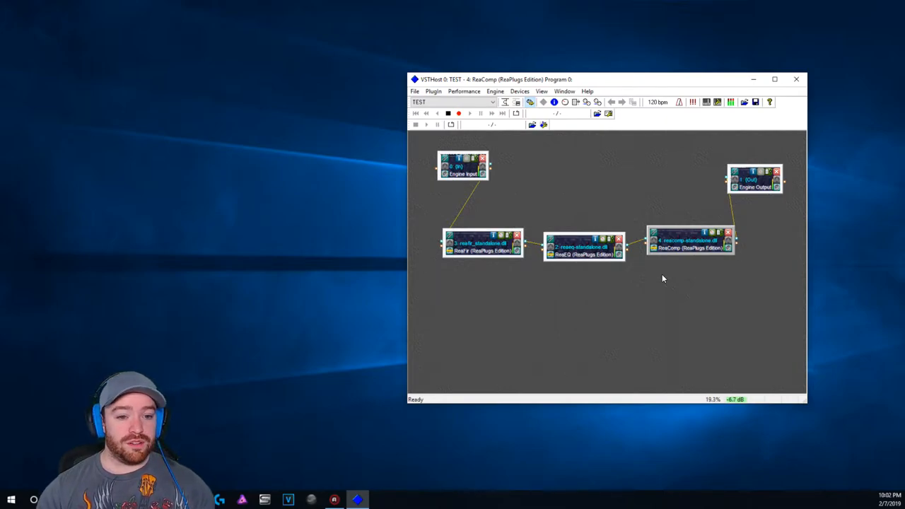
{"action": "mouse_move", "coordinate": [670, 263]}
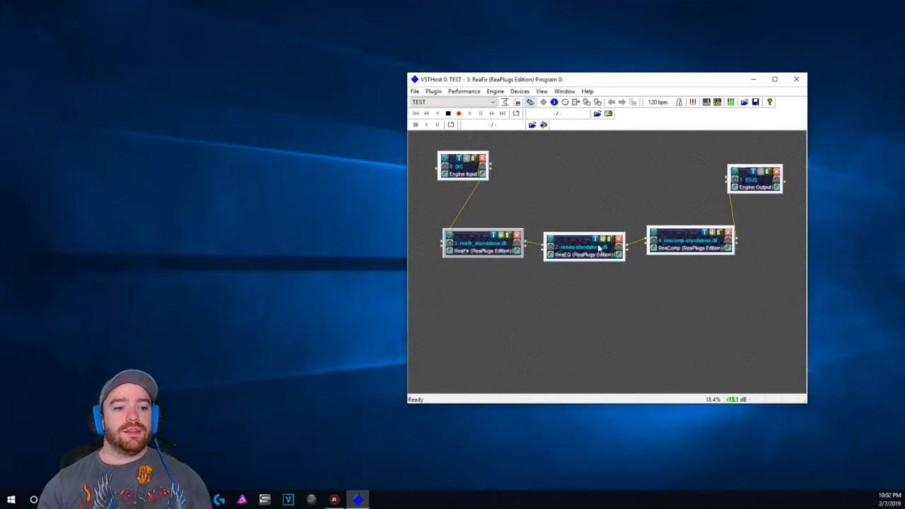
{"action": "mouse_move", "coordinate": [571, 232]}
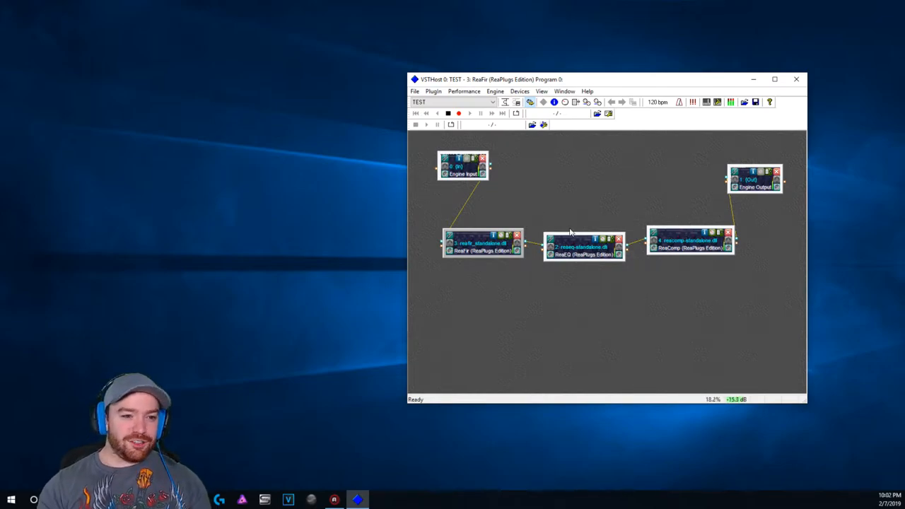
Open the Mic chain's ReaEQ window and select a band on the EQ curve.
{"action": "double_click", "coordinate": [583, 244]}
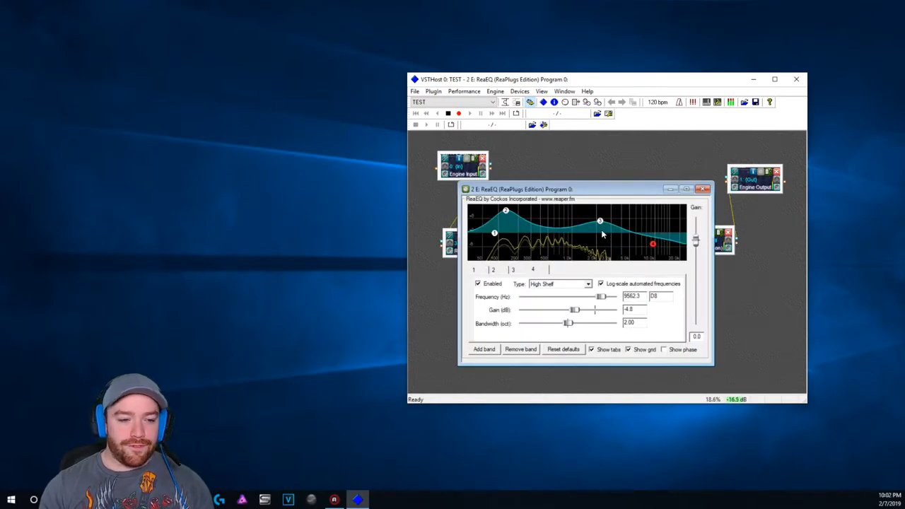
{"action": "left_click", "coordinate": [703, 189]}
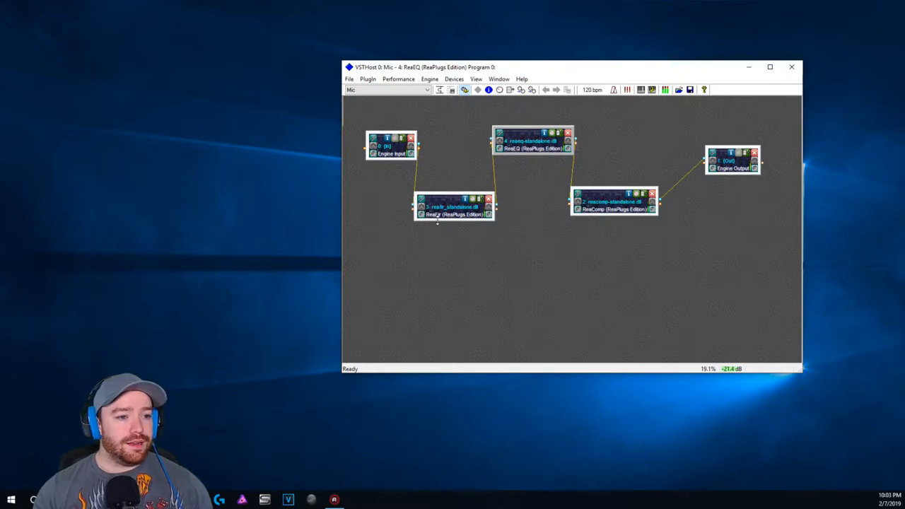
Select the Engine Input block, then open and close the ReaComp compressor window.
{"action": "left_click", "coordinate": [385, 142]}
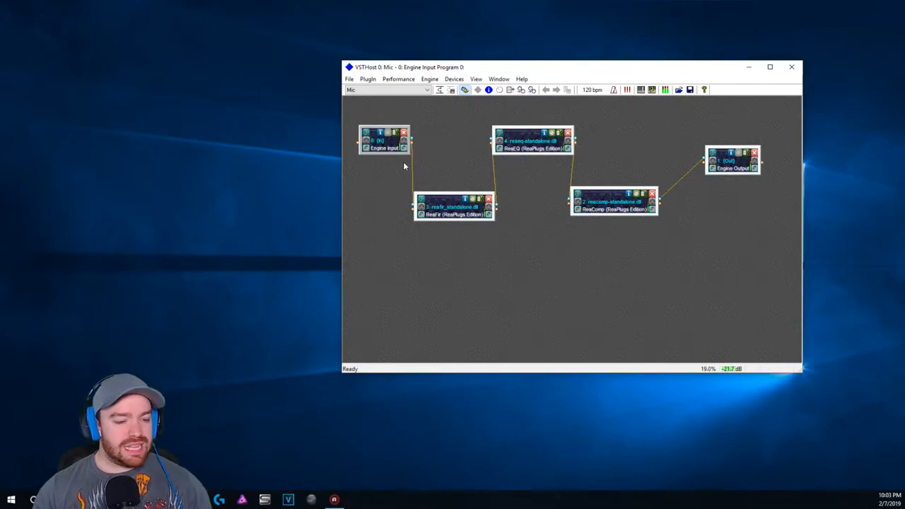
{"action": "double_click", "coordinate": [453, 207]}
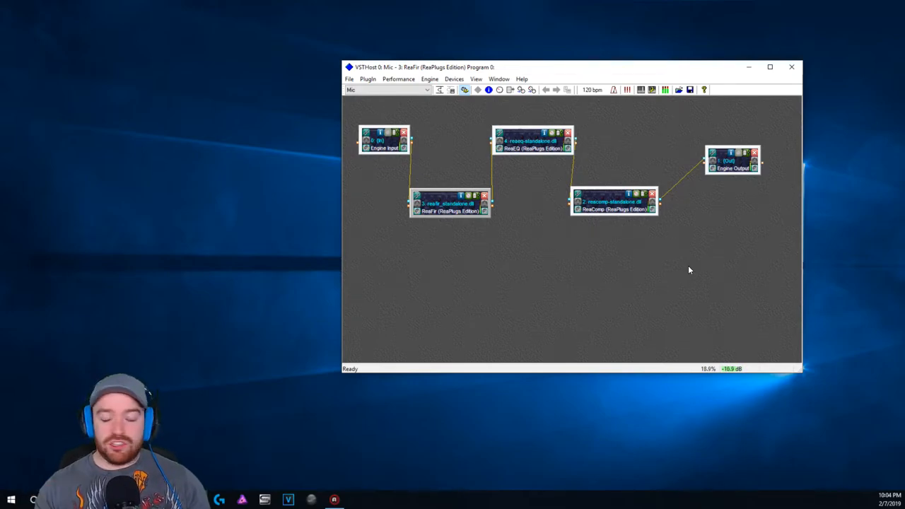
{"action": "double_click", "coordinate": [533, 140]}
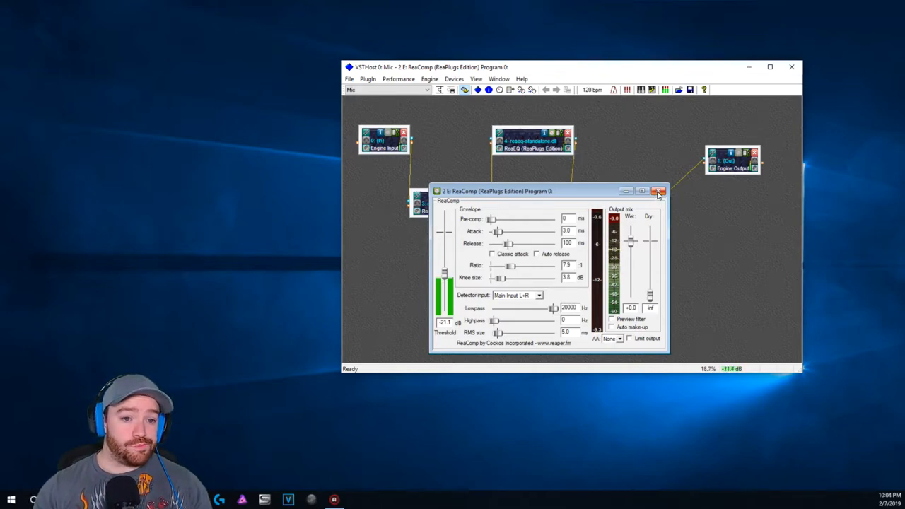
{"action": "left_click", "coordinate": [659, 191]}
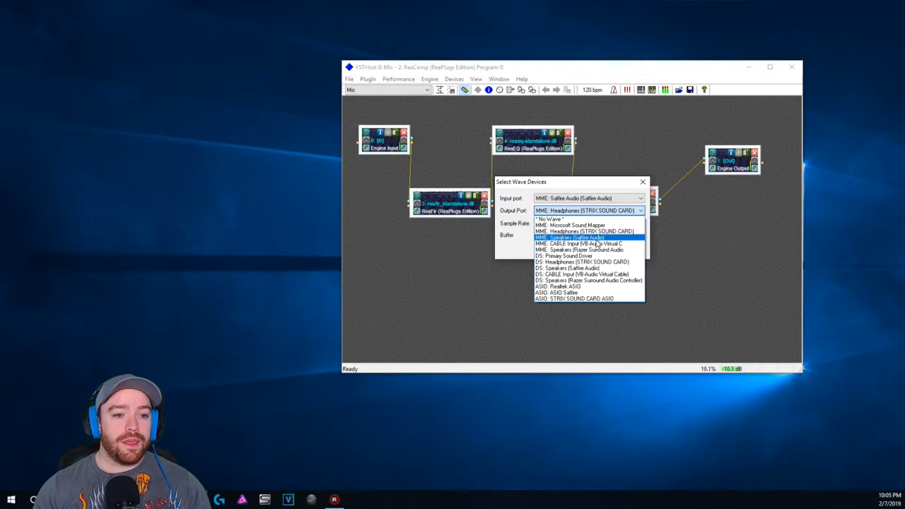
{"action": "mouse_move", "coordinate": [580, 243]}
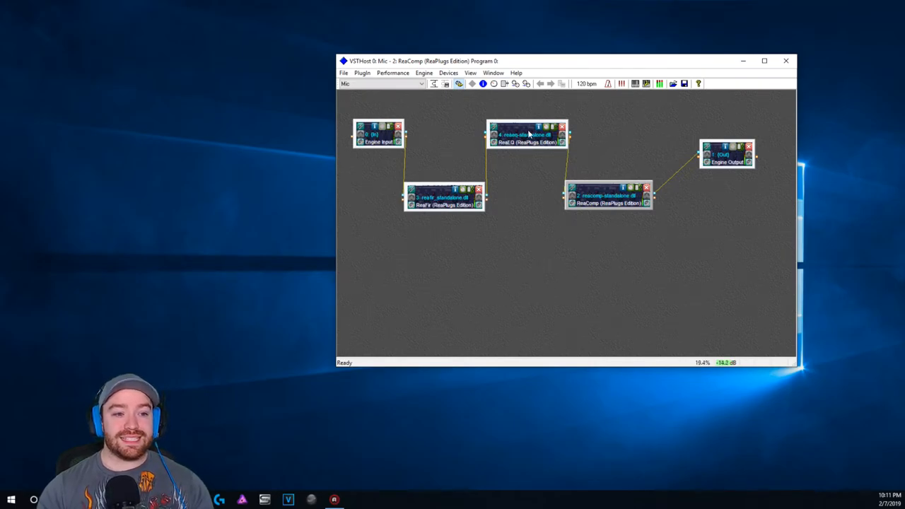
{"action": "mouse_move", "coordinate": [598, 200]}
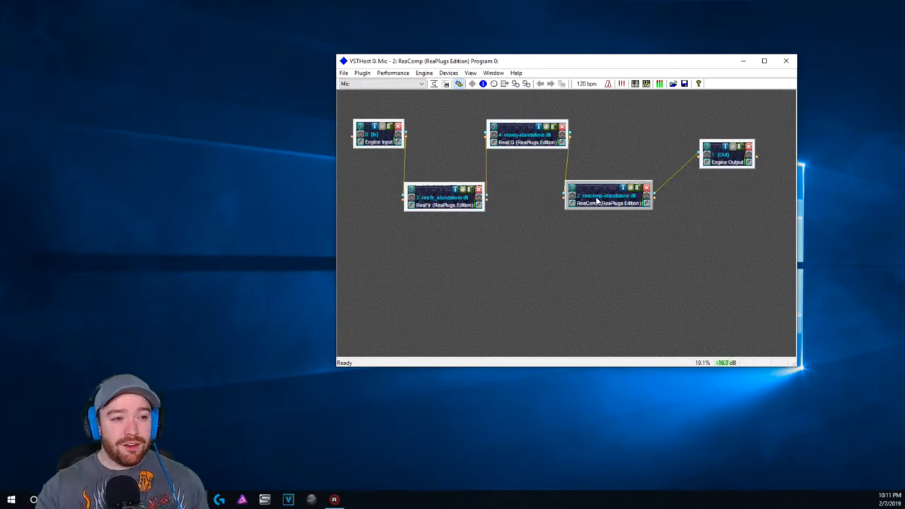
{"action": "mouse_move", "coordinate": [696, 181]}
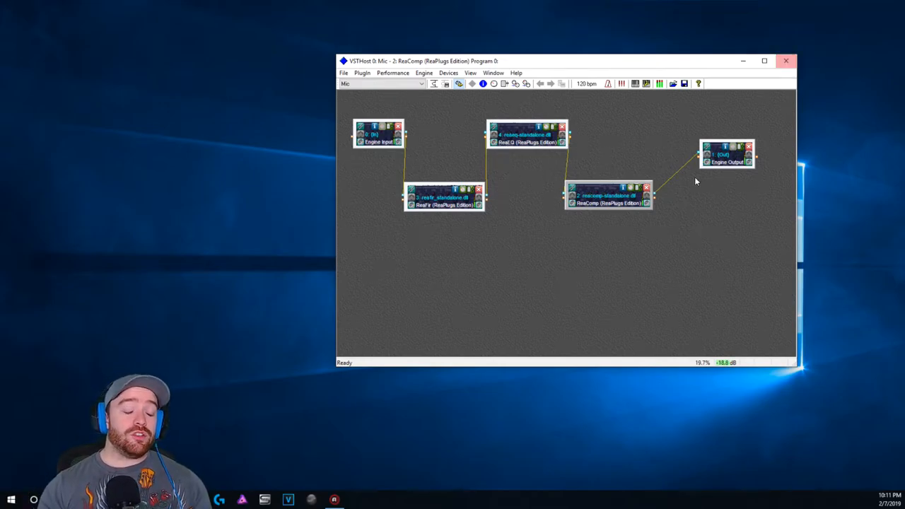
{"action": "mouse_move", "coordinate": [626, 249]}
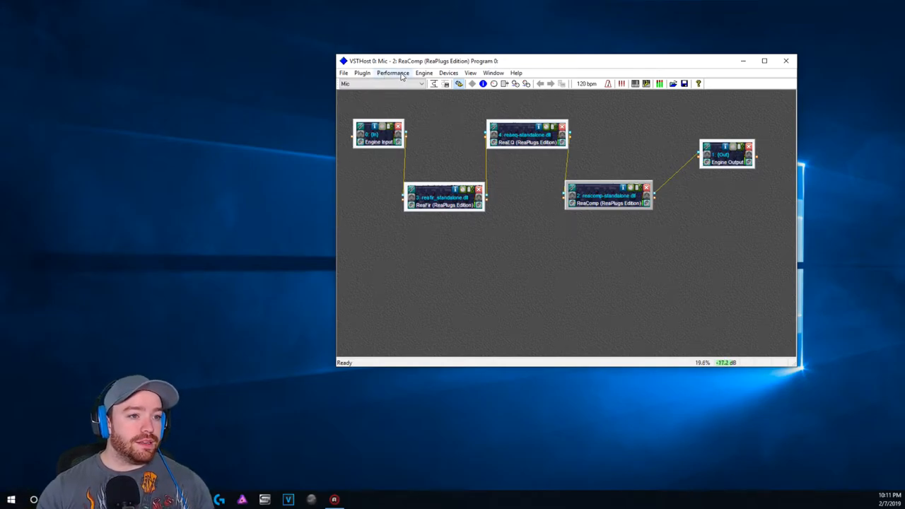
Save the plugin chain through Performance Save As under the name 'Mic', then save it again.
{"action": "left_click", "coordinate": [392, 73]}
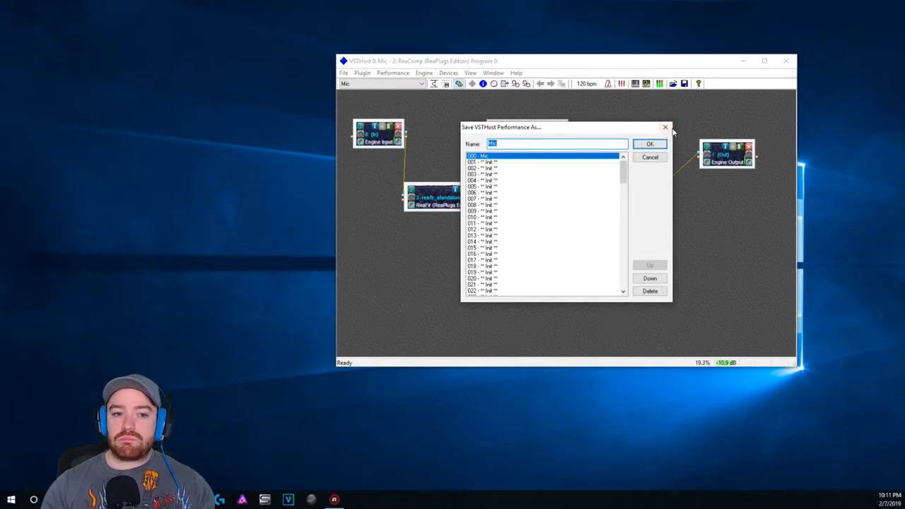
{"action": "left_click", "coordinate": [649, 143]}
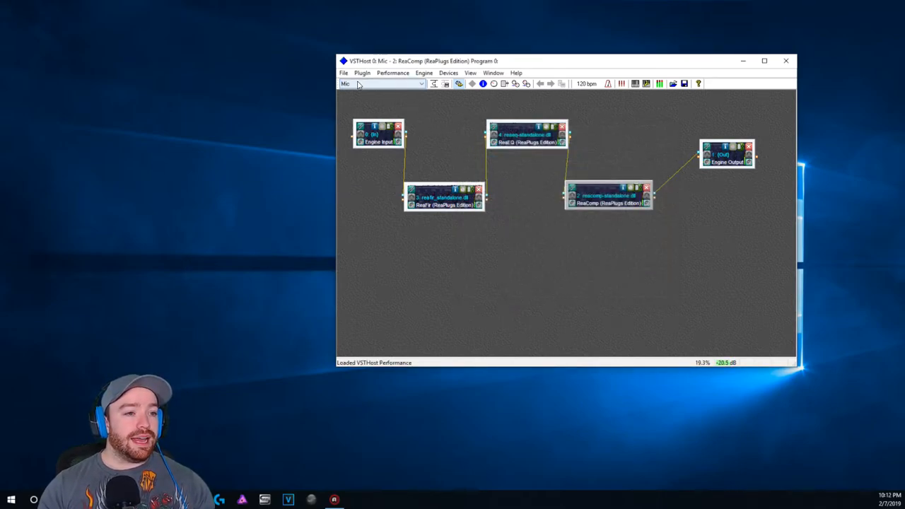
{"action": "mouse_move", "coordinate": [386, 85]}
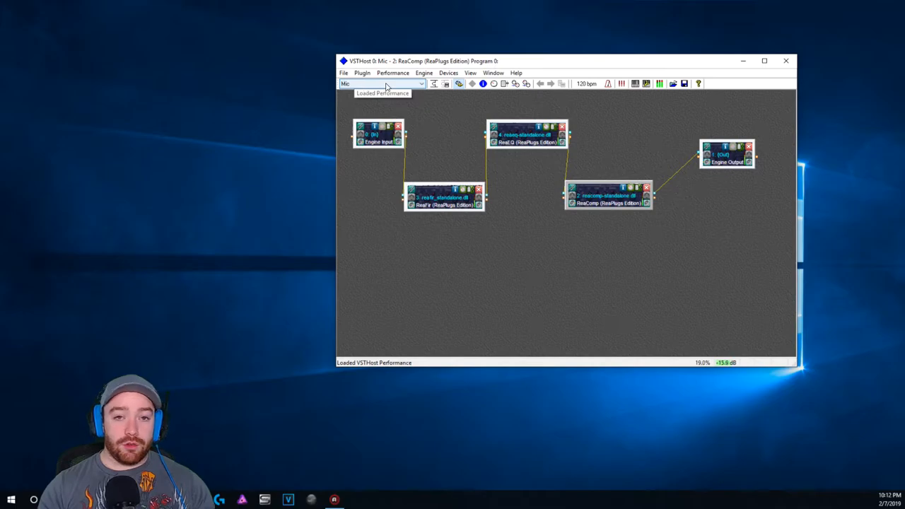
{"action": "left_click", "coordinate": [393, 73]}
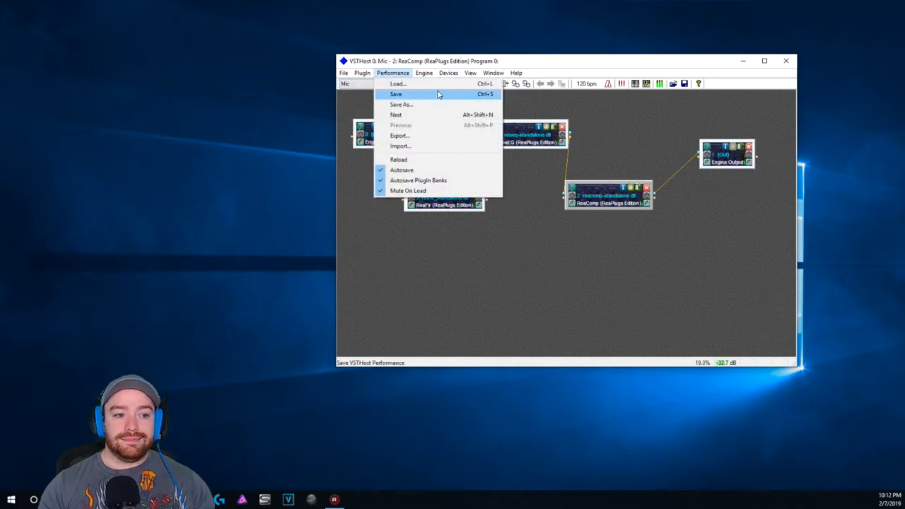
{"action": "left_click", "coordinate": [397, 94]}
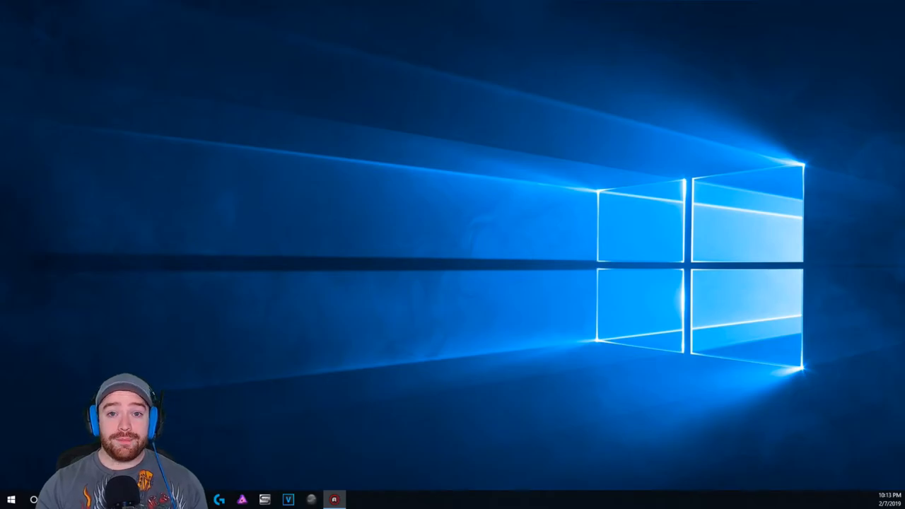
{"action": "left_click", "coordinate": [334, 500]}
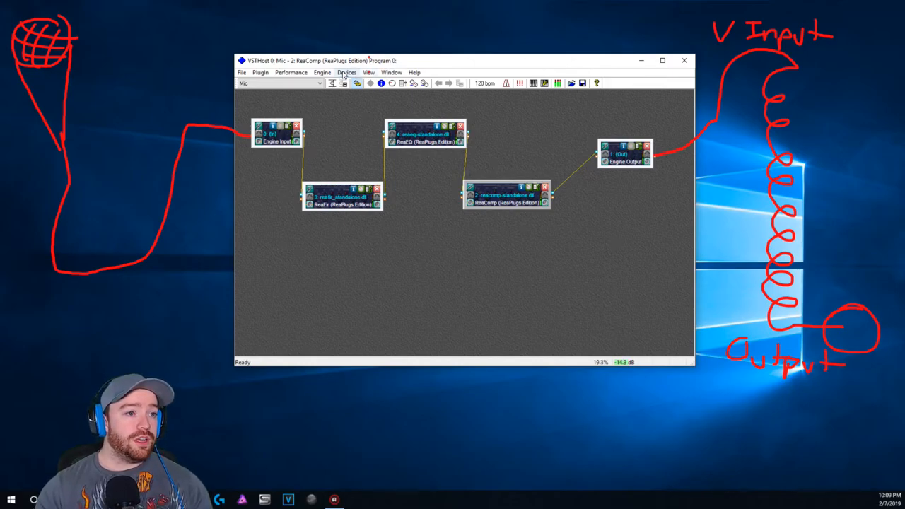
Open Devices > Wave to check Saffire Audio input, CABLE Input output, 48000 Hz, 64-sample buffer.
{"action": "left_click", "coordinate": [346, 72]}
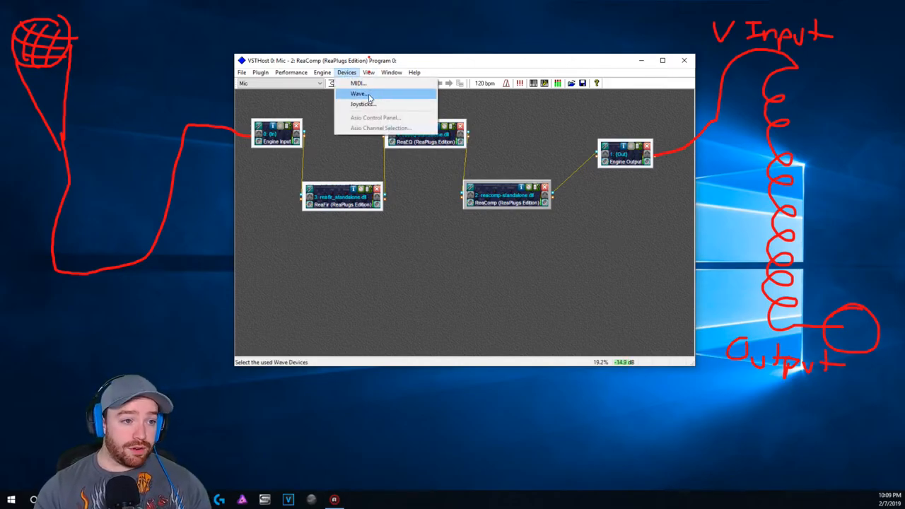
{"action": "left_click", "coordinate": [359, 93]}
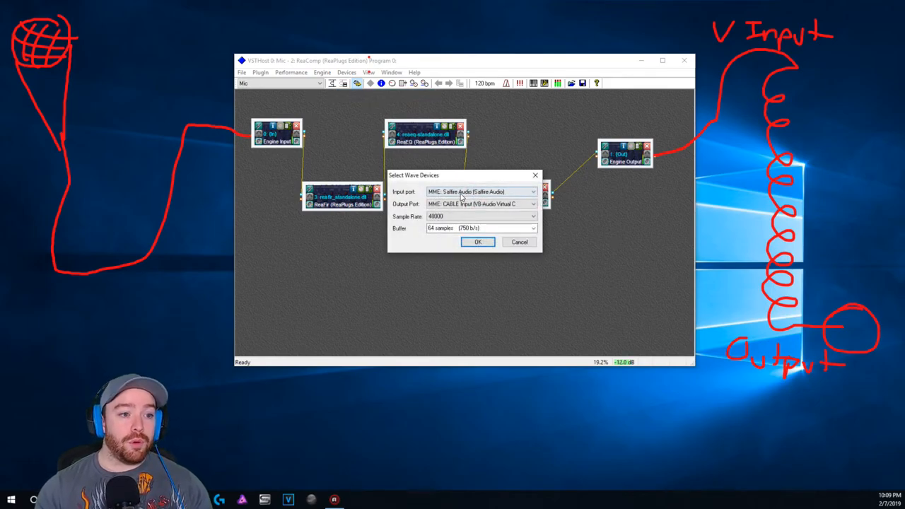
{"action": "left_click", "coordinate": [532, 192]}
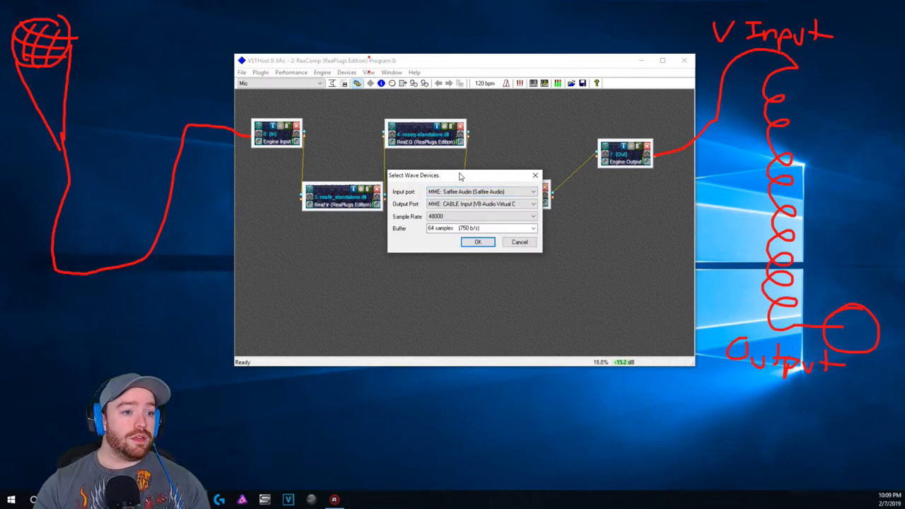
{"action": "mouse_move", "coordinate": [536, 175]}
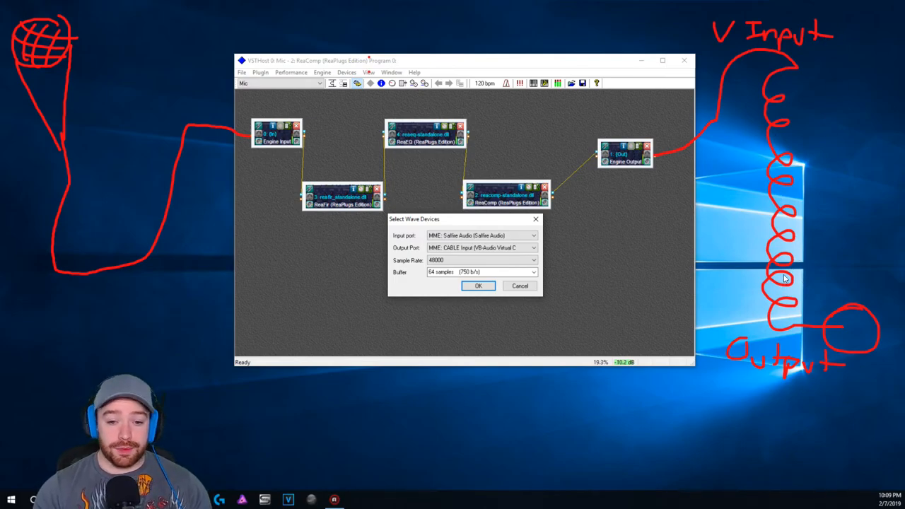
{"action": "mouse_move", "coordinate": [860, 317]}
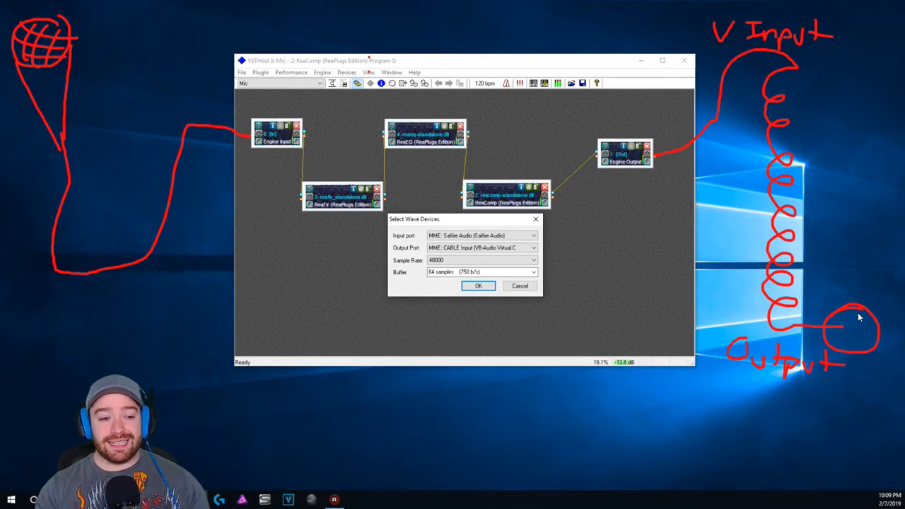
Set VSTHost's Output Port to MME: CABLE Input (VB-Audio Virtual Cable).
{"action": "left_click", "coordinate": [533, 248]}
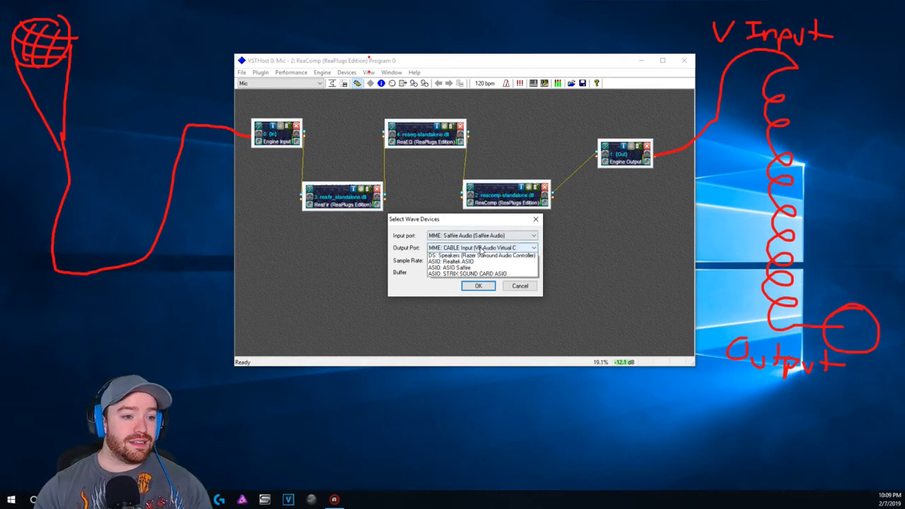
{"action": "left_click", "coordinate": [533, 248]}
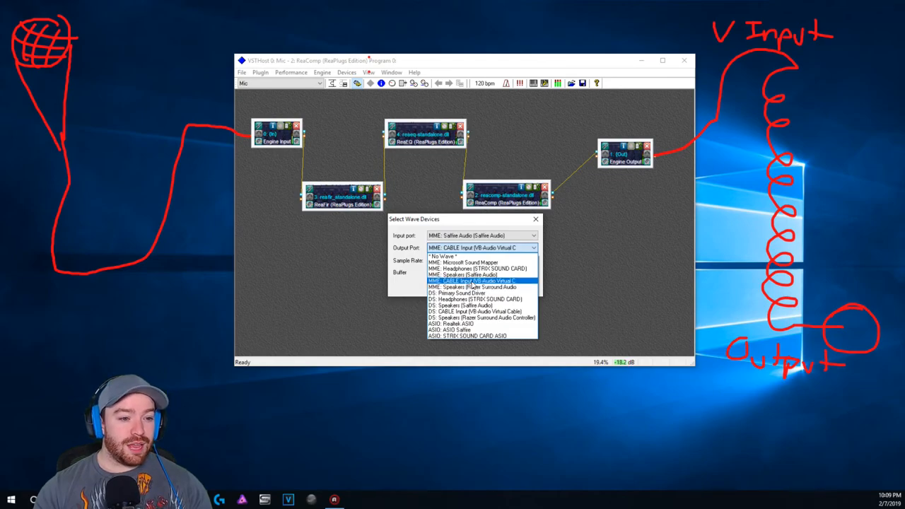
{"action": "left_click", "coordinate": [467, 281]}
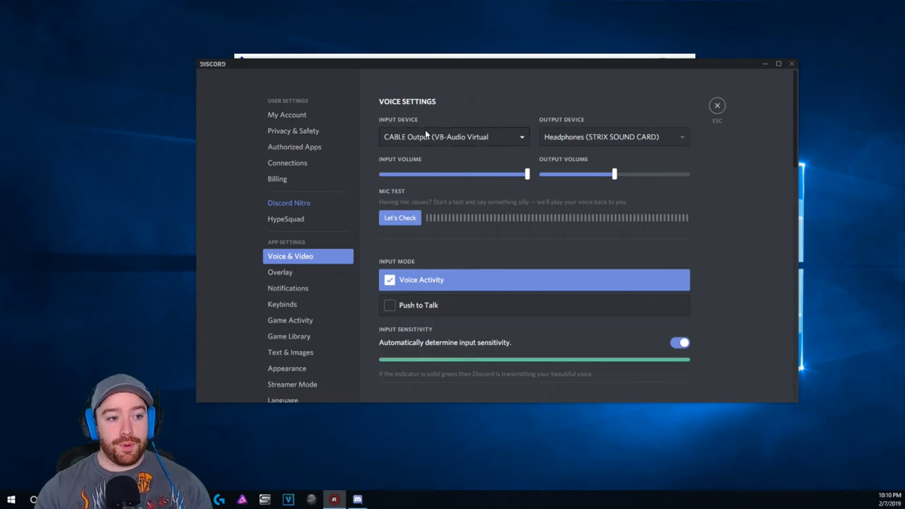
{"action": "mouse_move", "coordinate": [420, 146]}
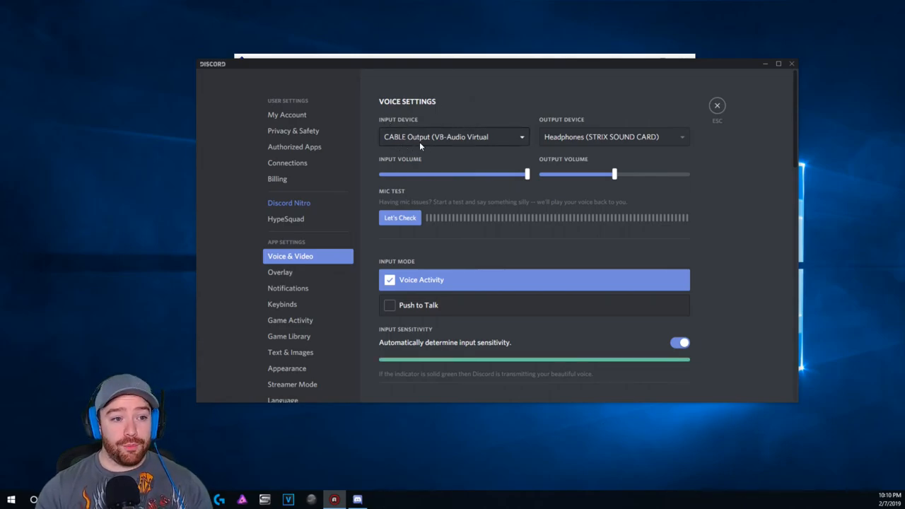